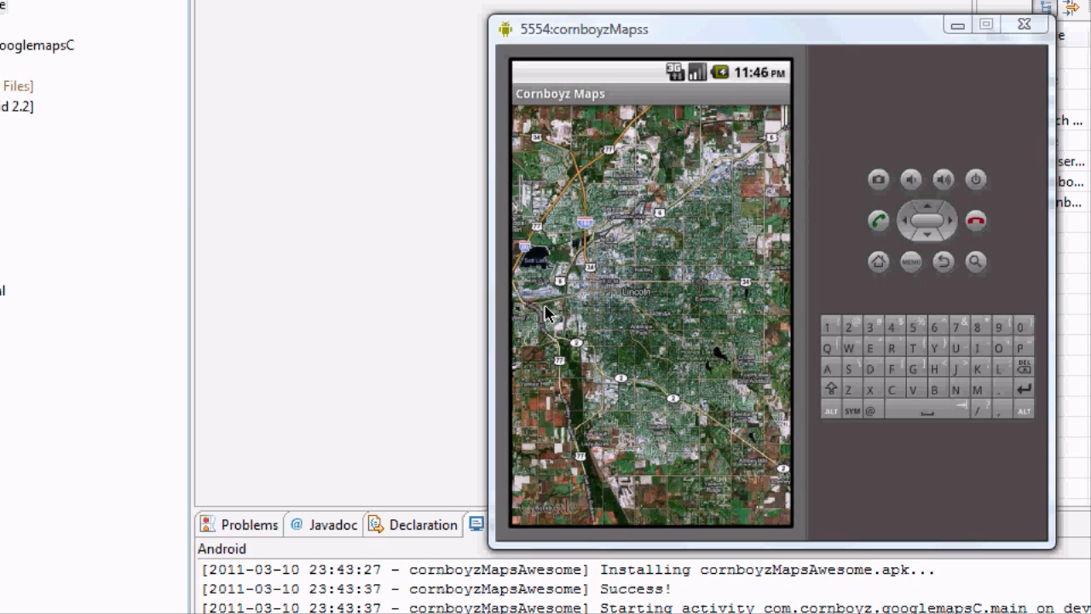
mouse_move(569, 288)
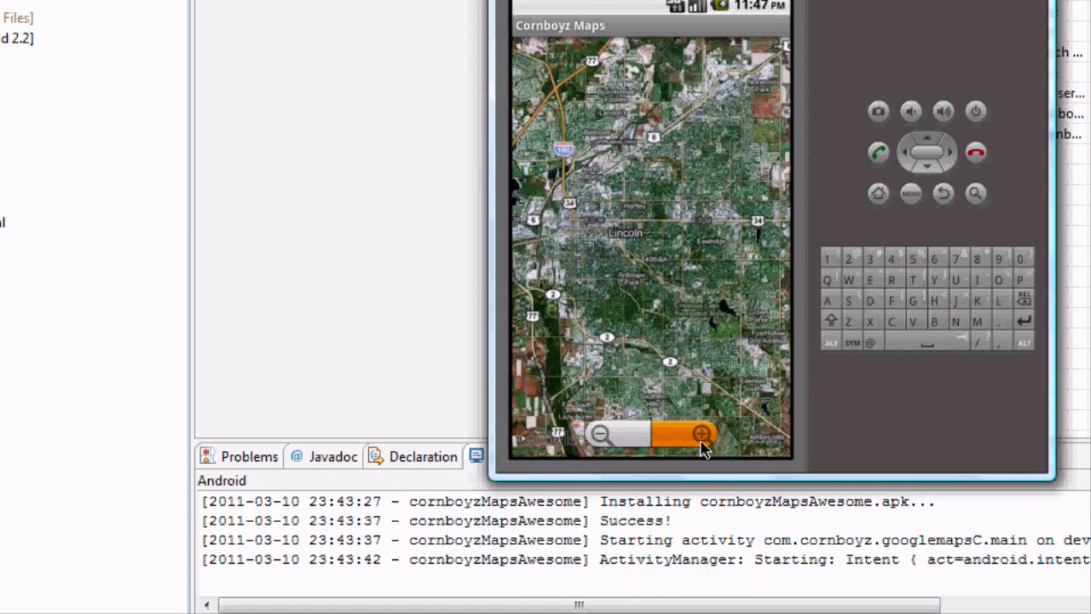
Step: Zoom the Cornboyz Maps satellite view closer on Lincoln with the + control
click(700, 435)
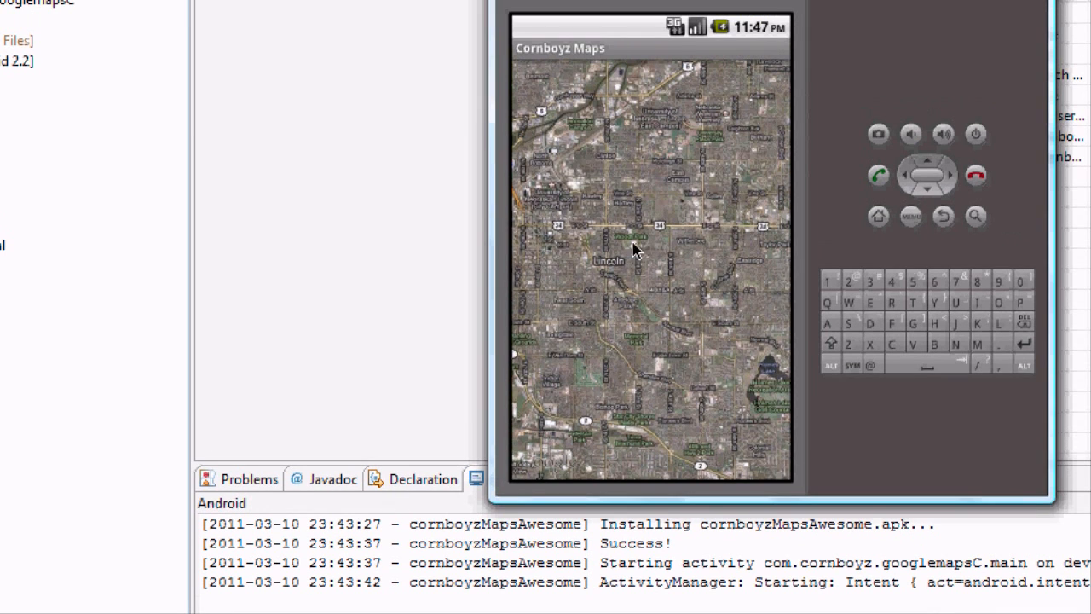
mouse_move(403, 235)
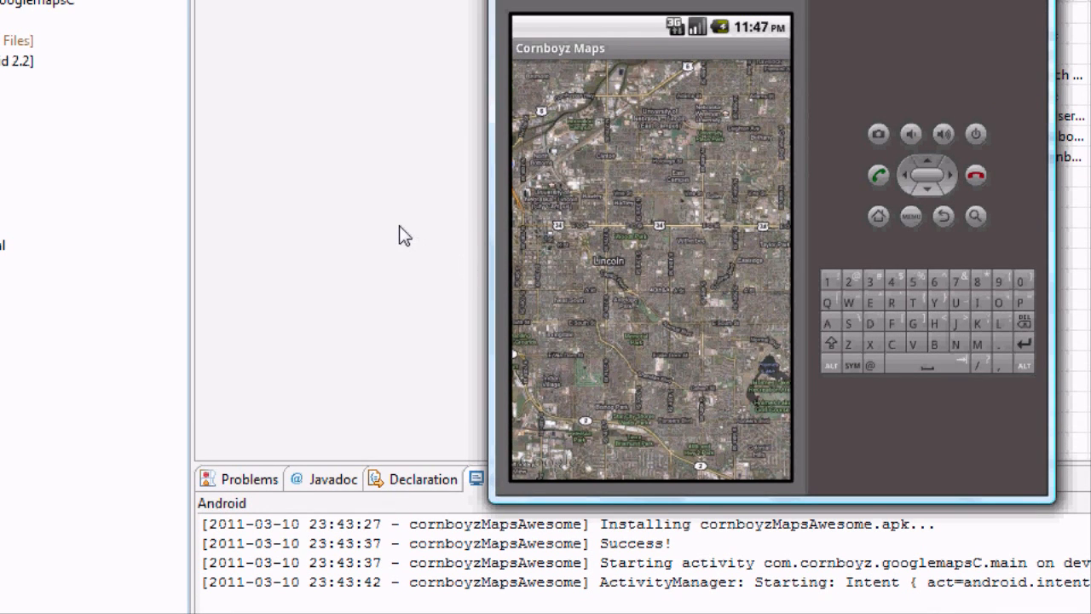
mouse_move(388, 237)
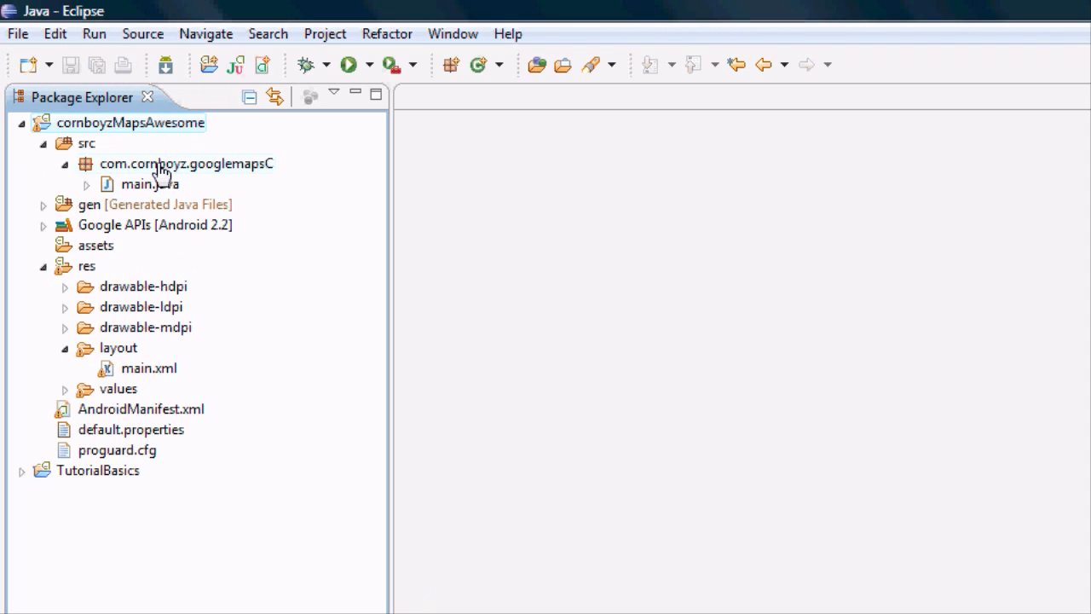
mouse_move(187, 277)
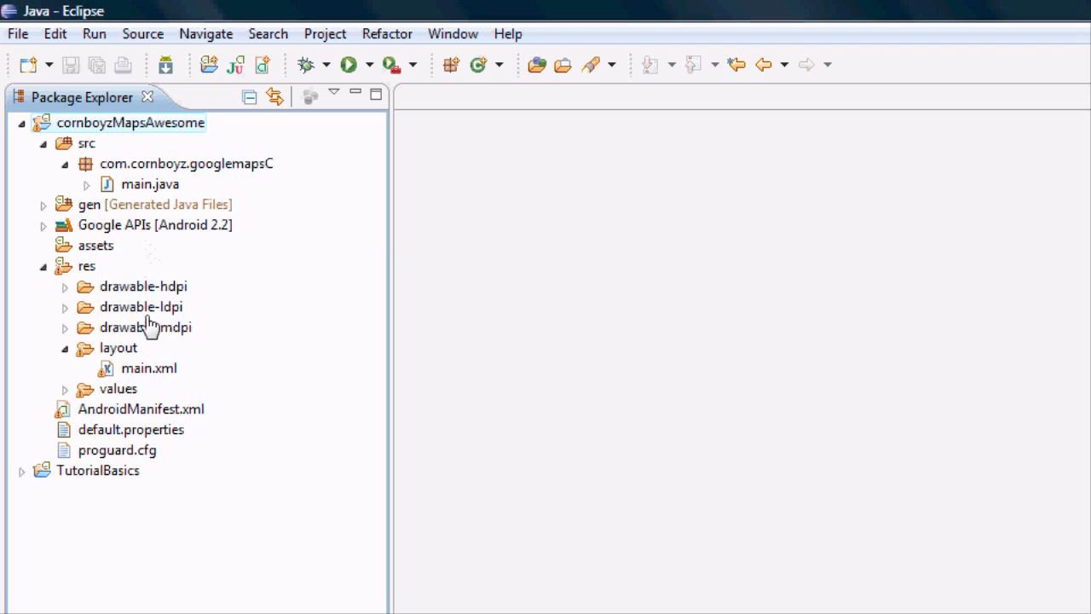
double_click(148, 367)
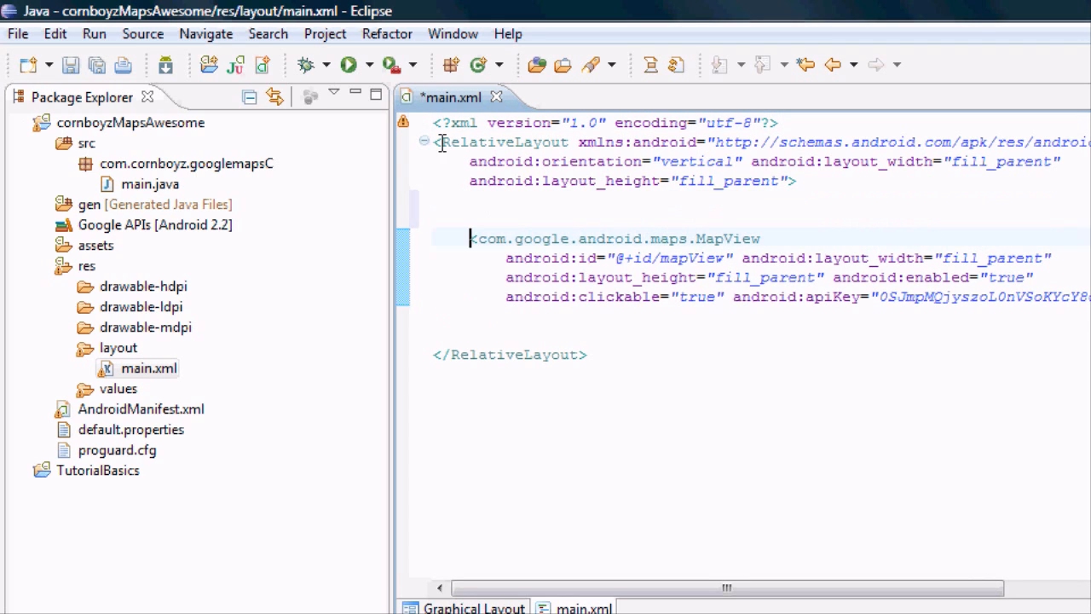
drag(441, 141, 559, 162)
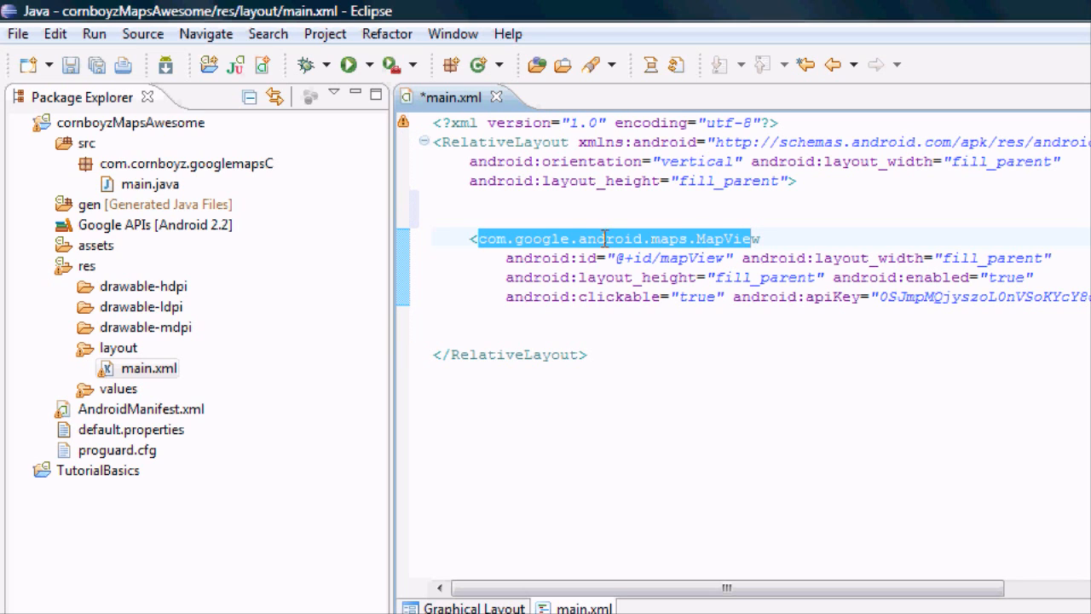
click(635, 257)
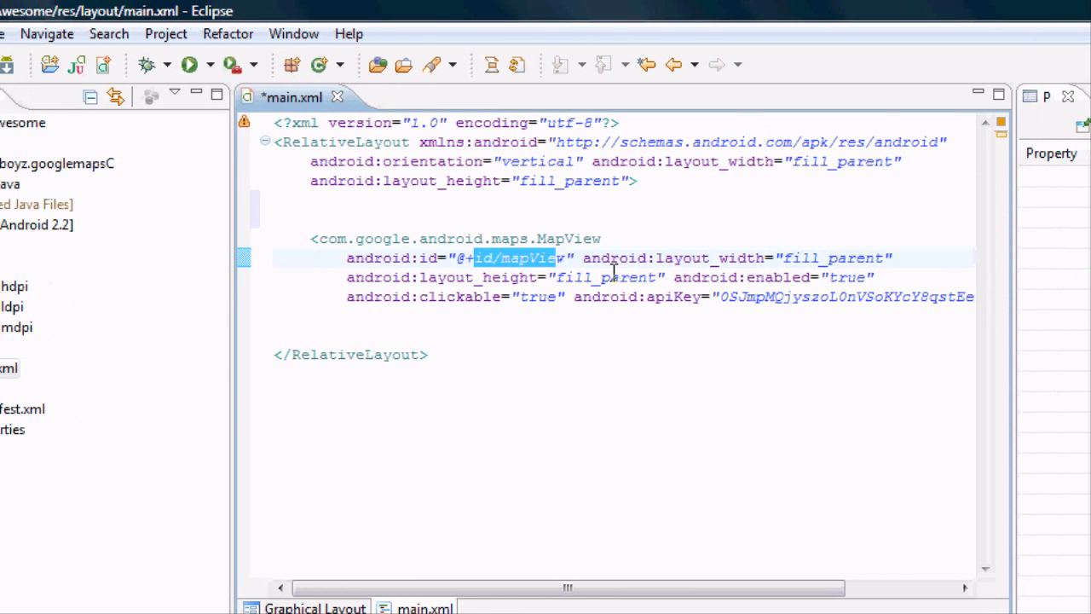
double_click(711, 277)
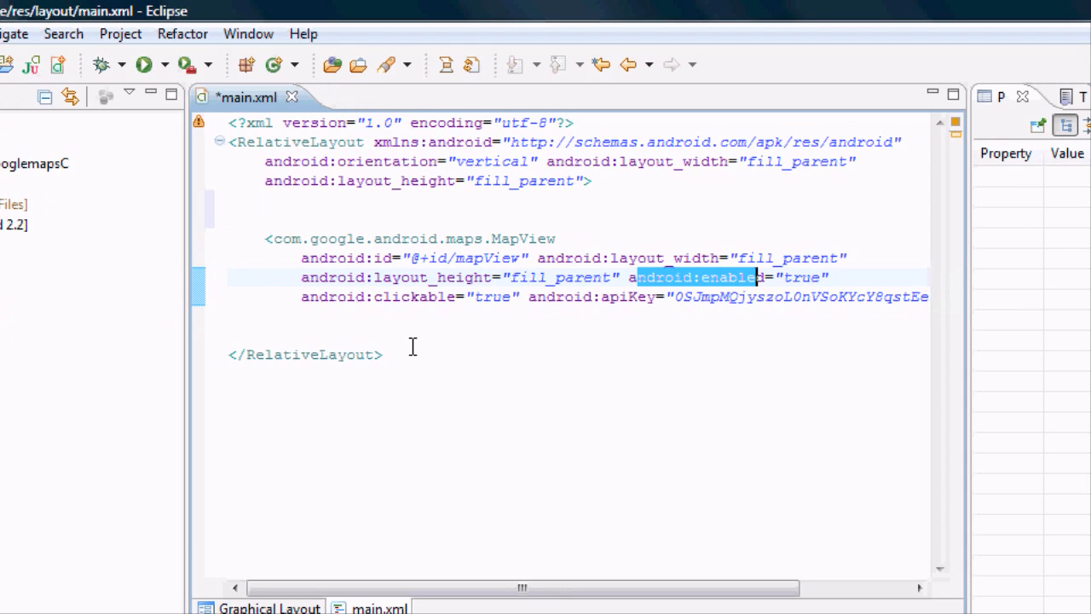
mouse_move(416, 296)
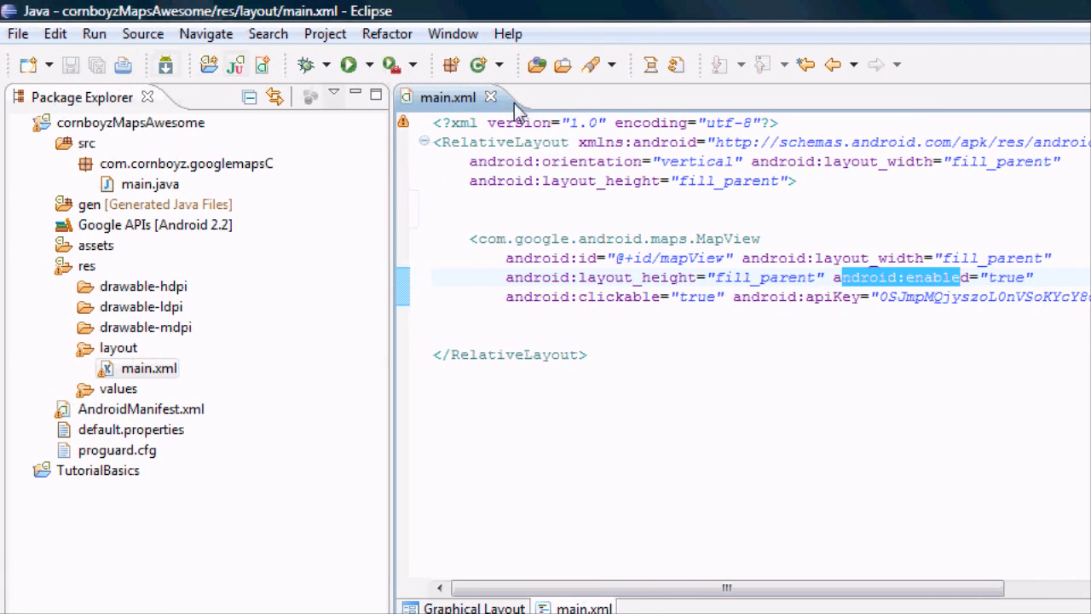
click(490, 96)
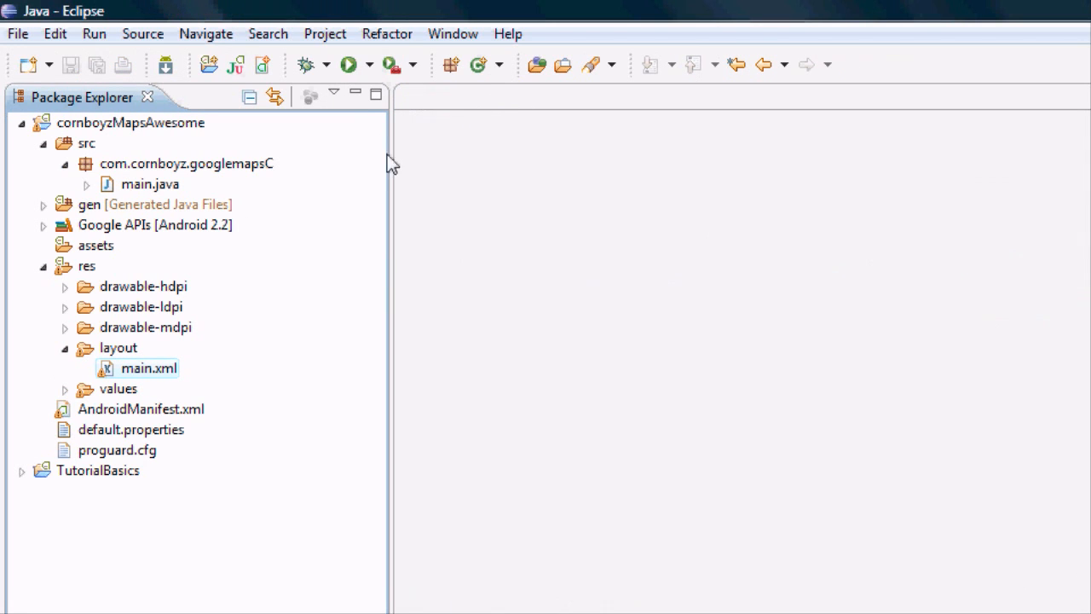
Step: Open main.java, import MapActivity, and add the isRouteDisplayed method stub
click(150, 184)
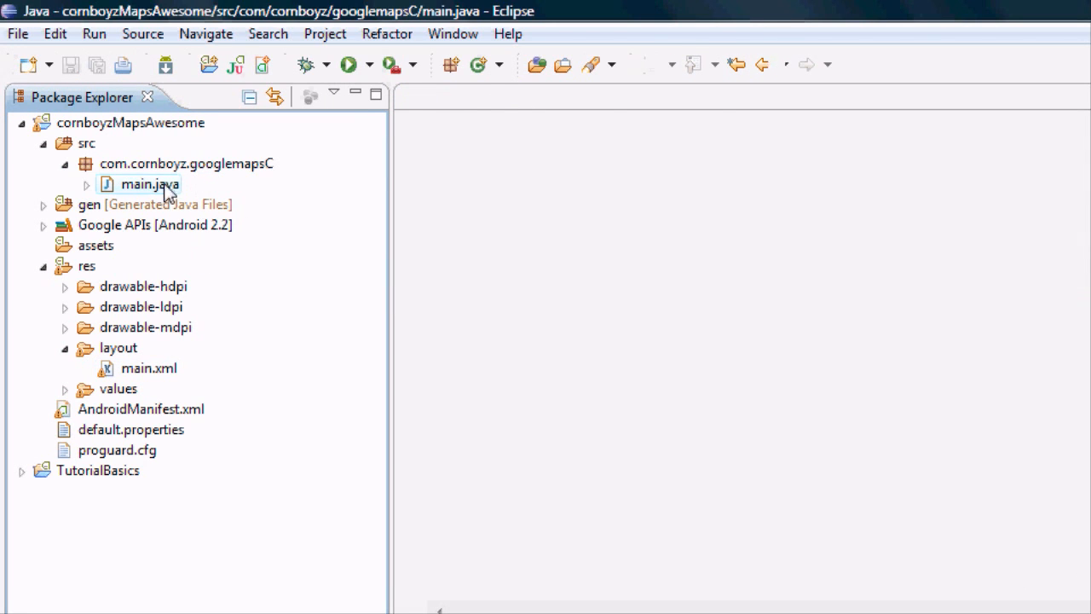
double_click(150, 185)
text(public class main extends MapActivity{)
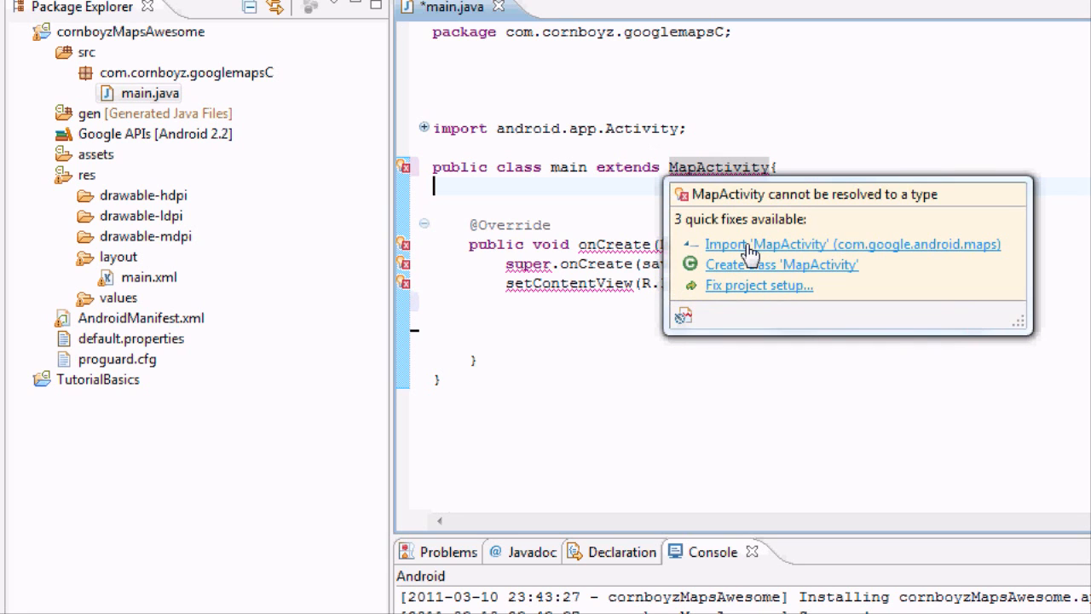
click(851, 244)
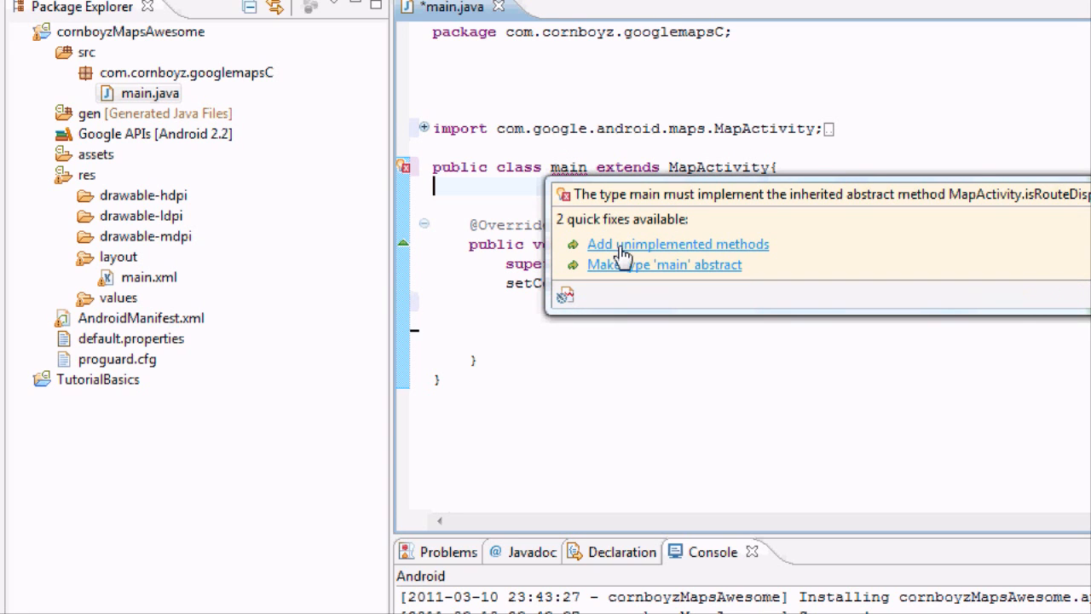
click(677, 244)
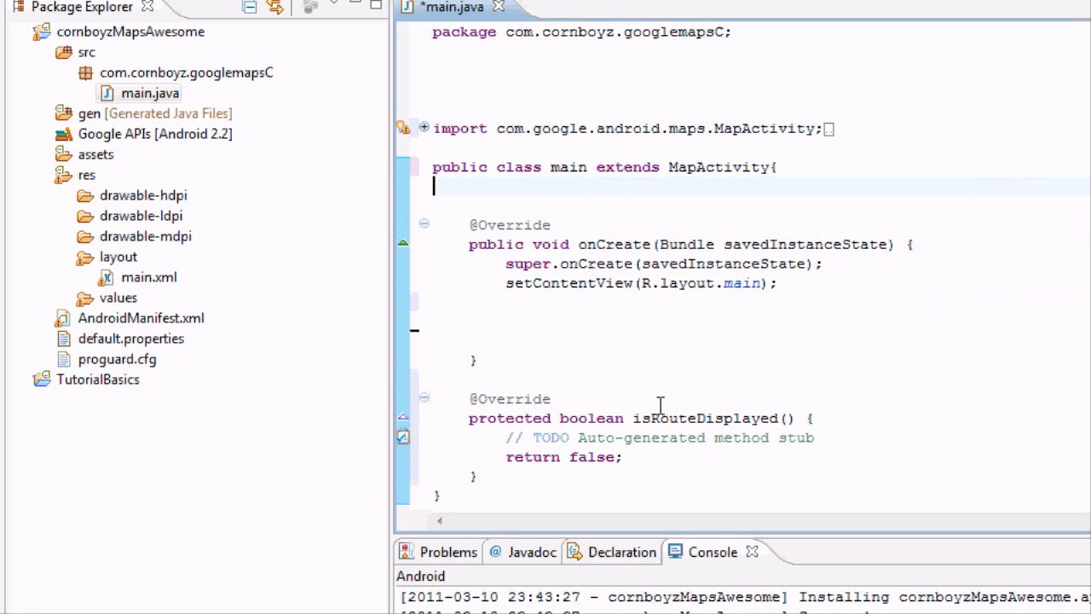
double_click(673, 418)
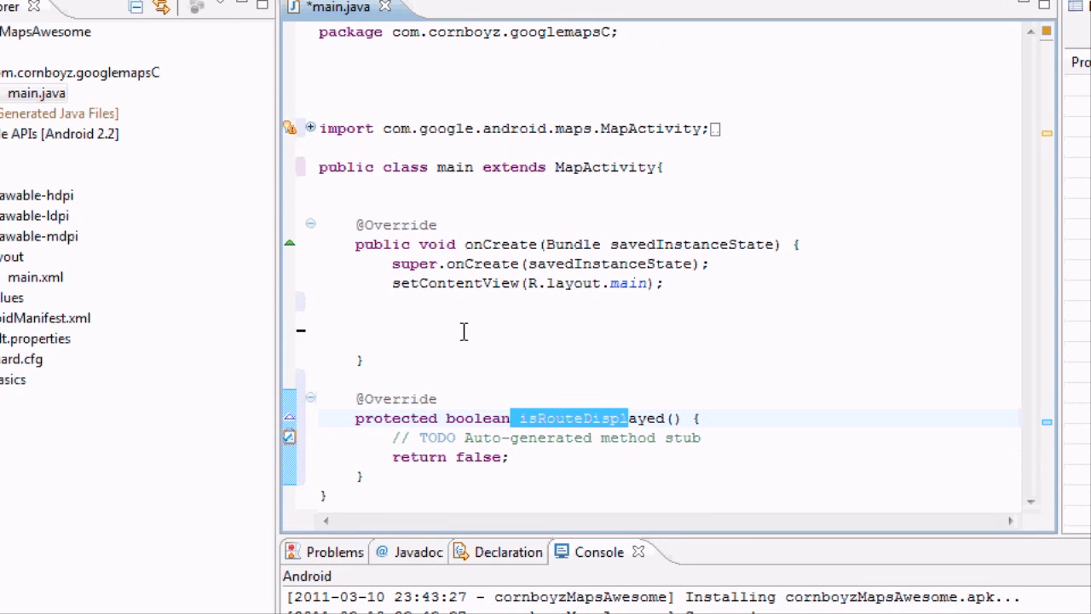
Step: Add fields MapController mControl; GeoPoint GeoP; MapView mapV; above onCreate
click(320, 301)
text(map)
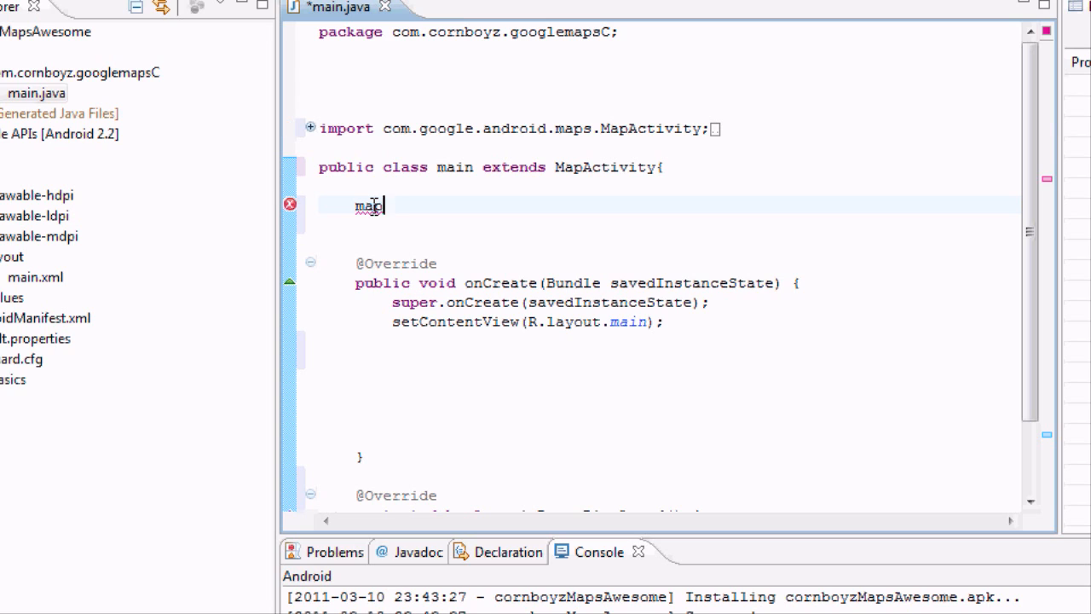
text(Map)
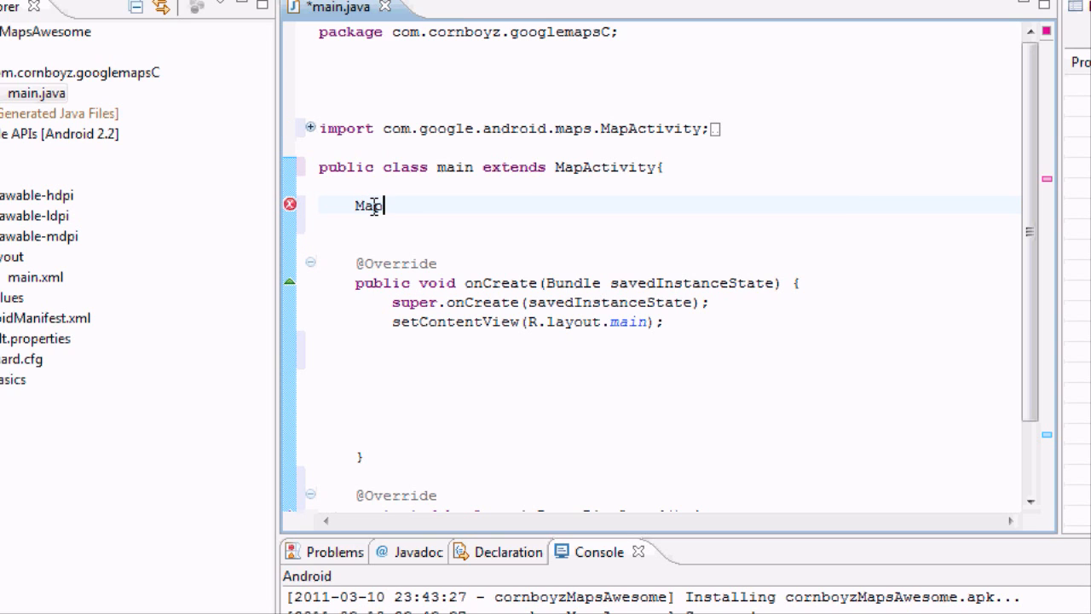
text(Contoller)
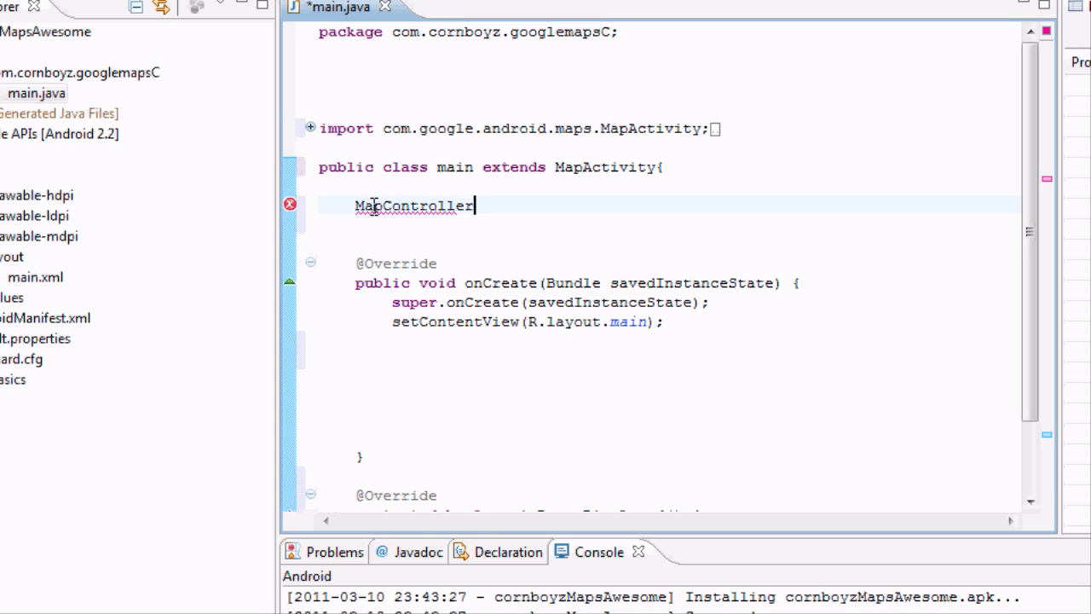
text(m)
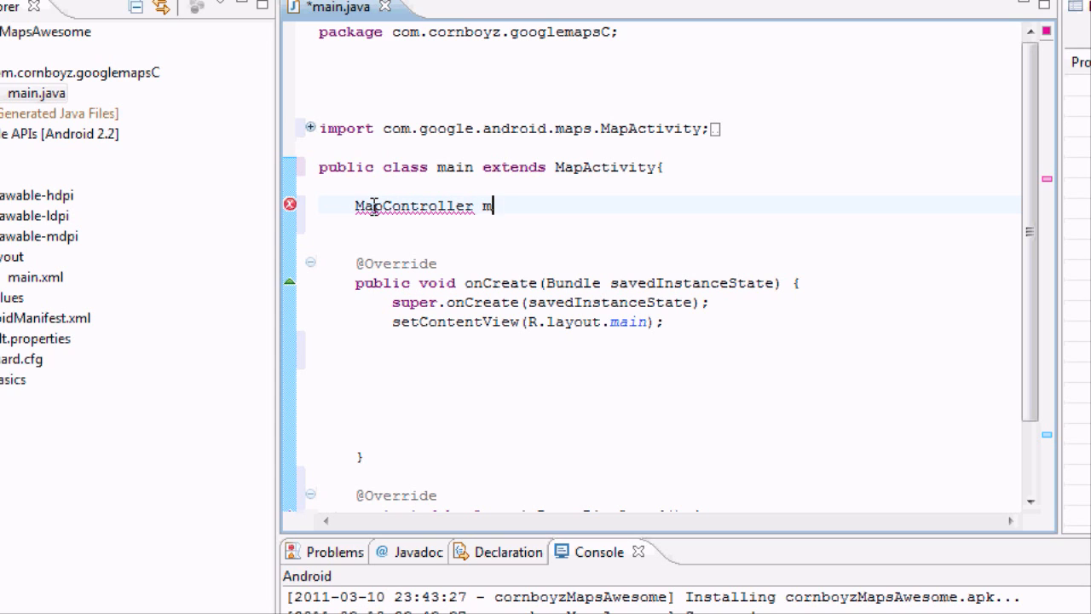
text(Contr)
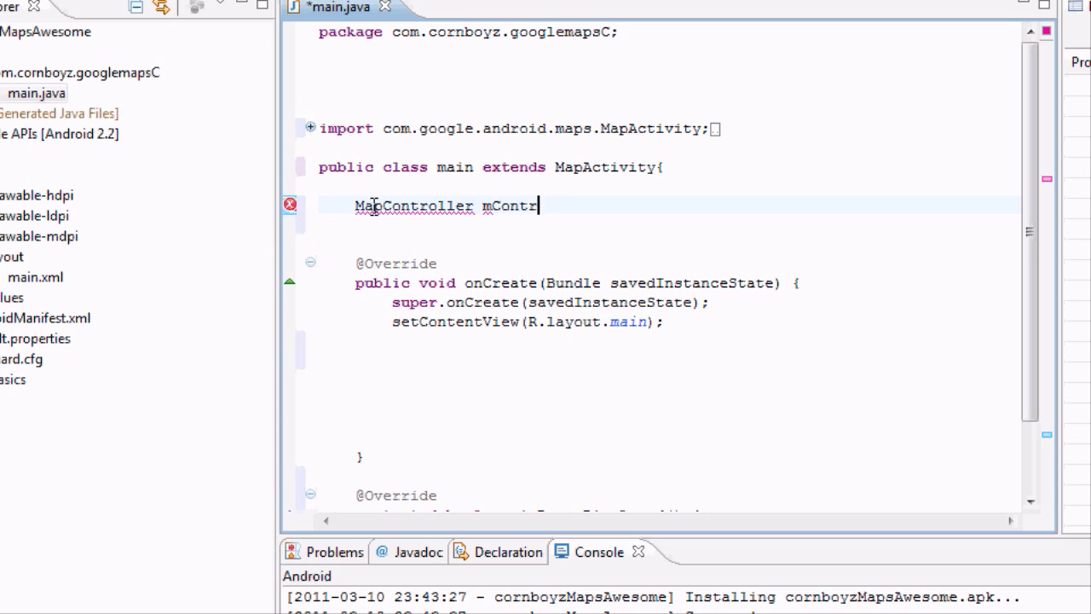
text(ol;)
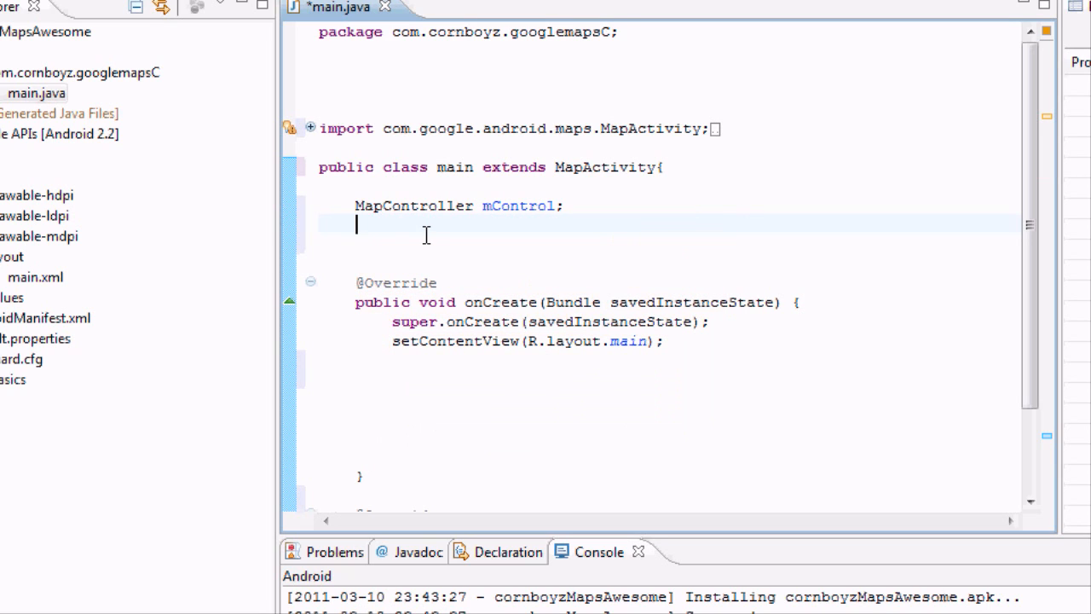
text(GeoPo)
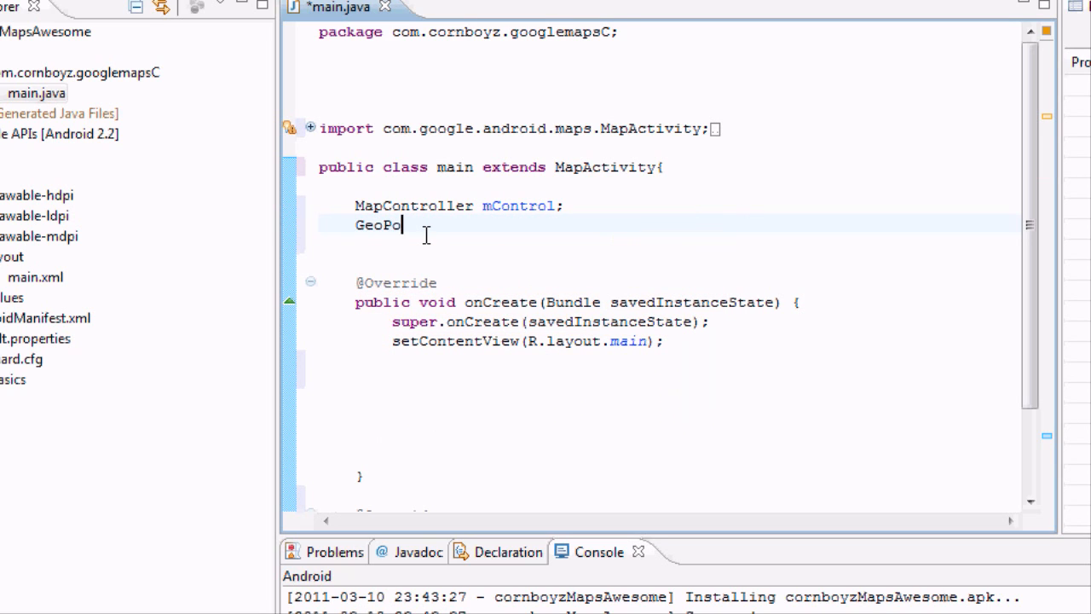
text(int)
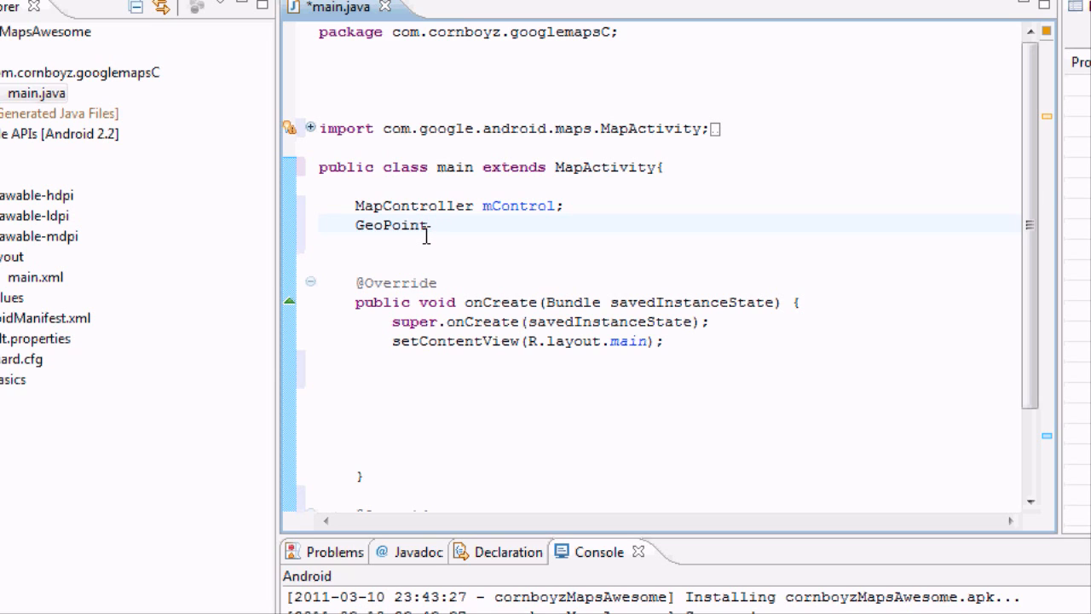
text(GeoP;)
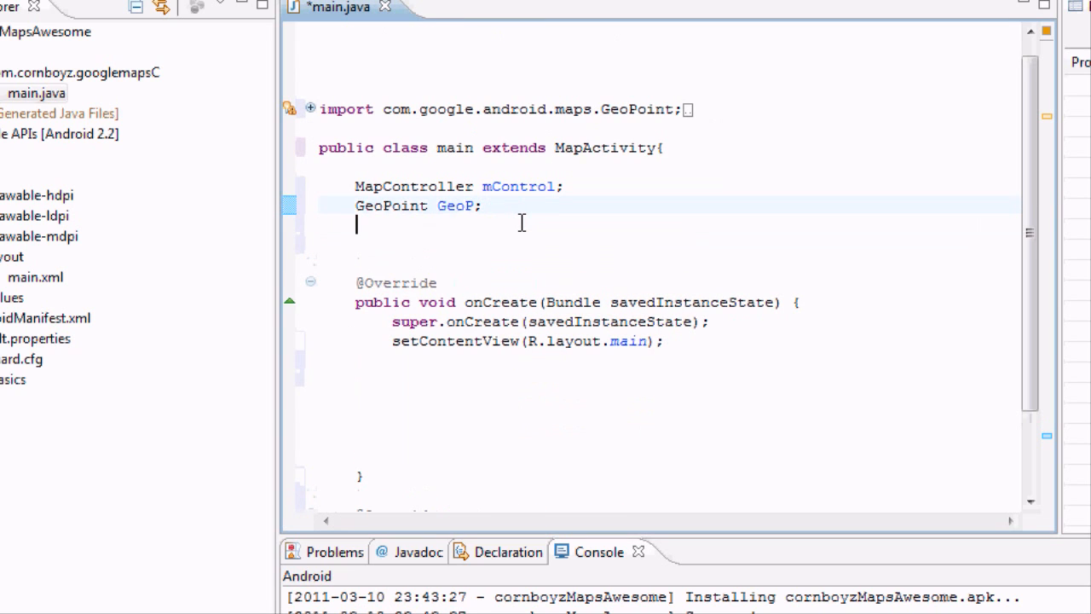
text(Ma)
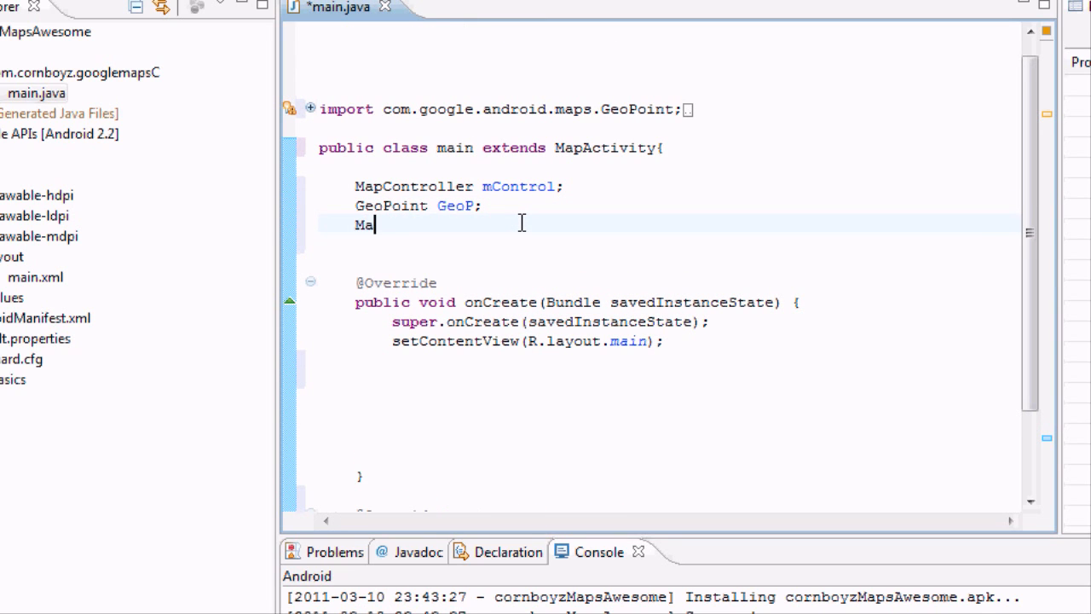
text(pView)
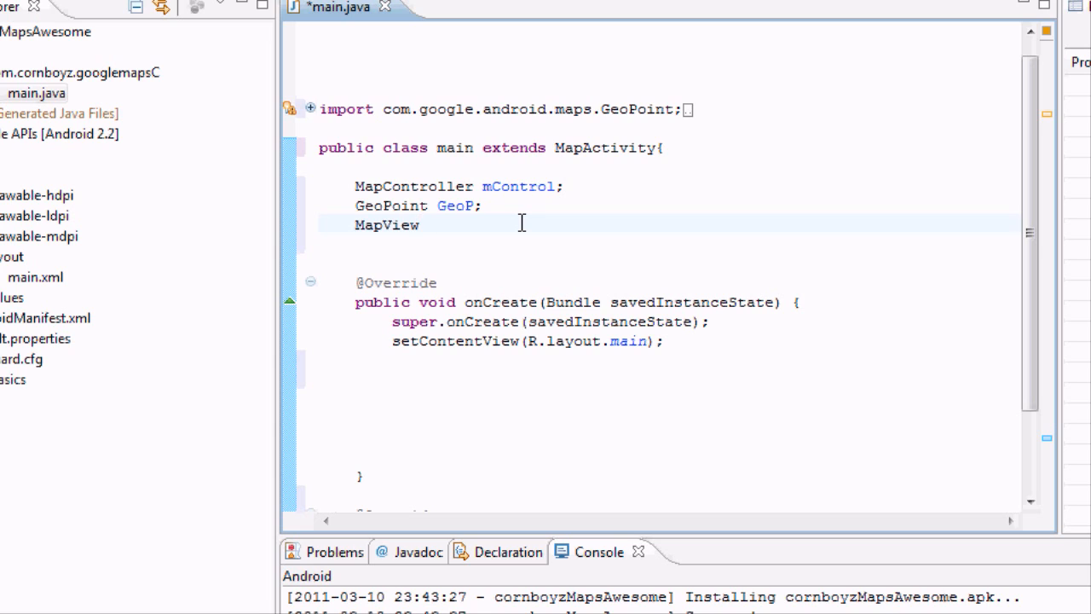
text(=)
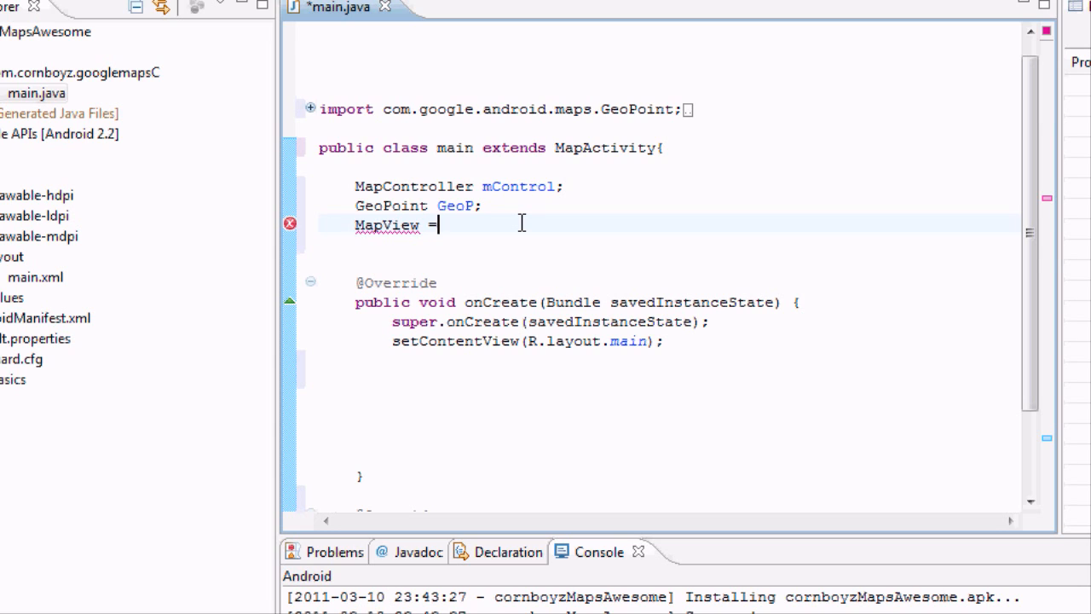
key(BackSpace)
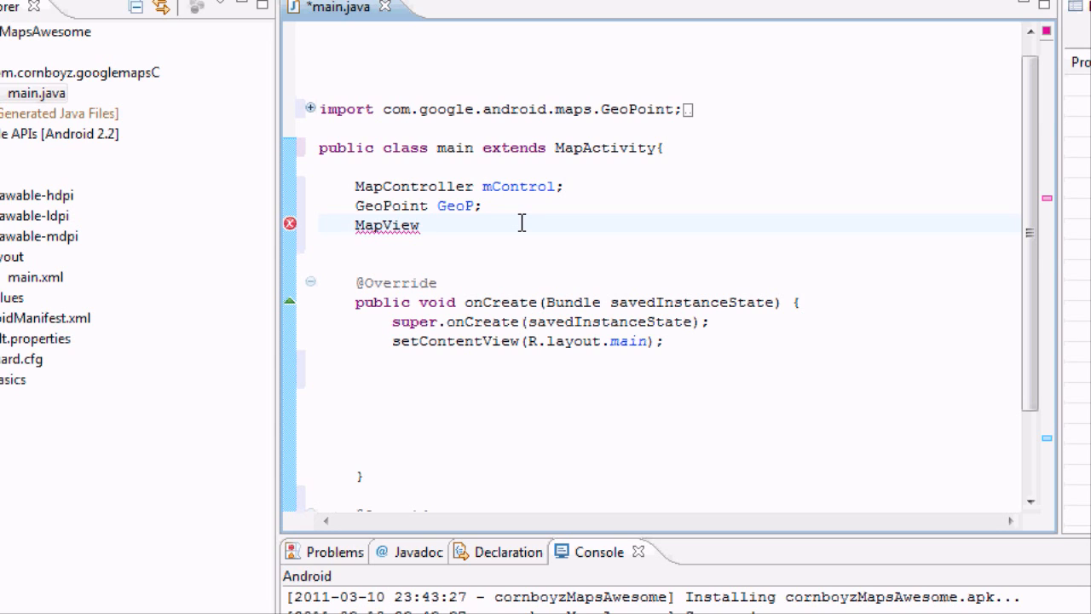
text(mapV;)
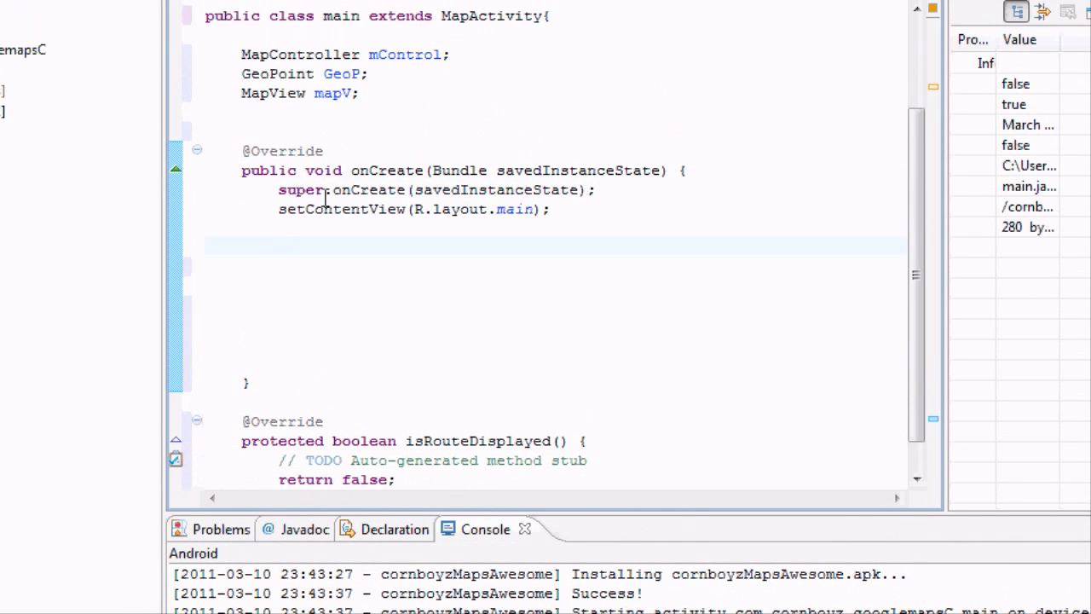
Step: In onCreate, assign mapV = (MapView) findViewById(R.id.mapView);
click(280, 246)
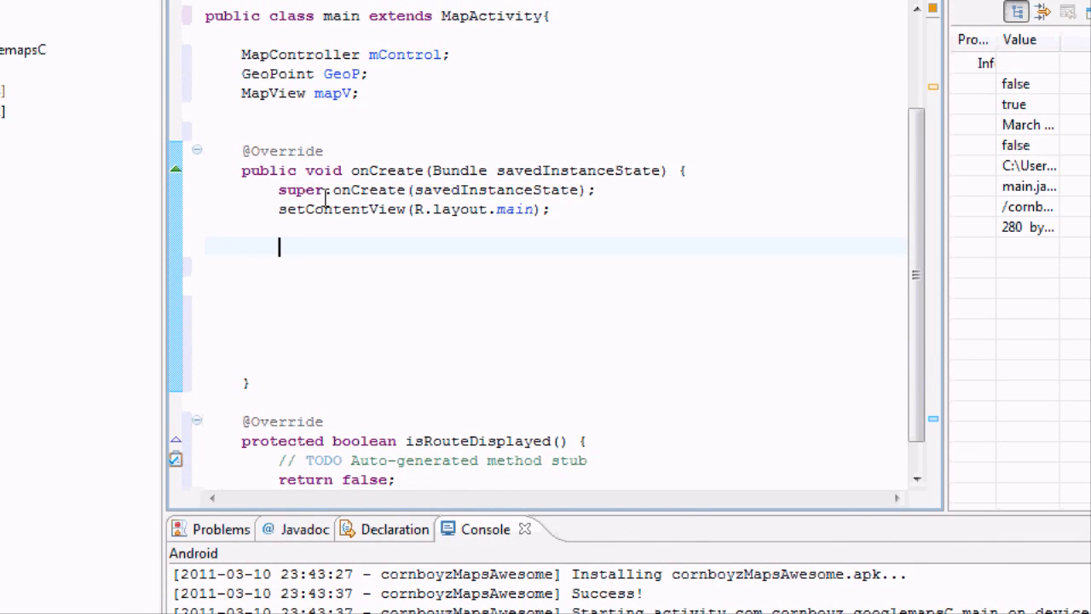
text(map)
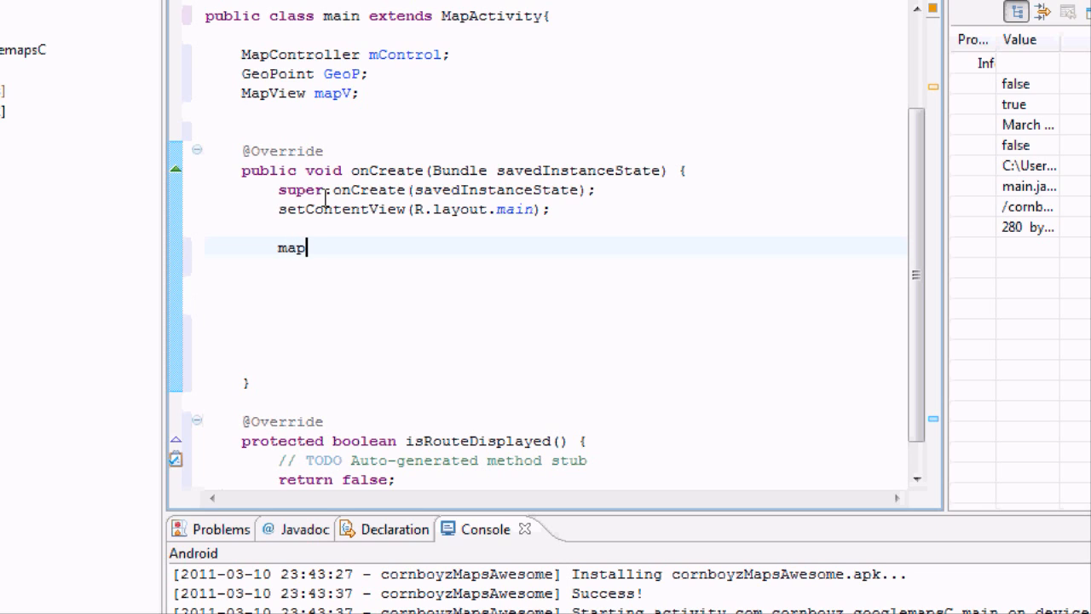
text(V = ()
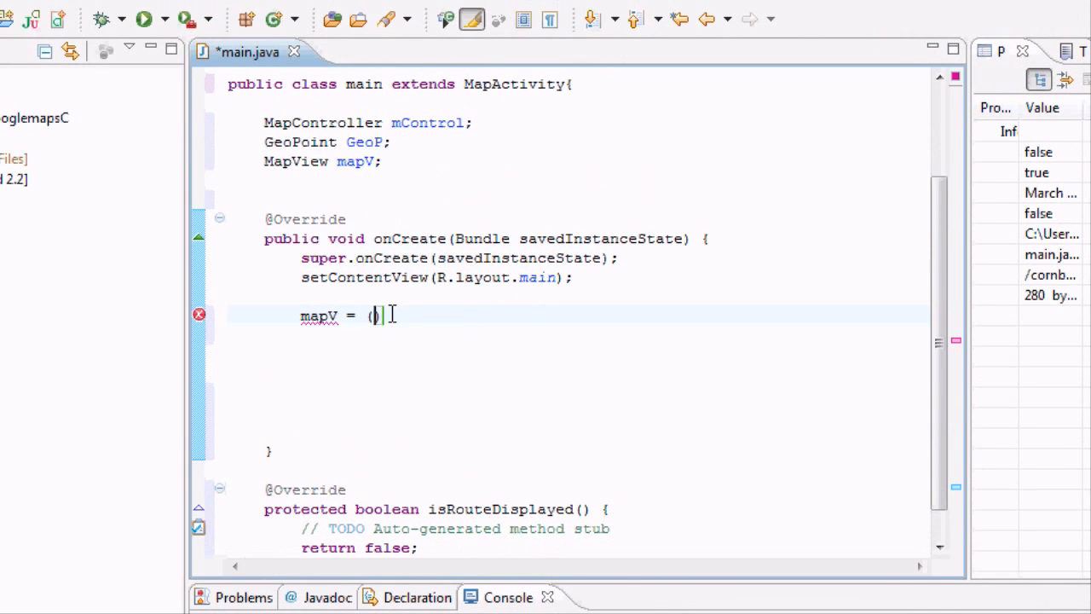
text(Map)
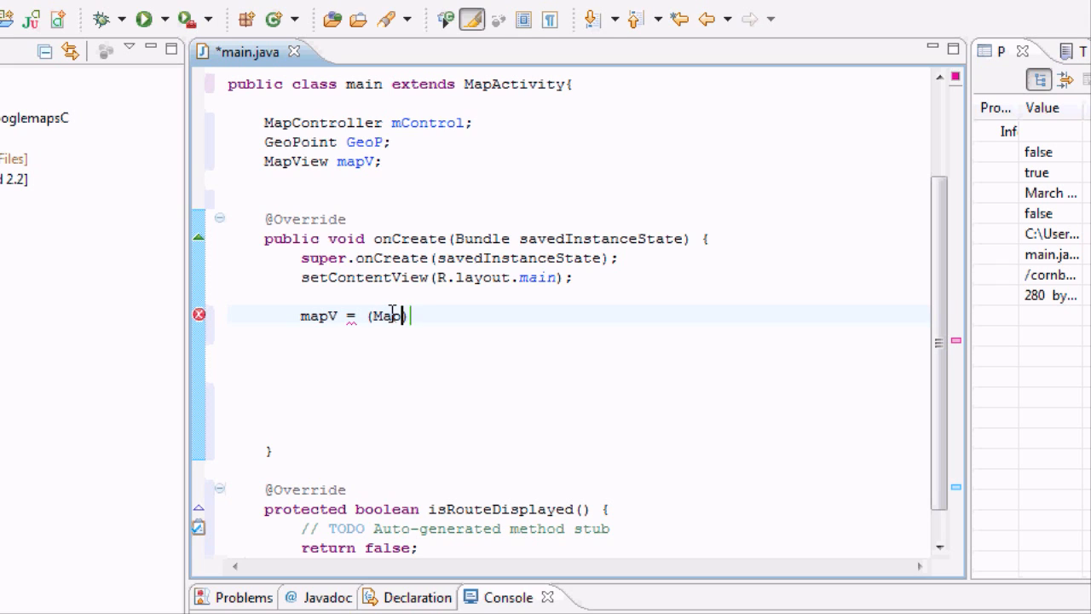
text(View))
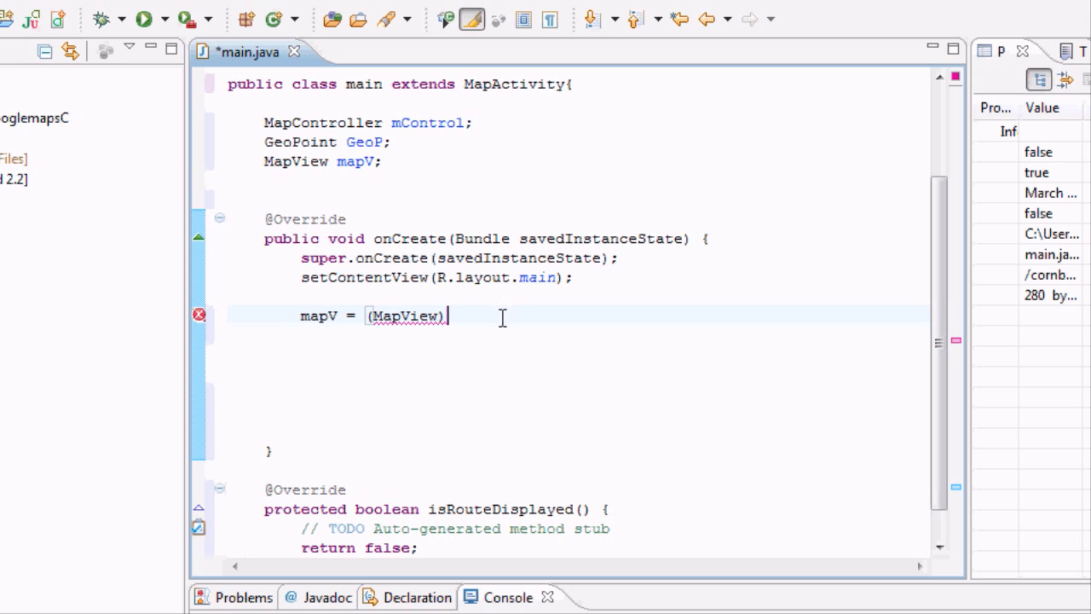
text(find)
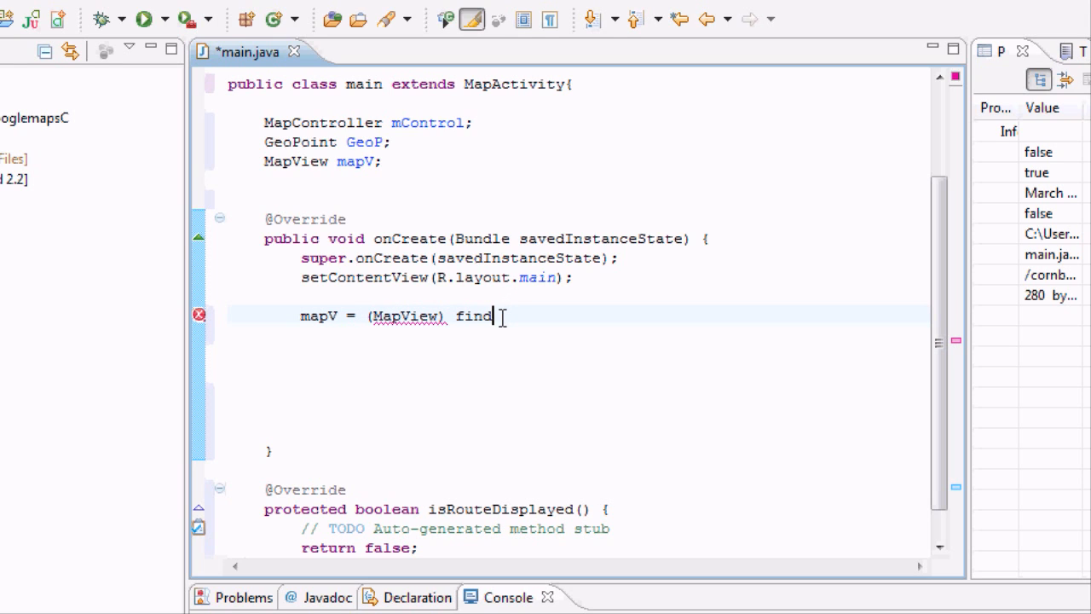
text(ViewBy)
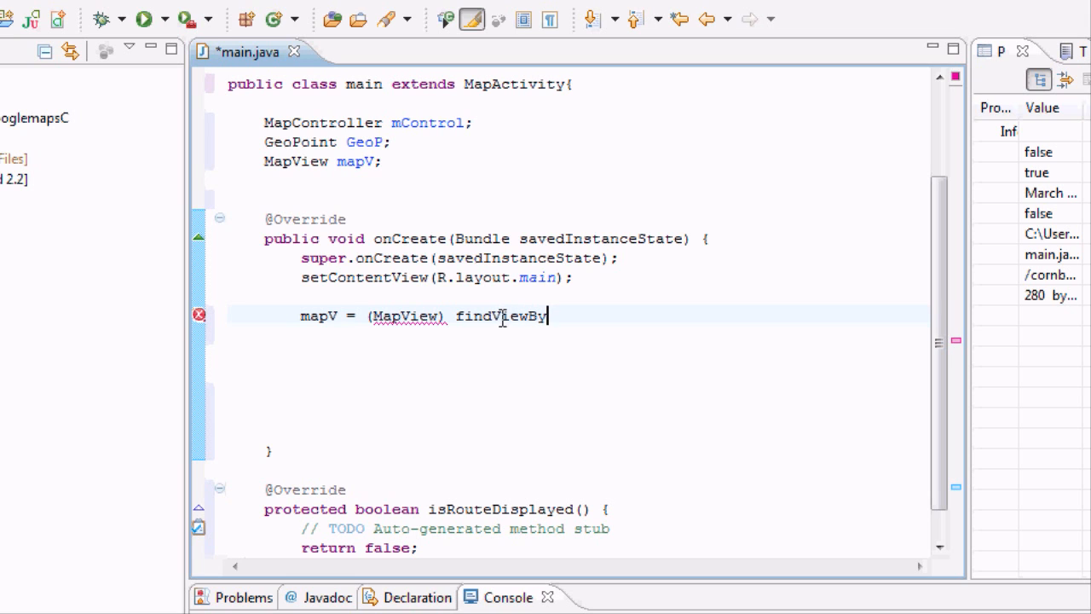
text(Id())
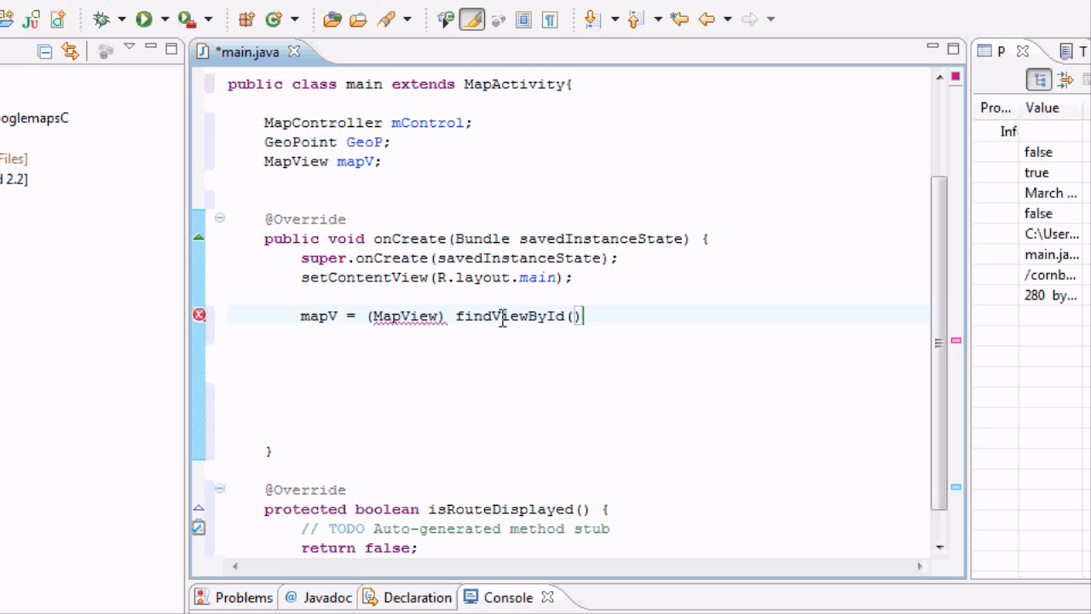
text(R.id.)
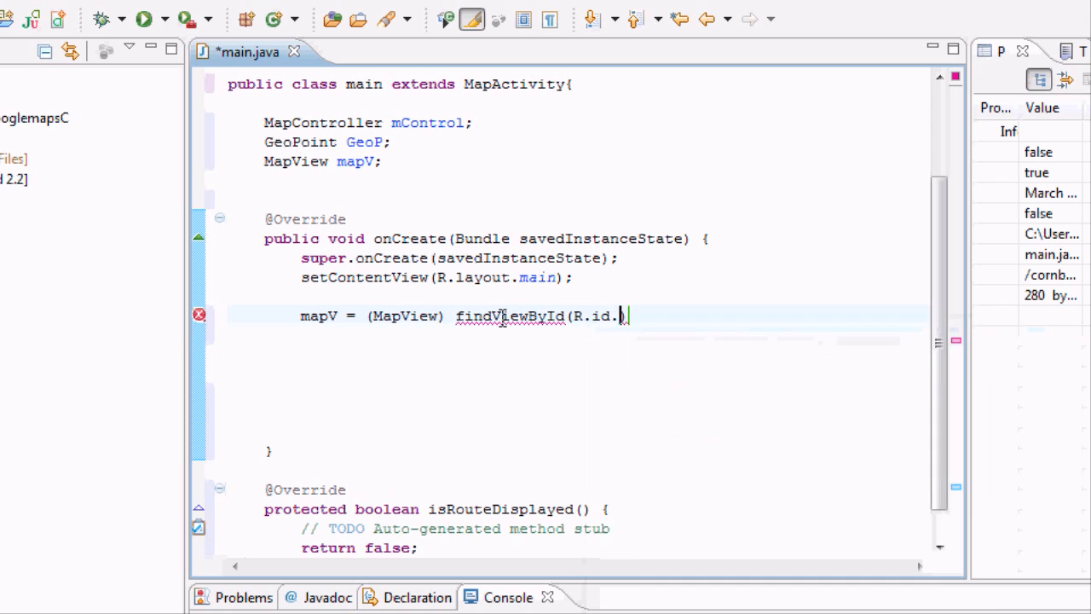
text(mapView)
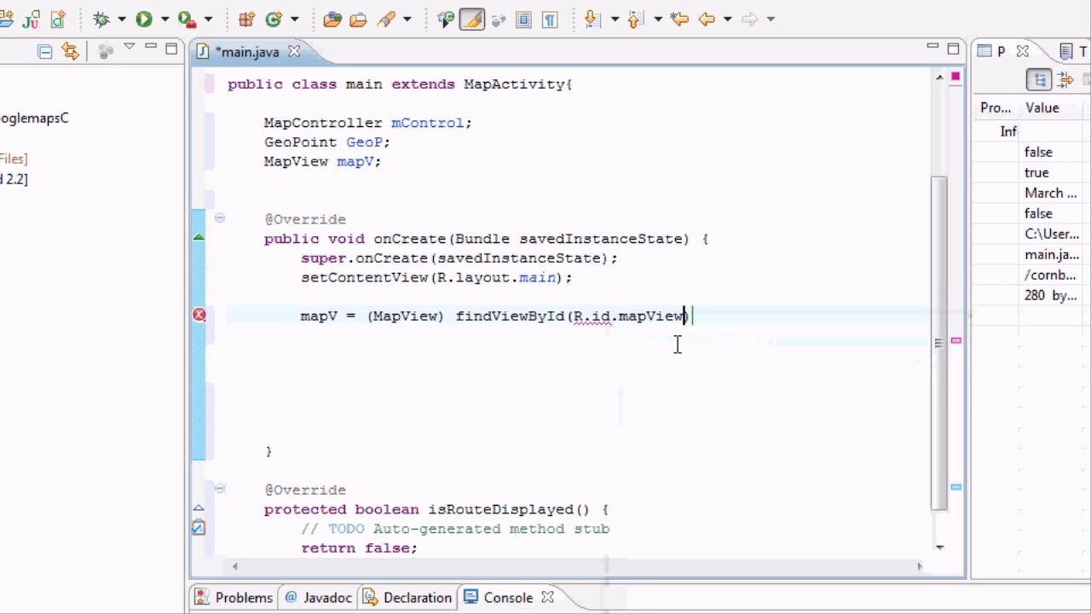
text();)
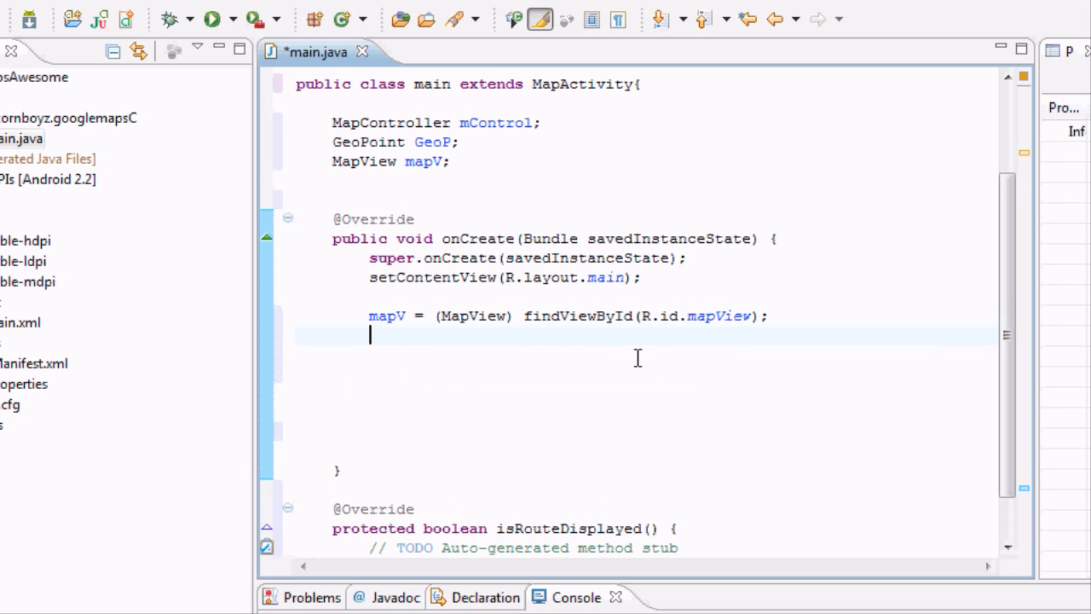
Step: Add mapV.displayZoomControls(true); using content assist
text(map)
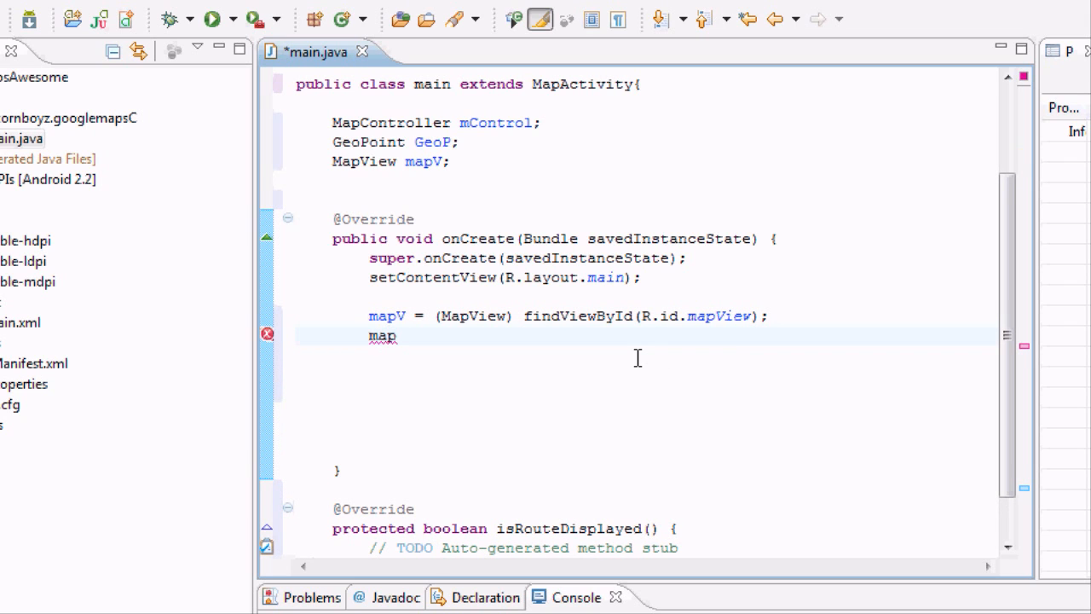
text(.)
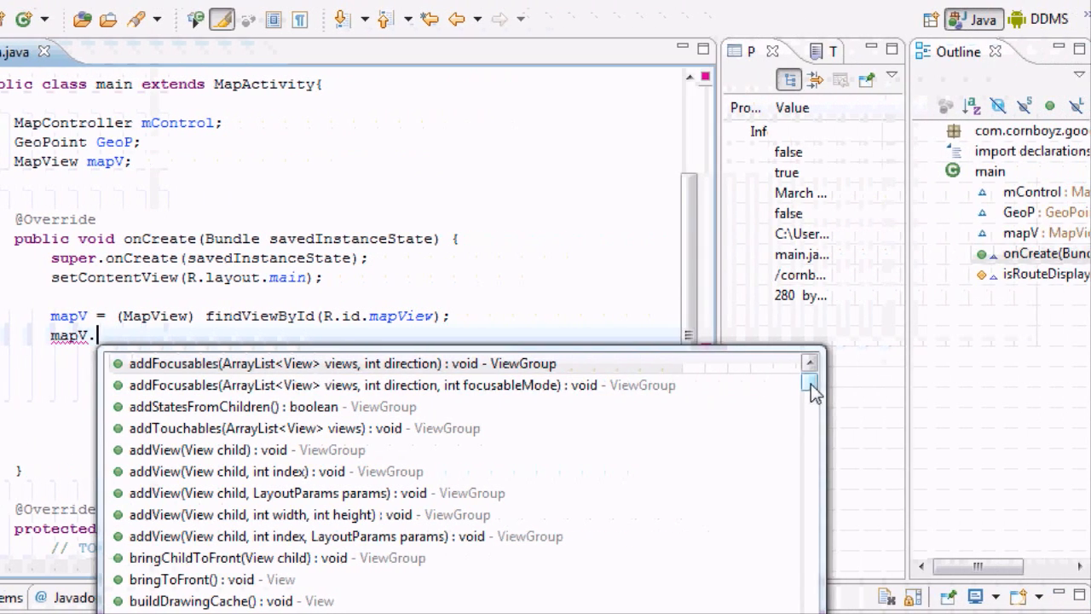
scroll(down, 3)
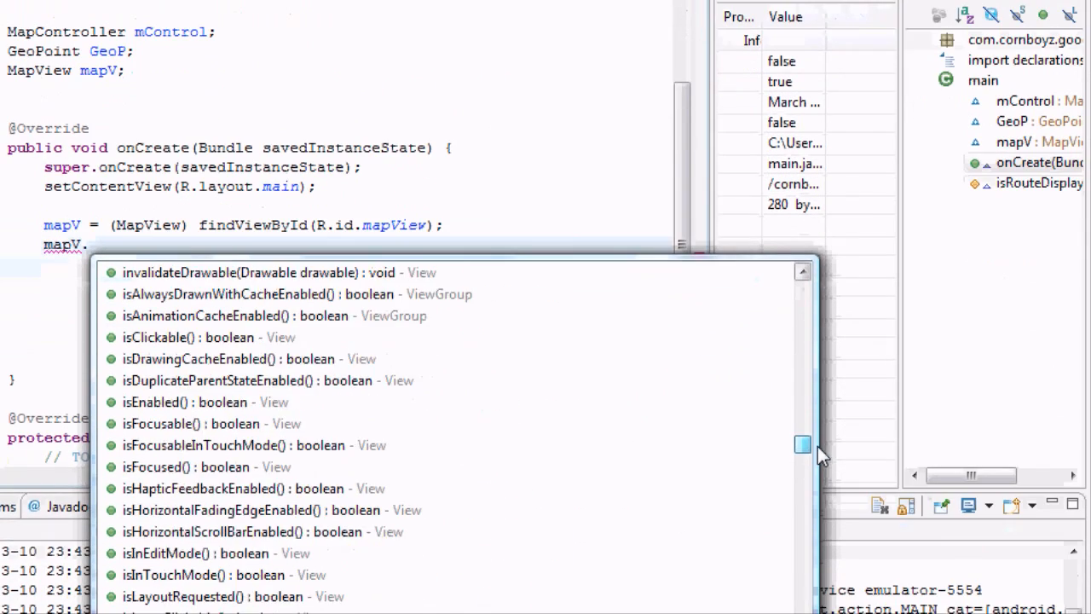
scroll(down, 3)
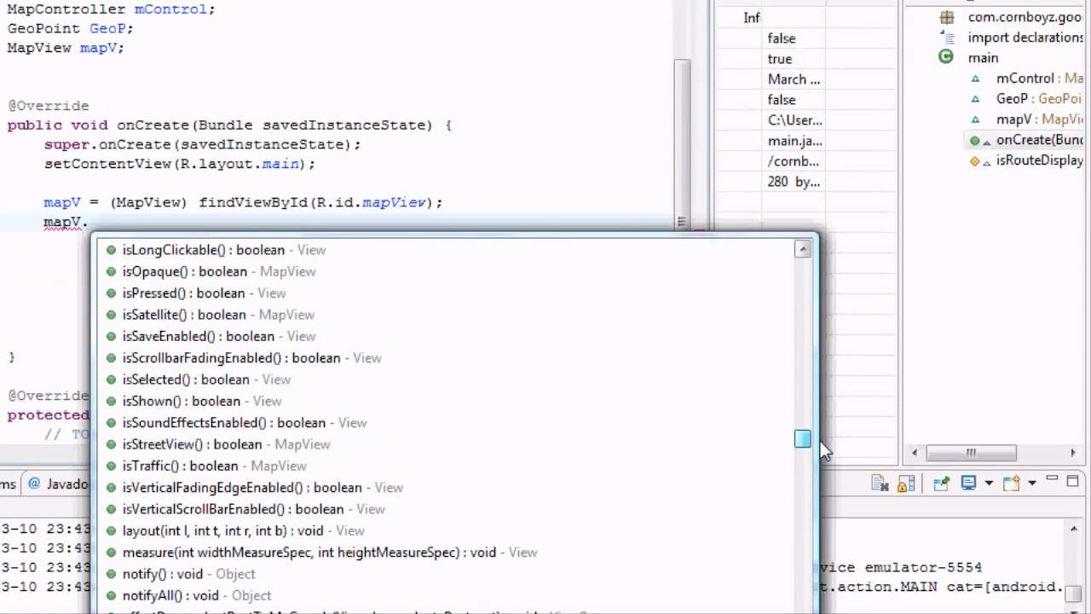
scroll(down, 3)
text(displayZoomControls(ta)
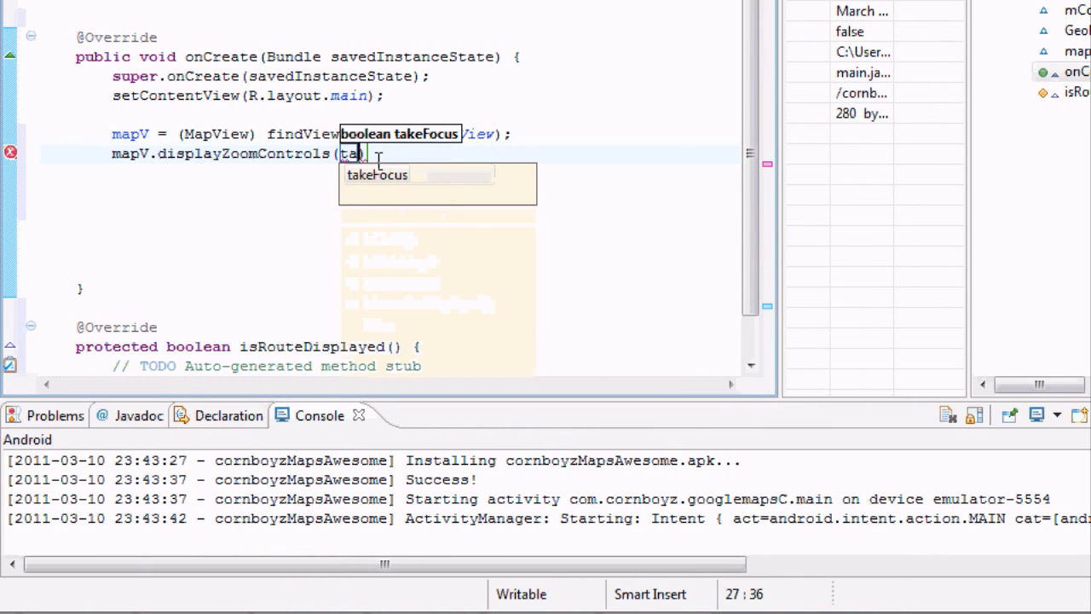
text(rue)
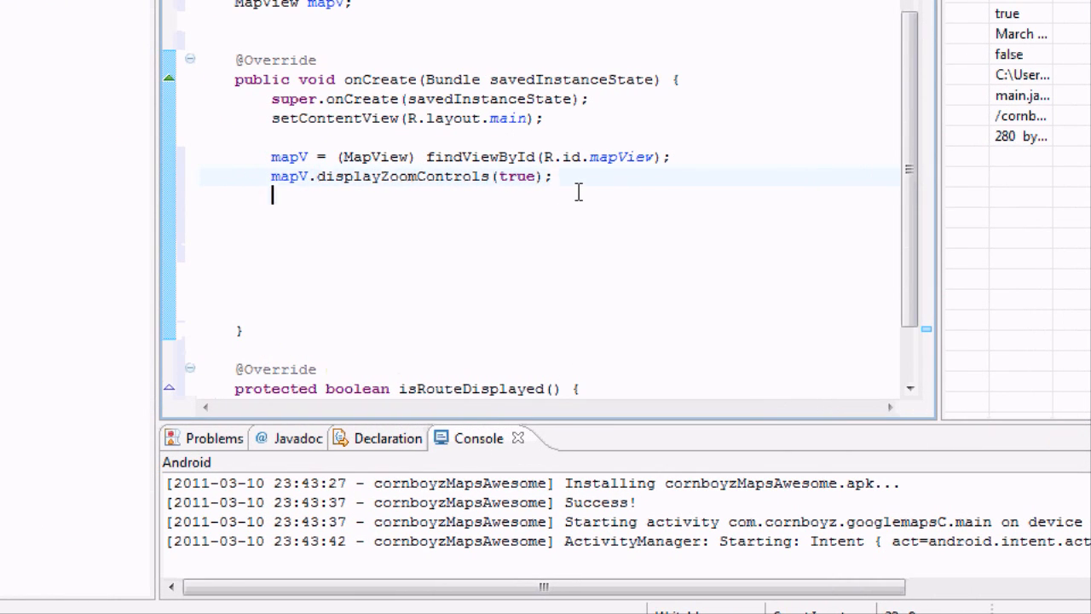
Step: Add a mapV.setBuiltInZoomControls(true) call, chosen from the content assist list
text(mapV.)
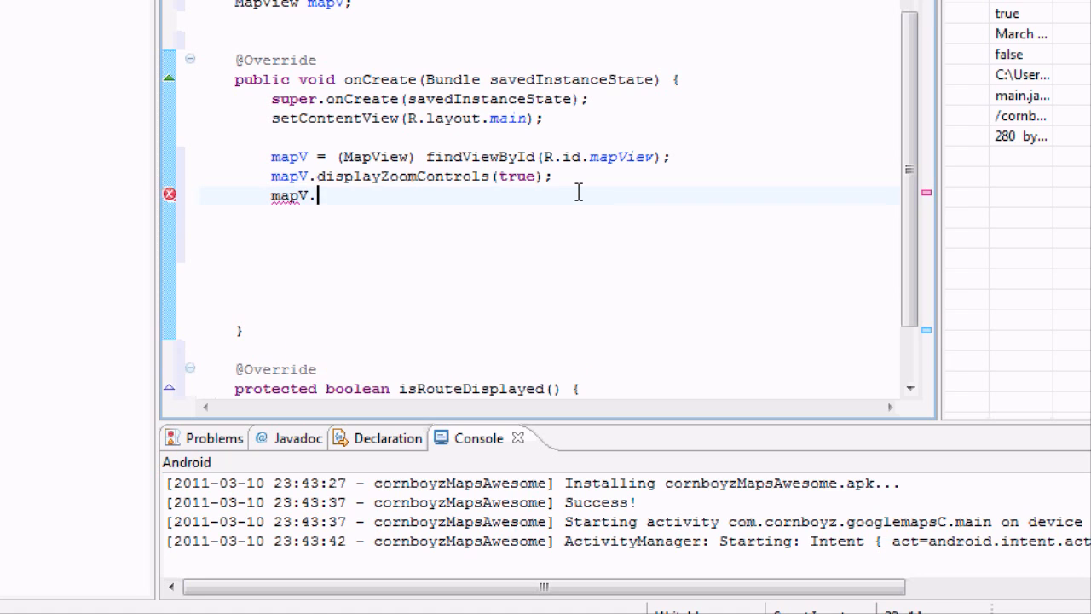
text(.)
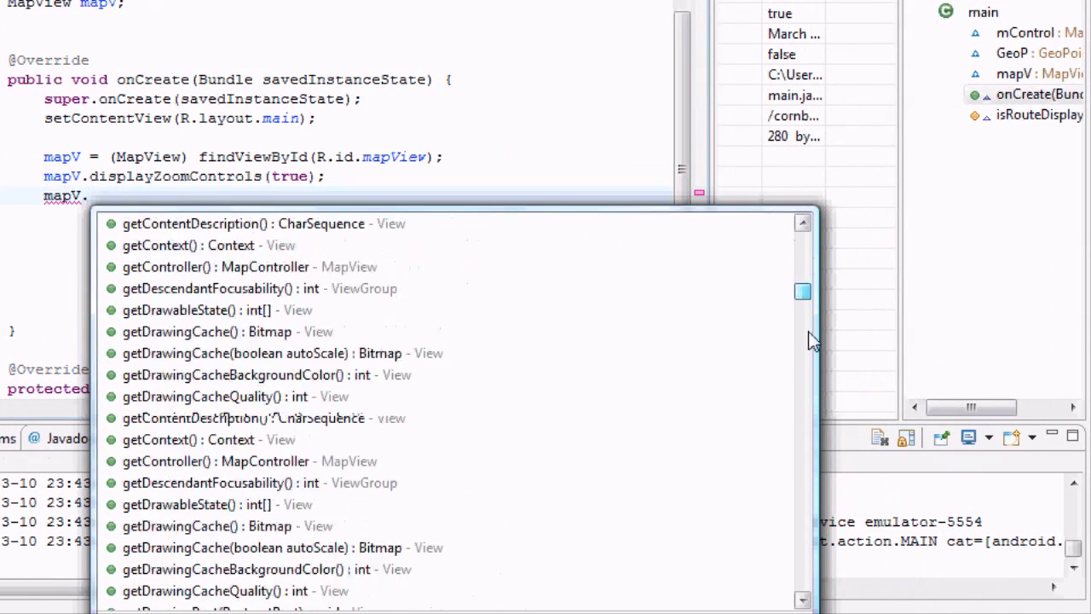
scroll(down, 3)
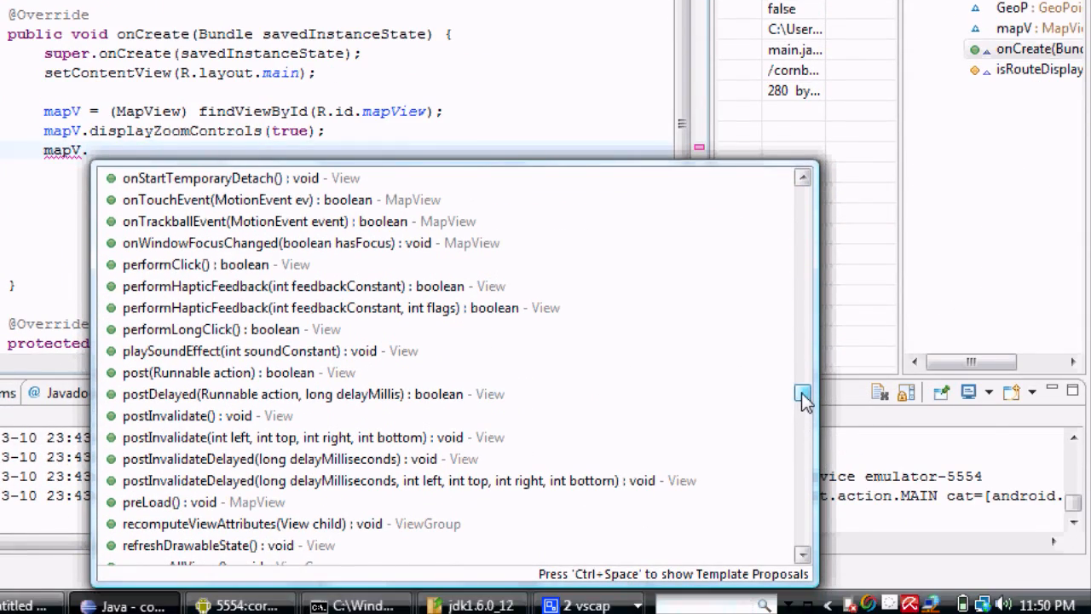
scroll(down, 3)
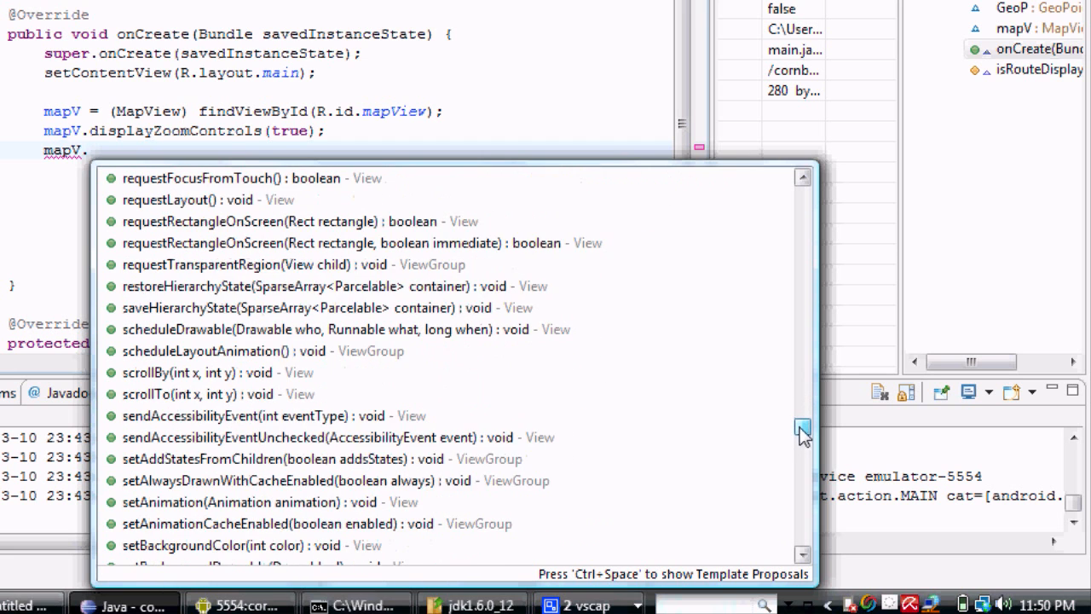
scroll(down, 3)
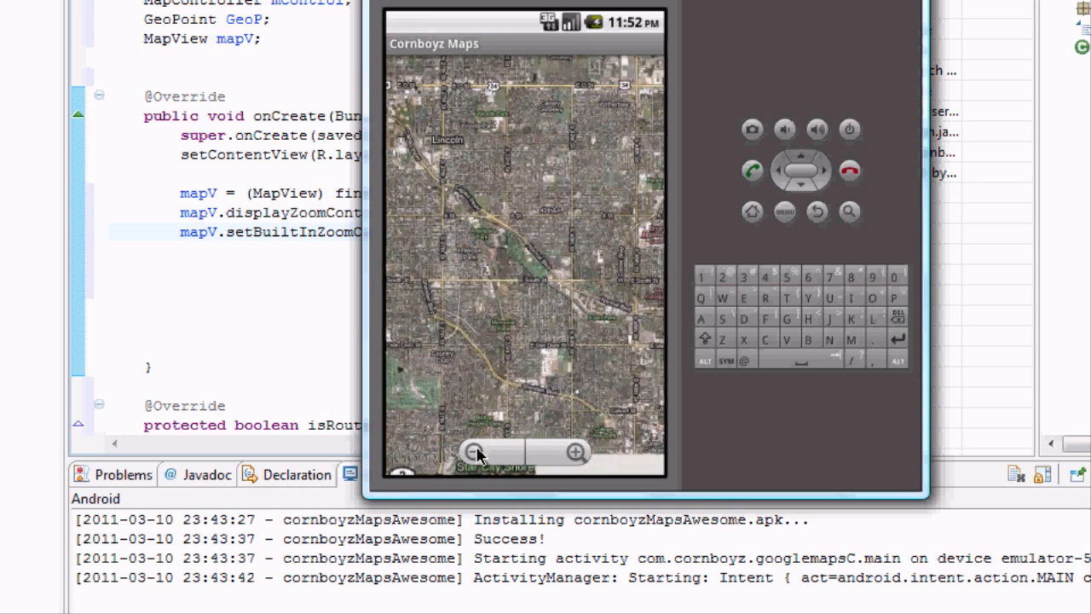
Step: Click the map's zoom-out (minus) button in the emulator
click(575, 453)
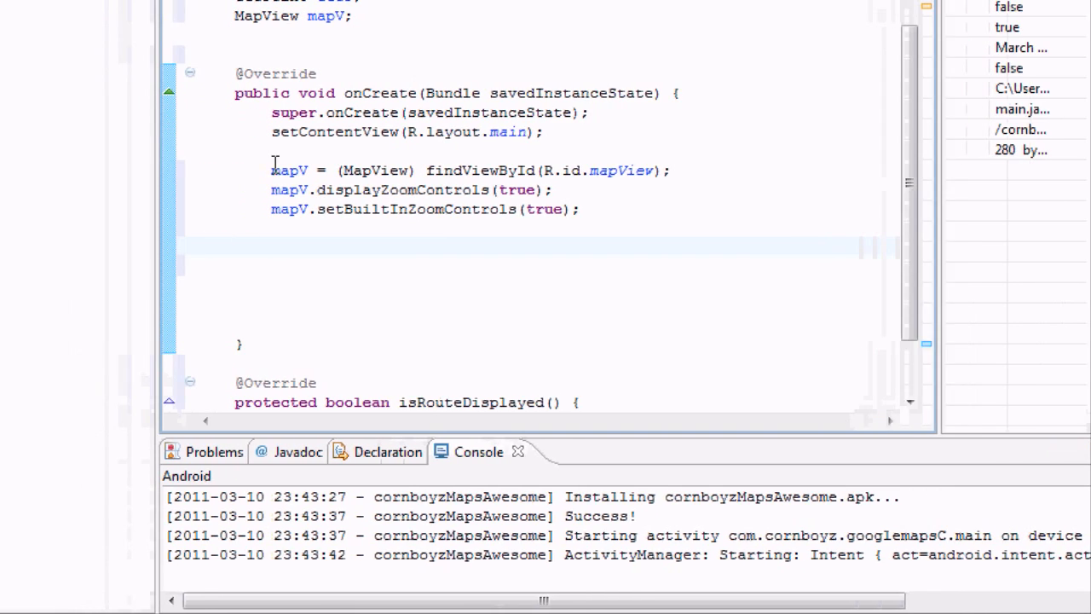
double_click(290, 170)
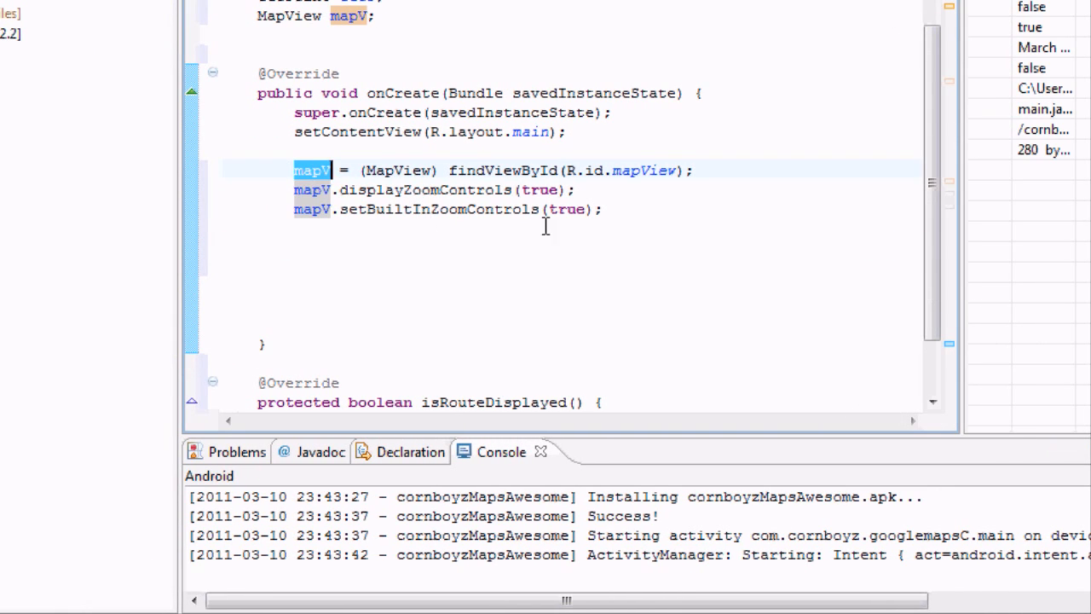
mouse_move(629, 211)
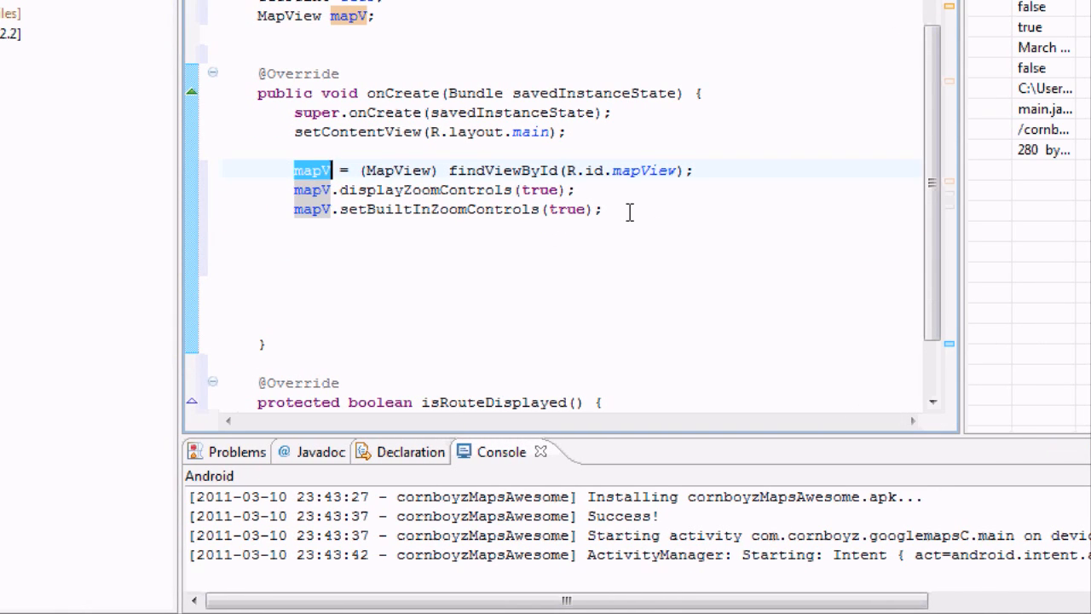
click(601, 210)
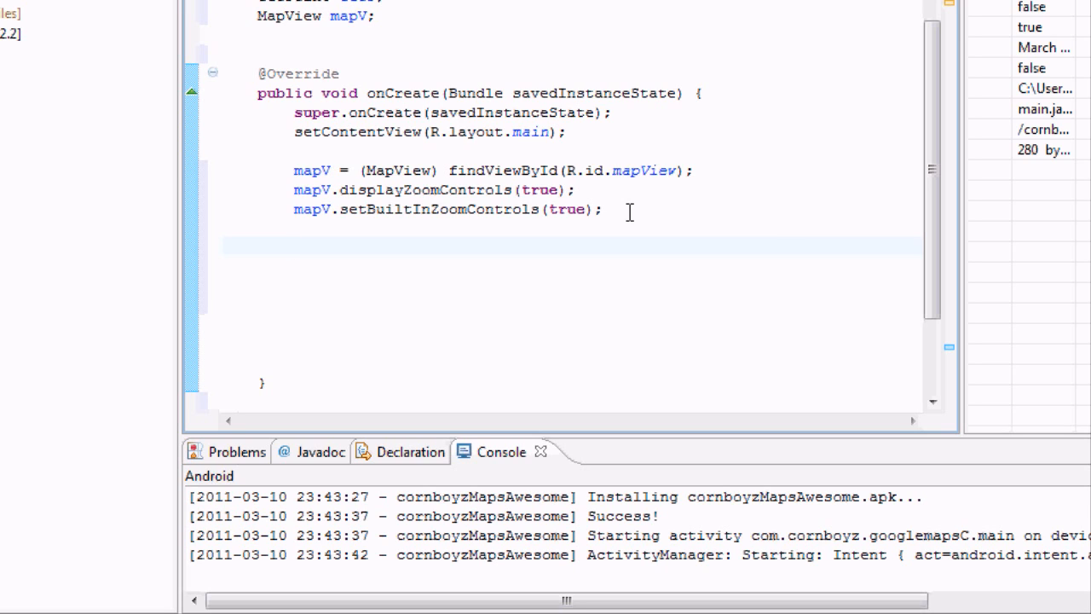
Step: Declare double lat = 40.8; in onCreate
text(double)
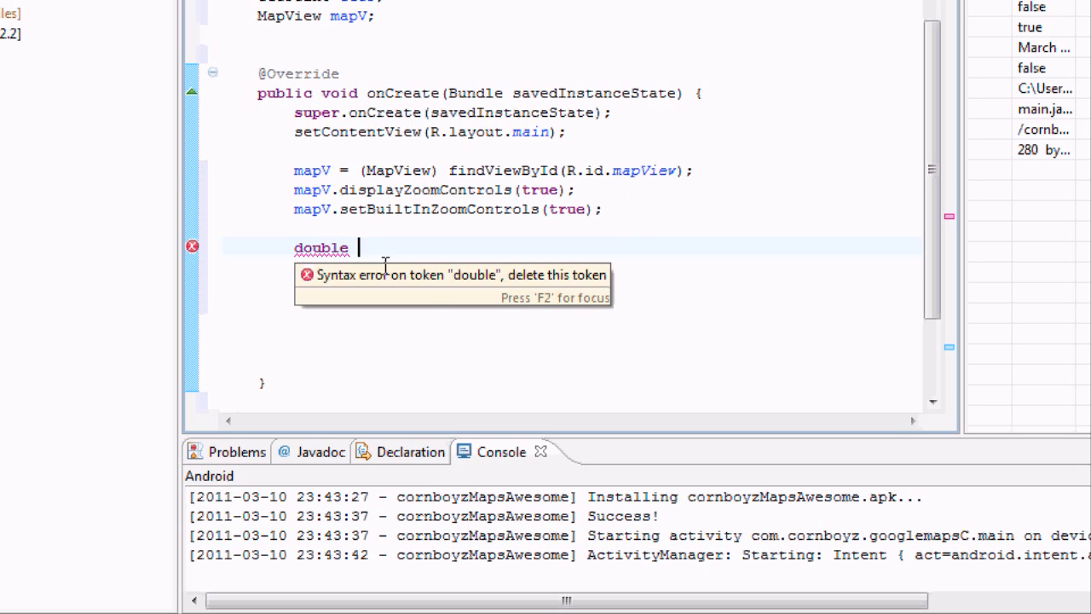
text(lat =)
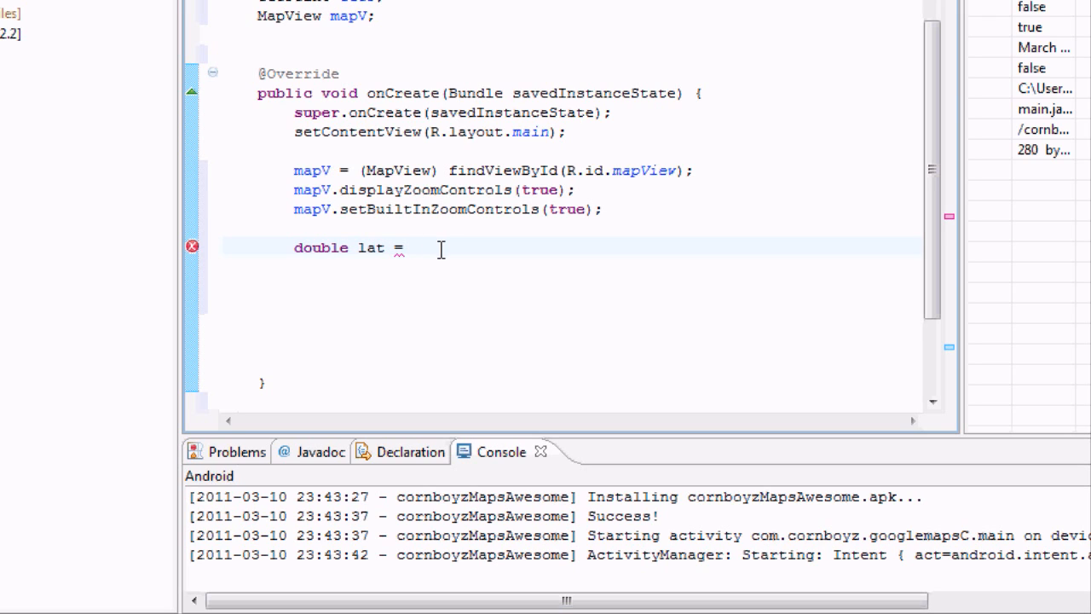
text(40)
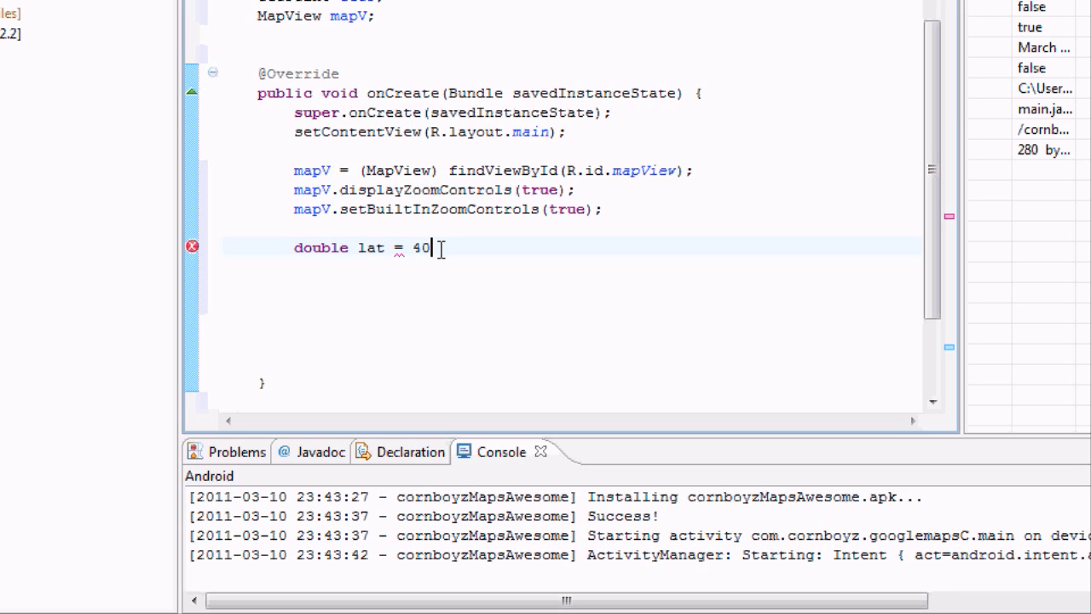
text(.8)
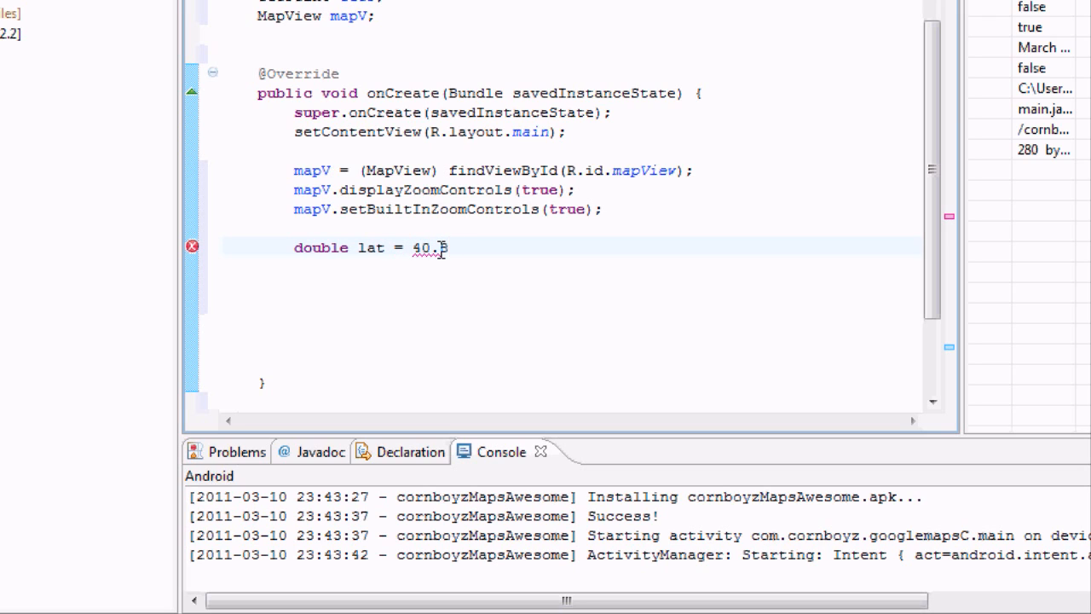
text(8;)
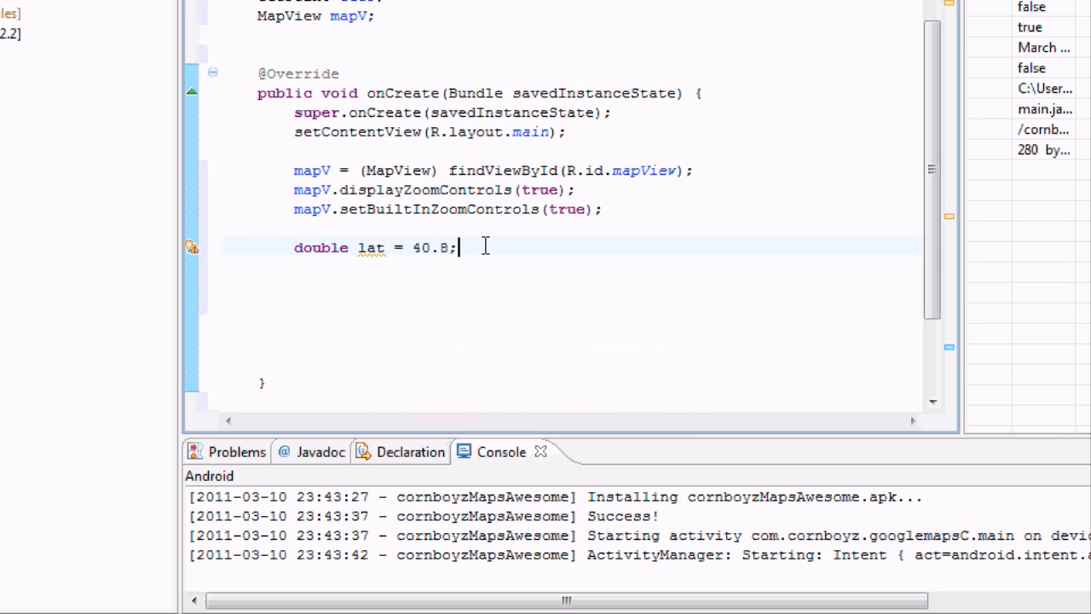
Step: Start declaring the longitude variable with a value of -96.666 below lat
text(double)
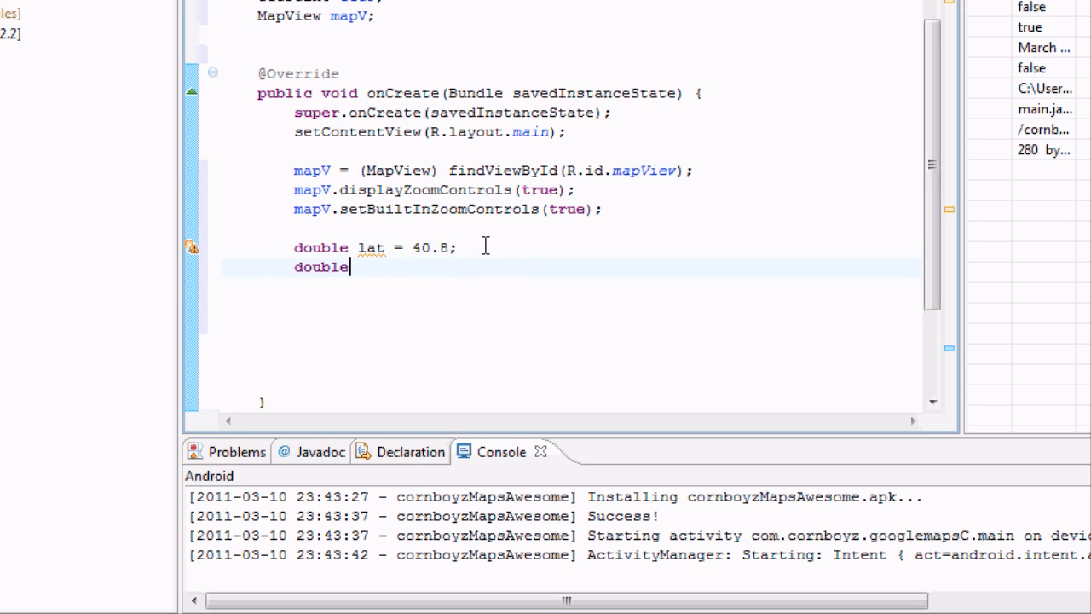
text(longt)
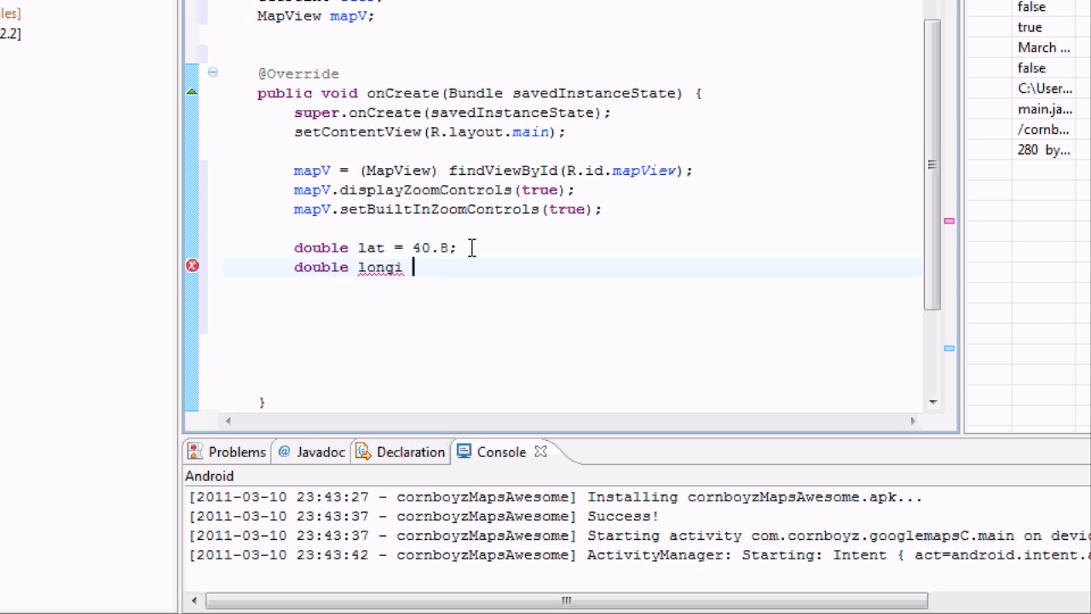
text(=)
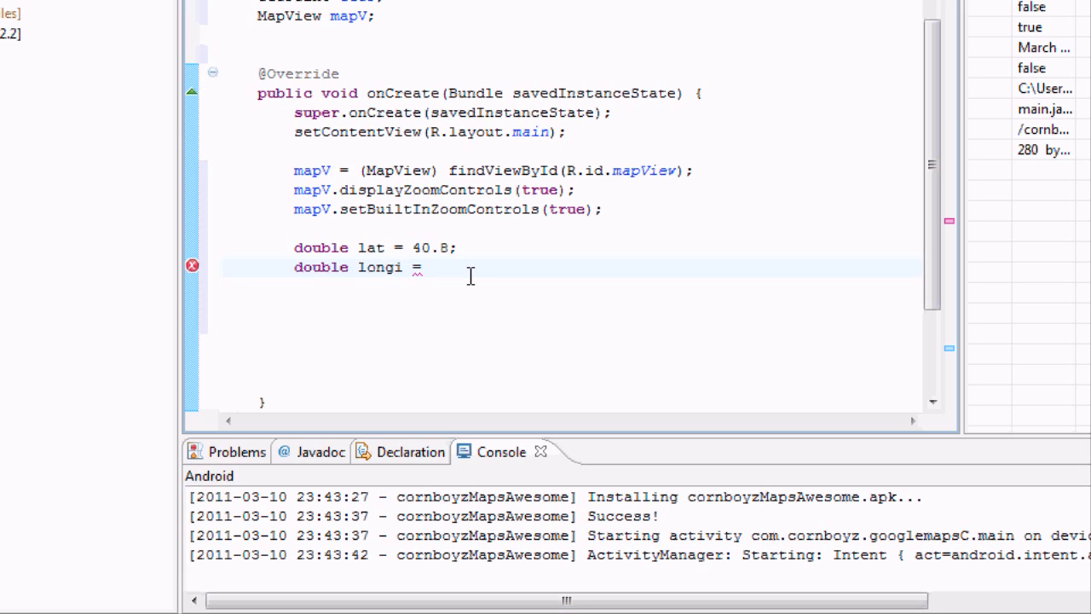
text(-)
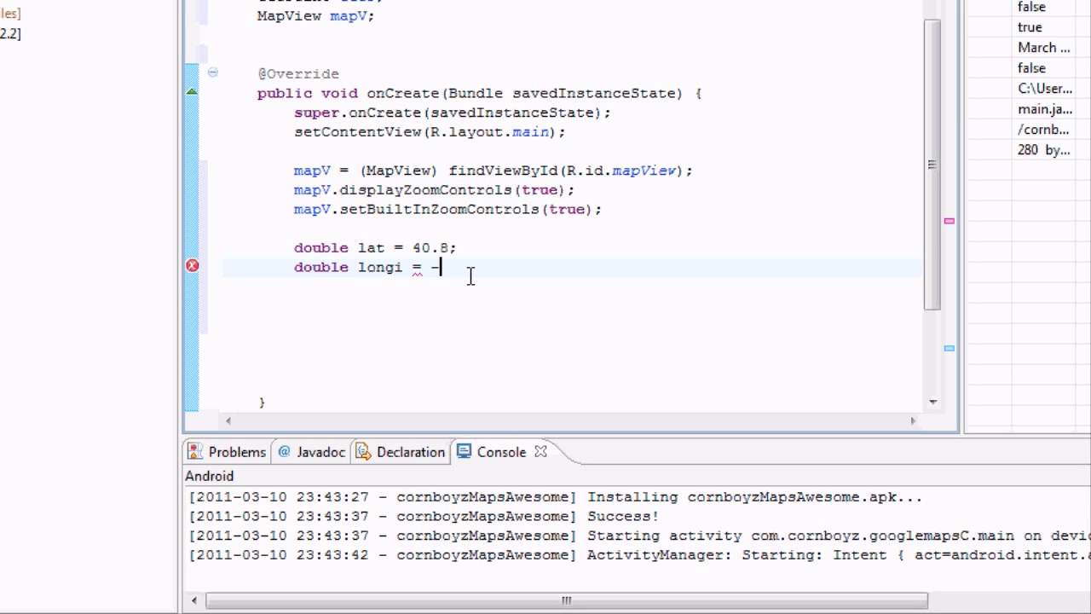
text(9.88)
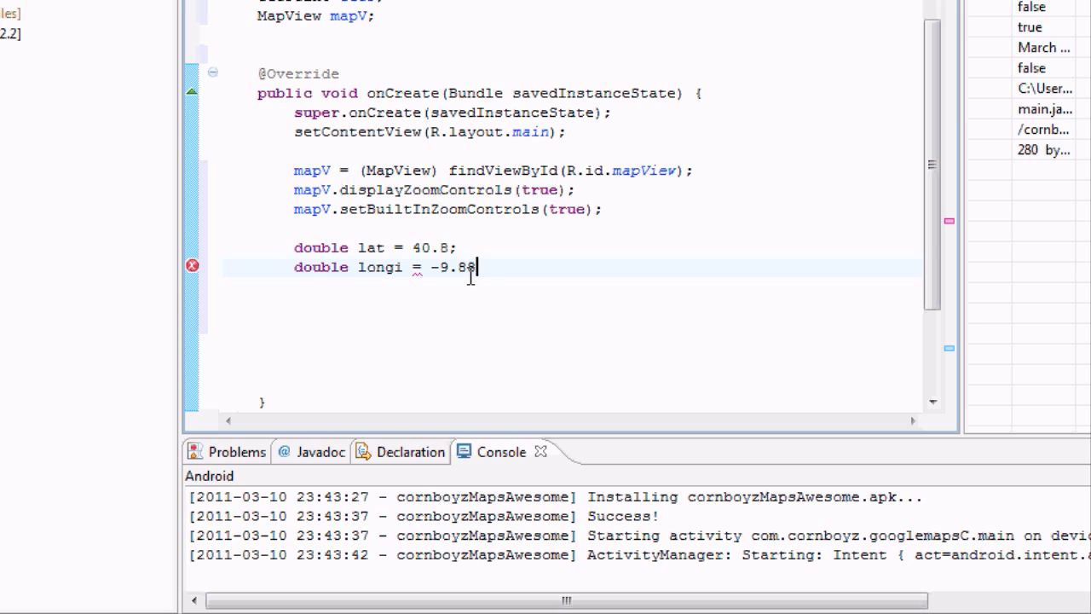
key(BackSpace)
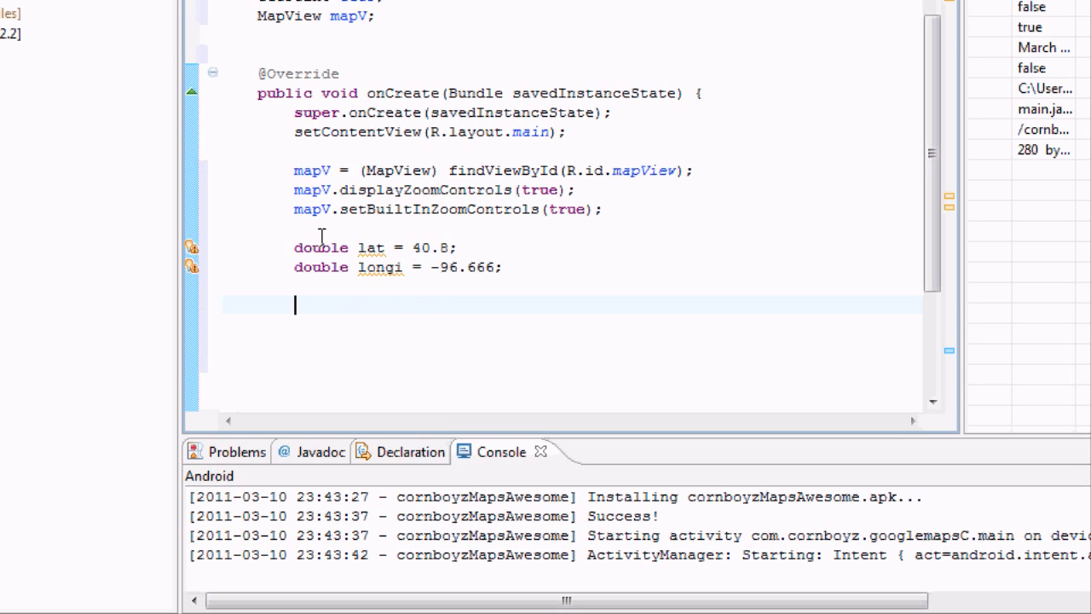
mouse_move(377, 267)
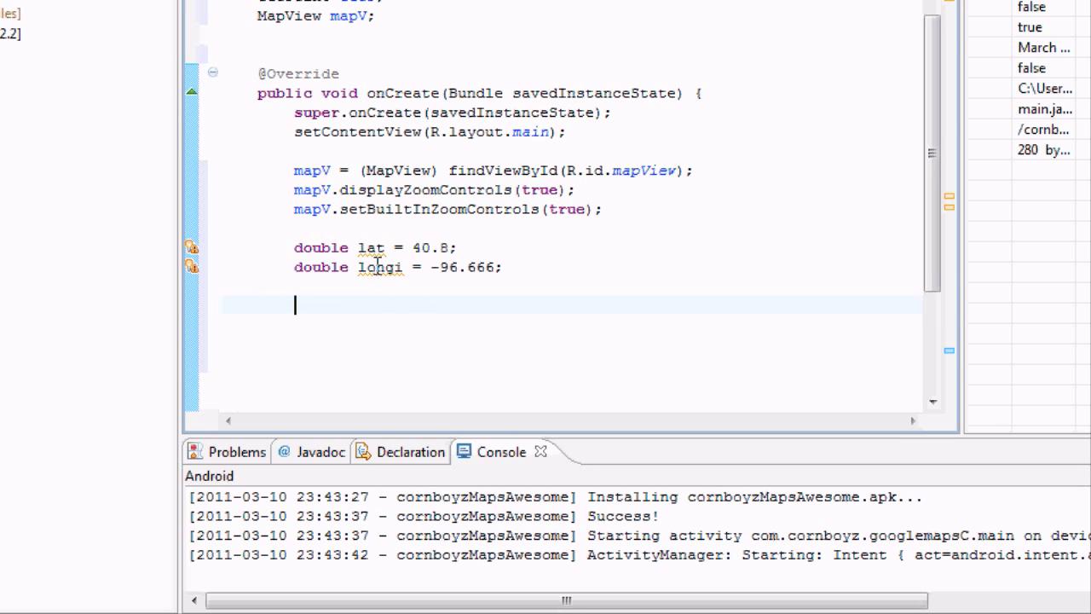
mouse_move(357, 351)
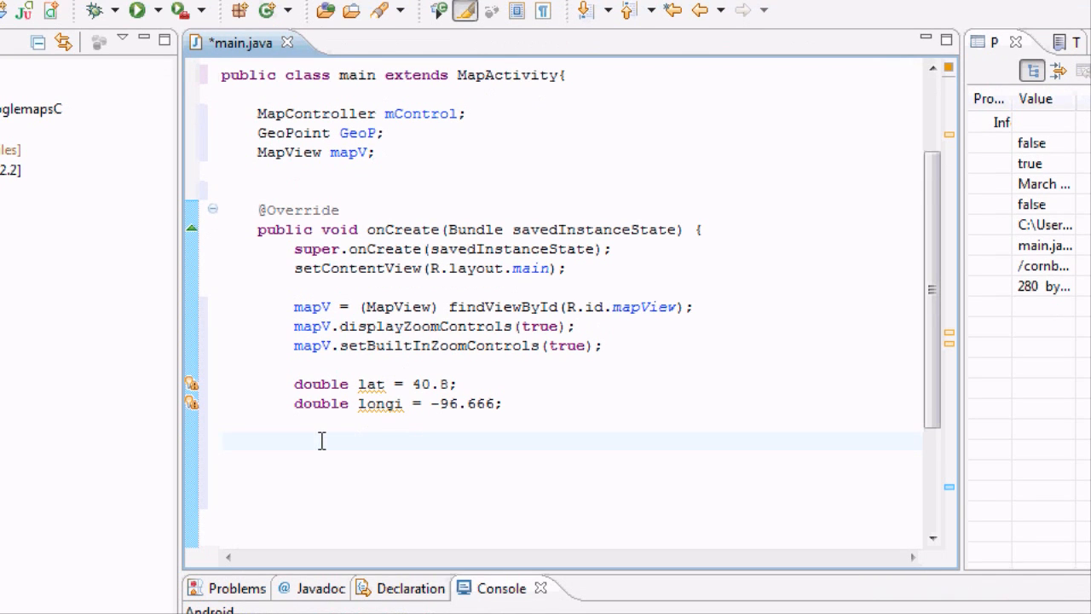
double_click(430, 384)
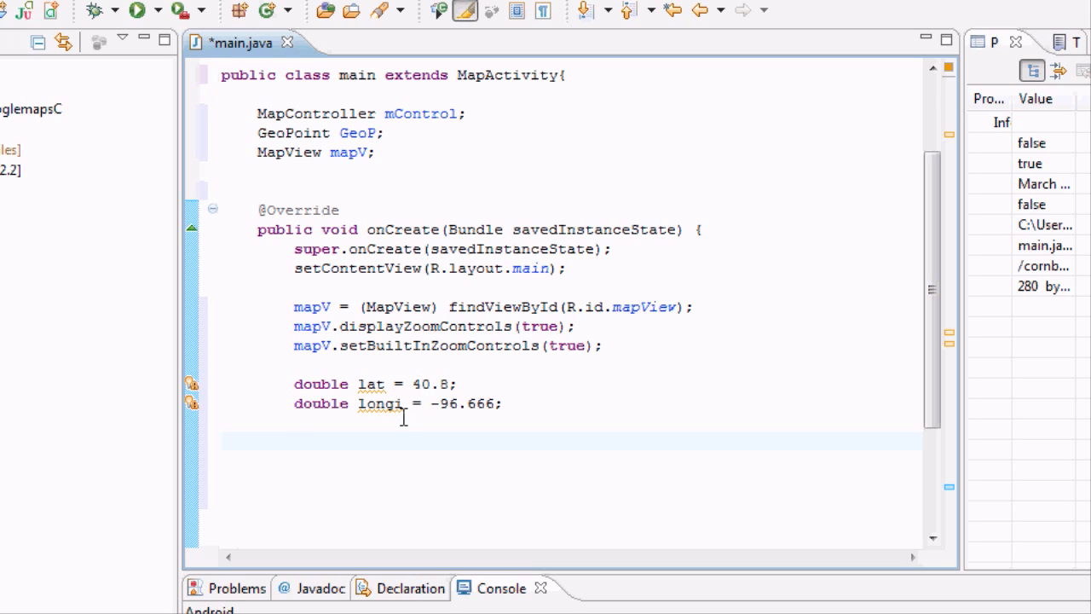
mouse_move(401, 439)
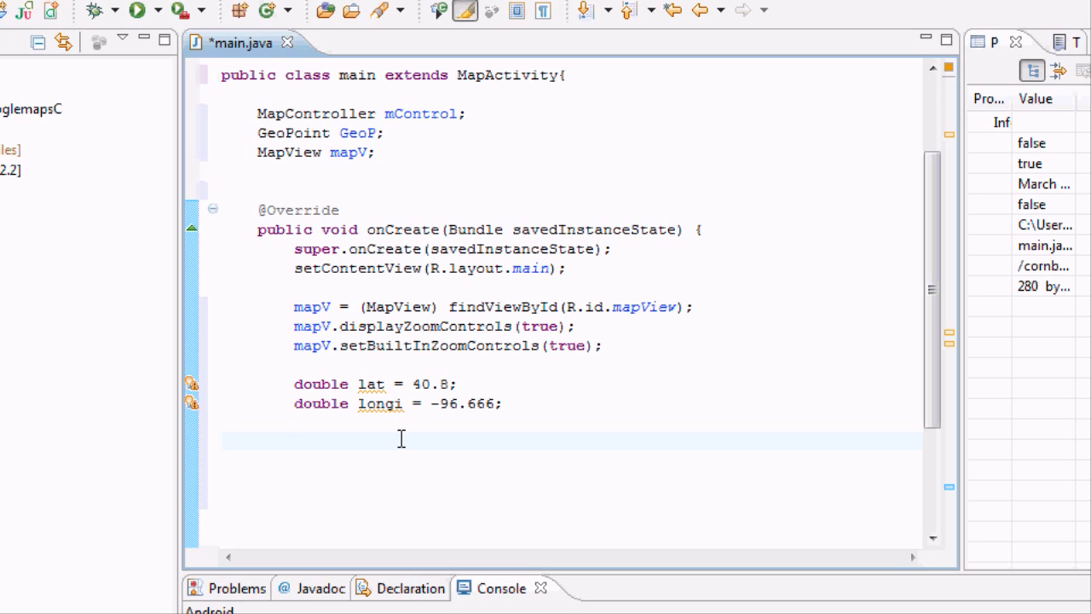
Step: Begin the statement GeoP = new GeoPoint() in onCreate
text(g)
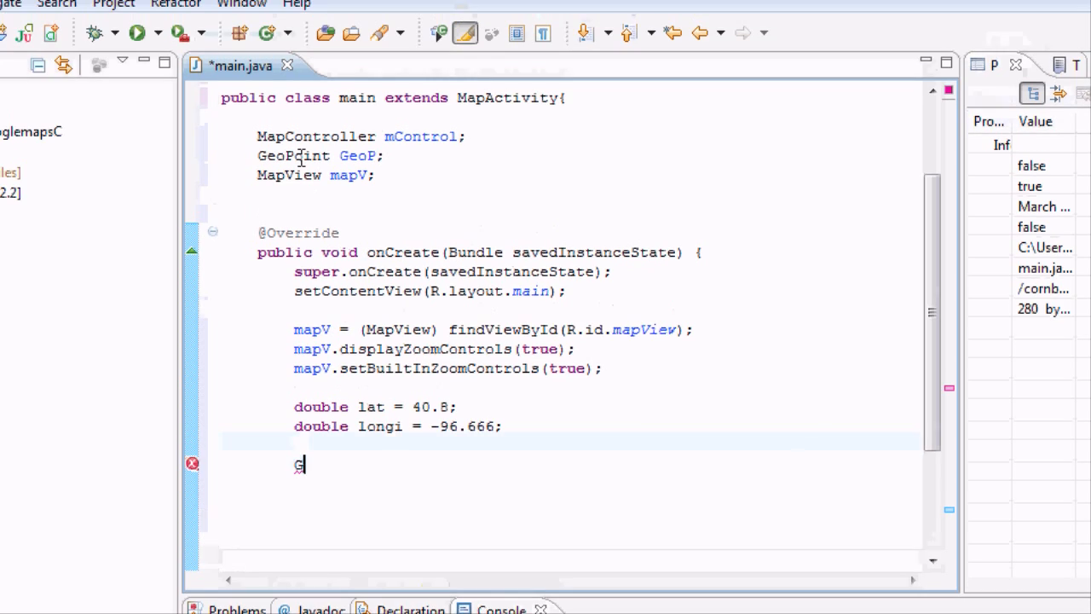
text(eo)
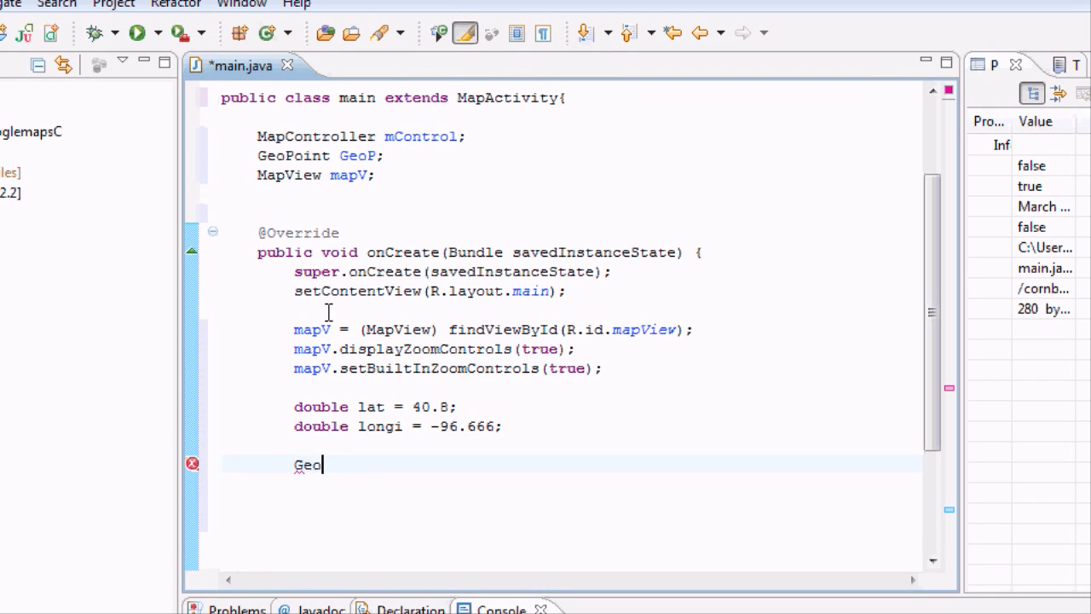
text(P =)
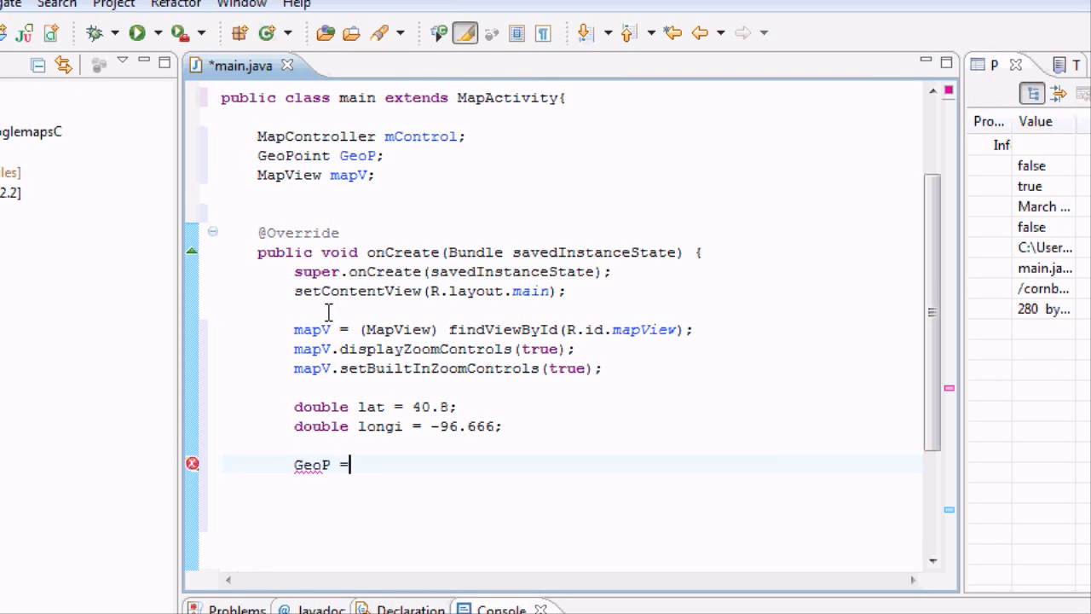
text(()
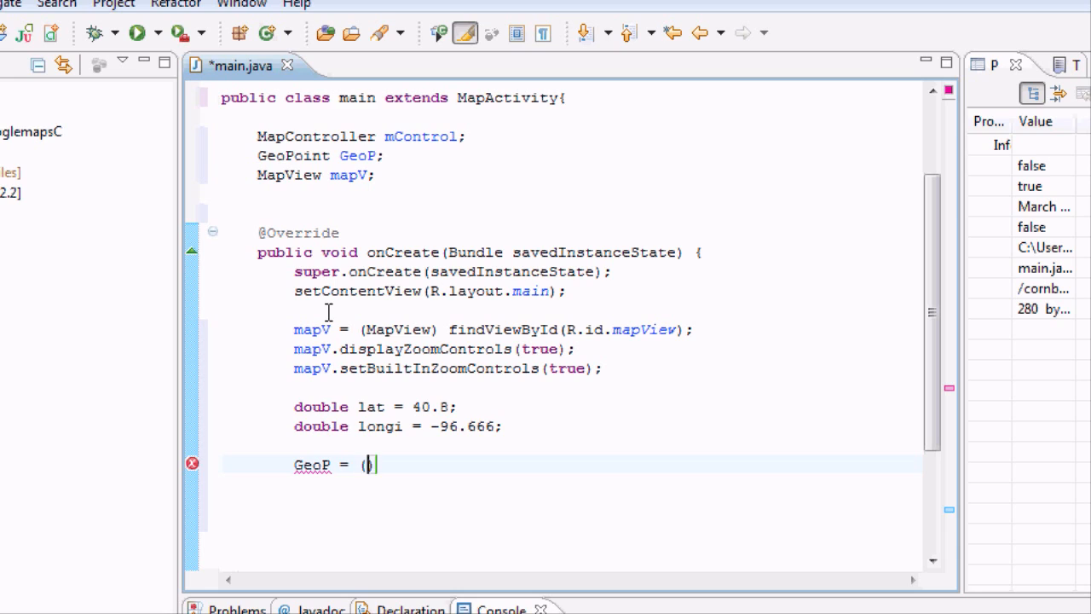
key(BackSpace)
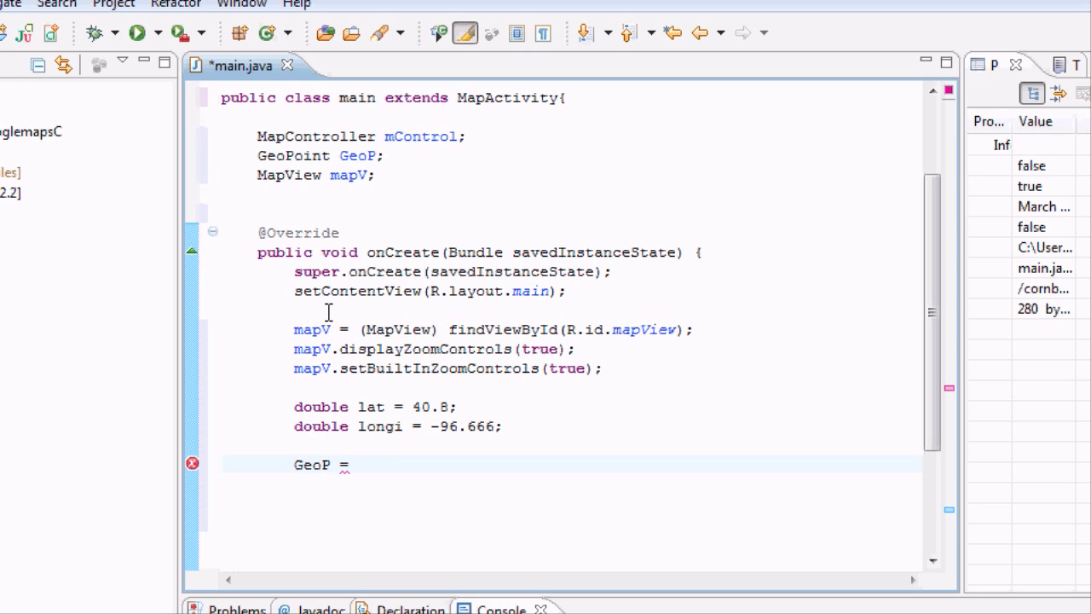
text(new Ge)
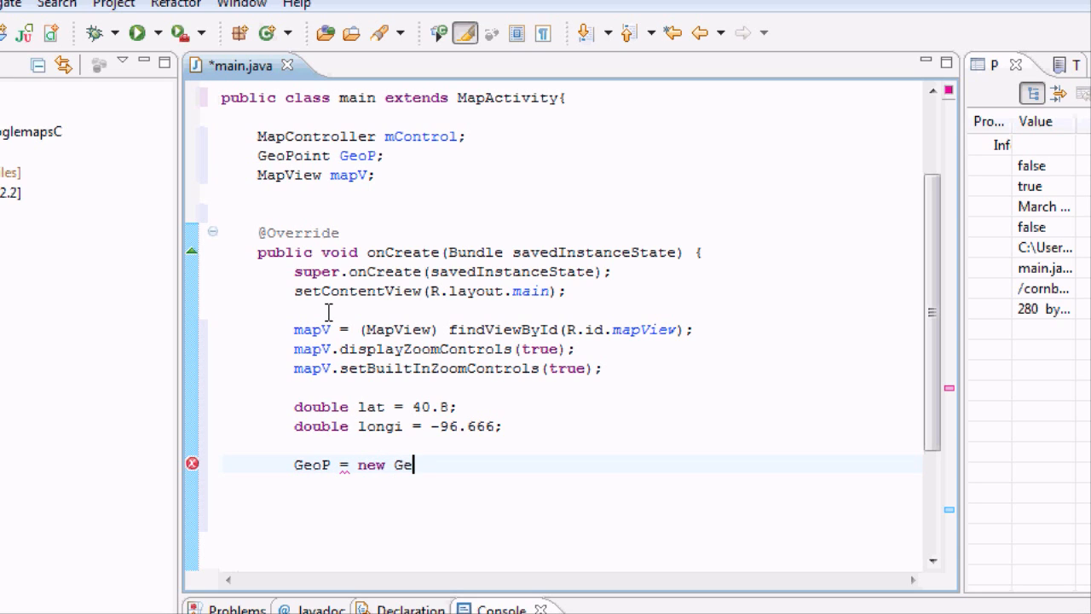
text(oPoin)
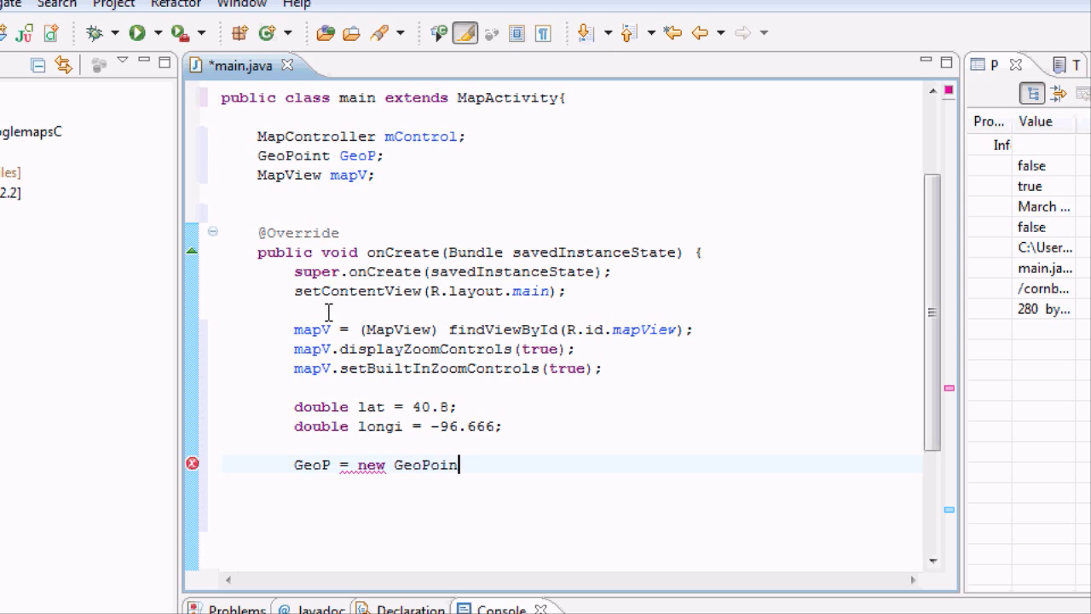
text(t)
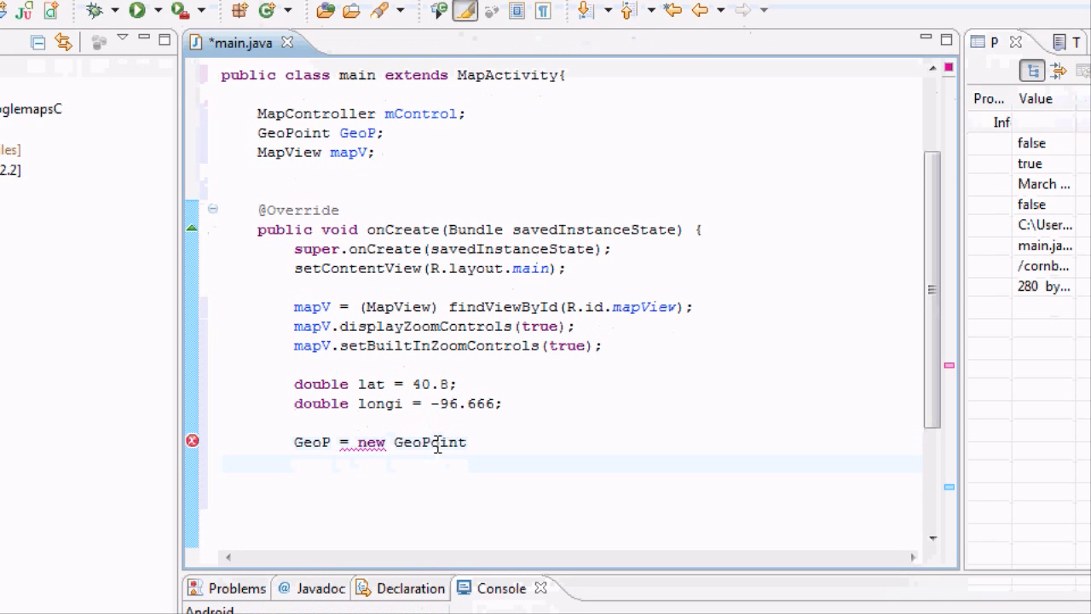
mouse_move(430, 442)
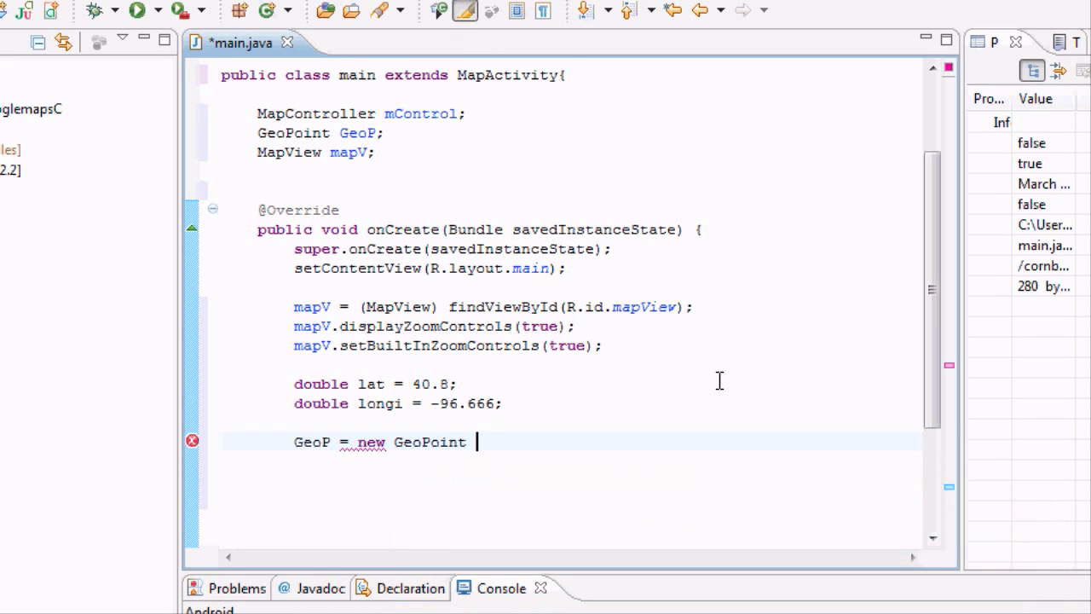
text(())
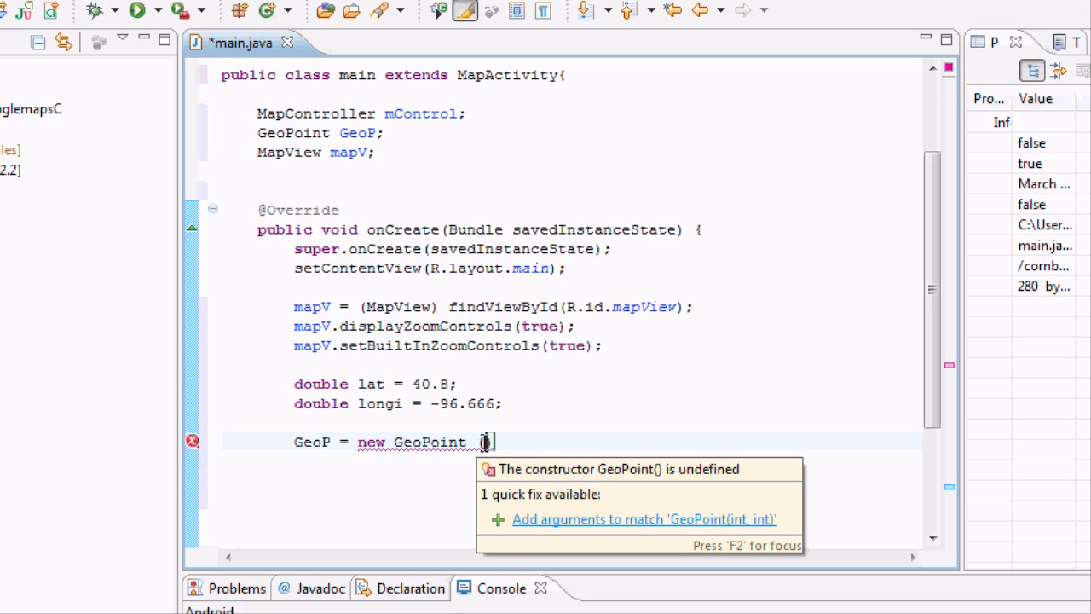
Step: Fill in the GeoPoint arguments (int)(lat*1E6) and (int)(longi*1E6)
text(,)
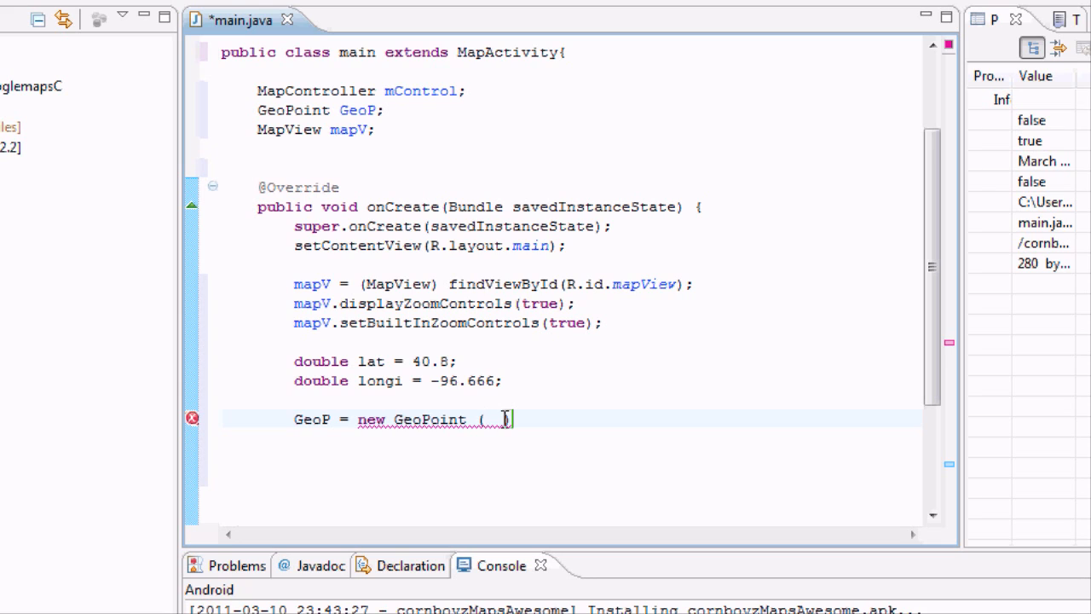
text((in)
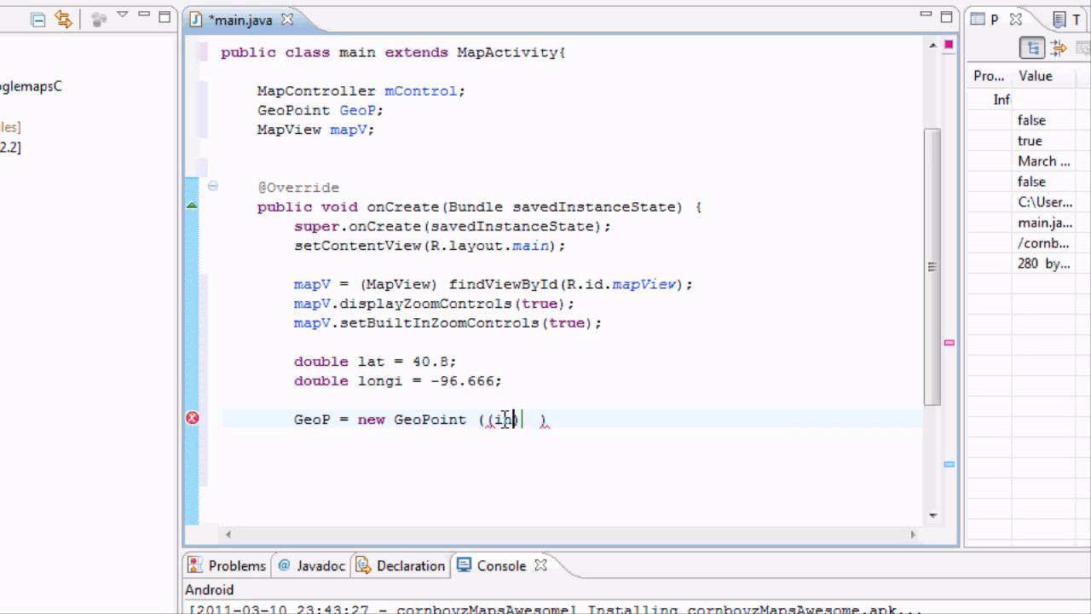
text(int)
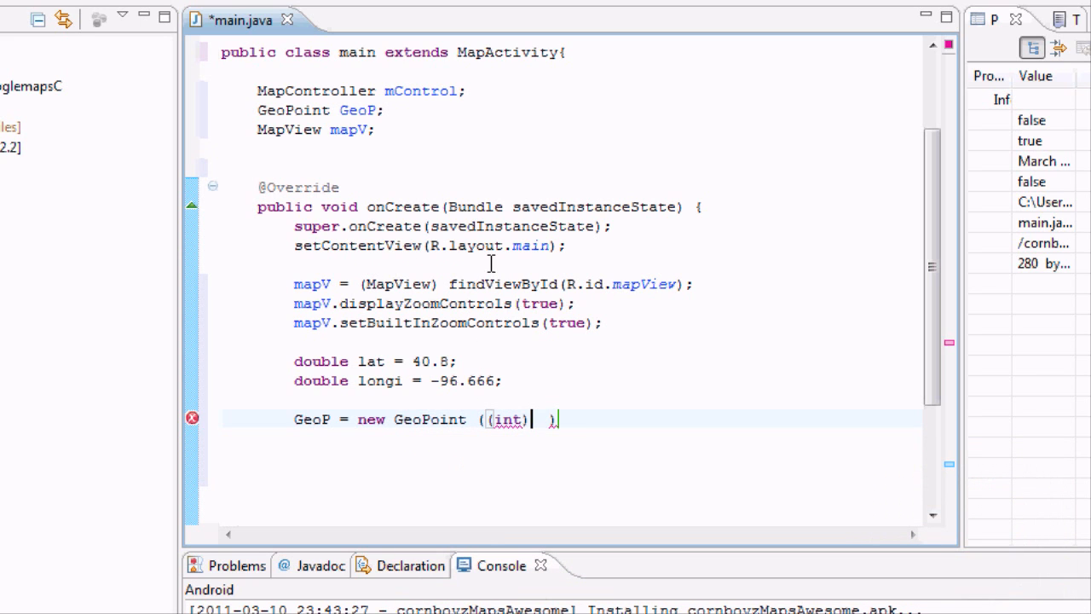
mouse_move(561, 286)
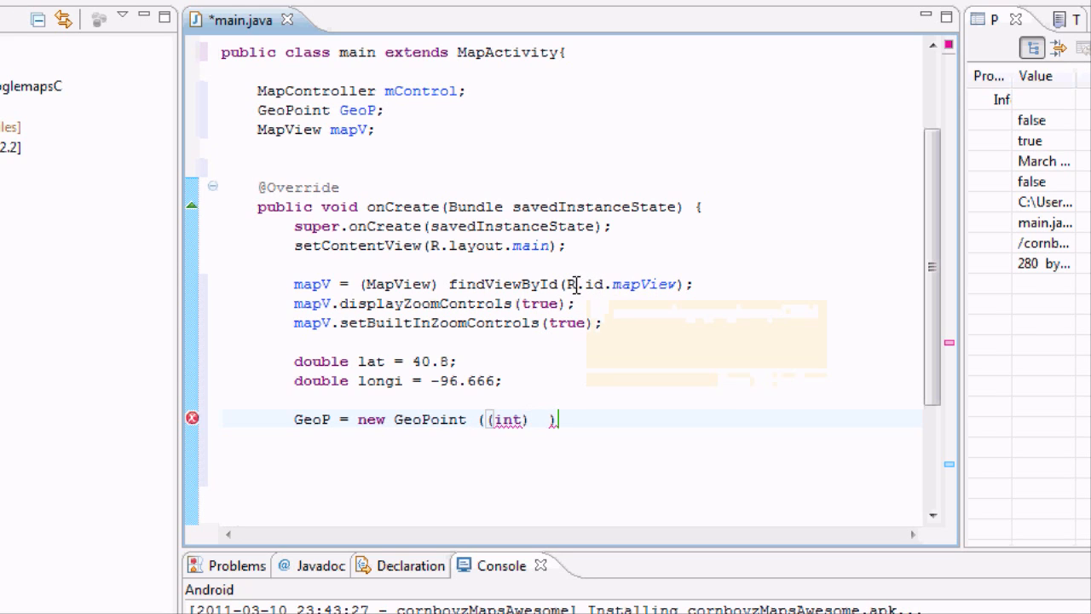
mouse_move(590, 284)
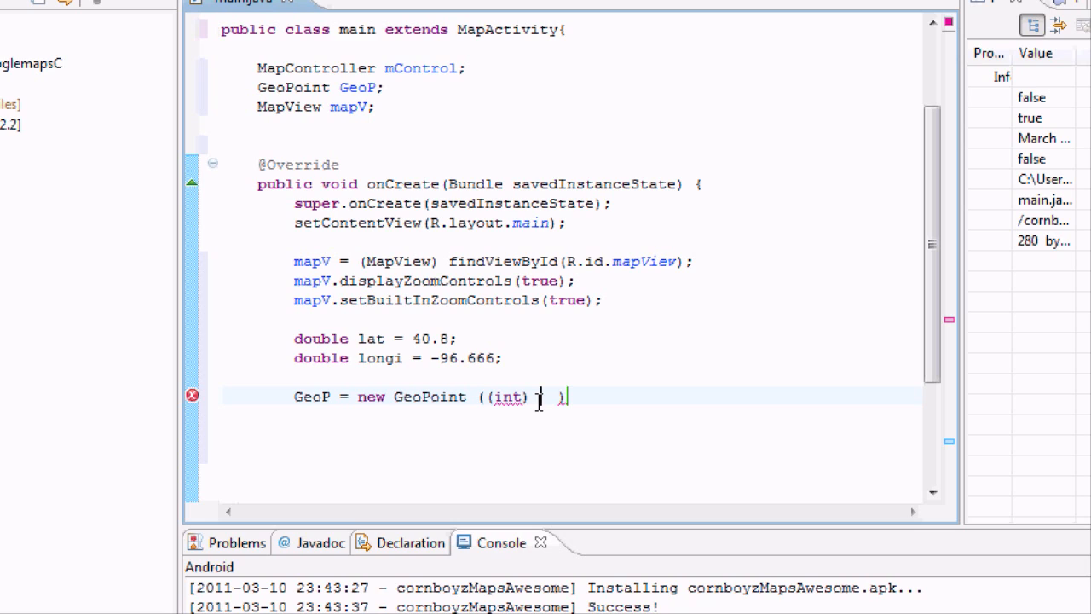
text(lat *1)
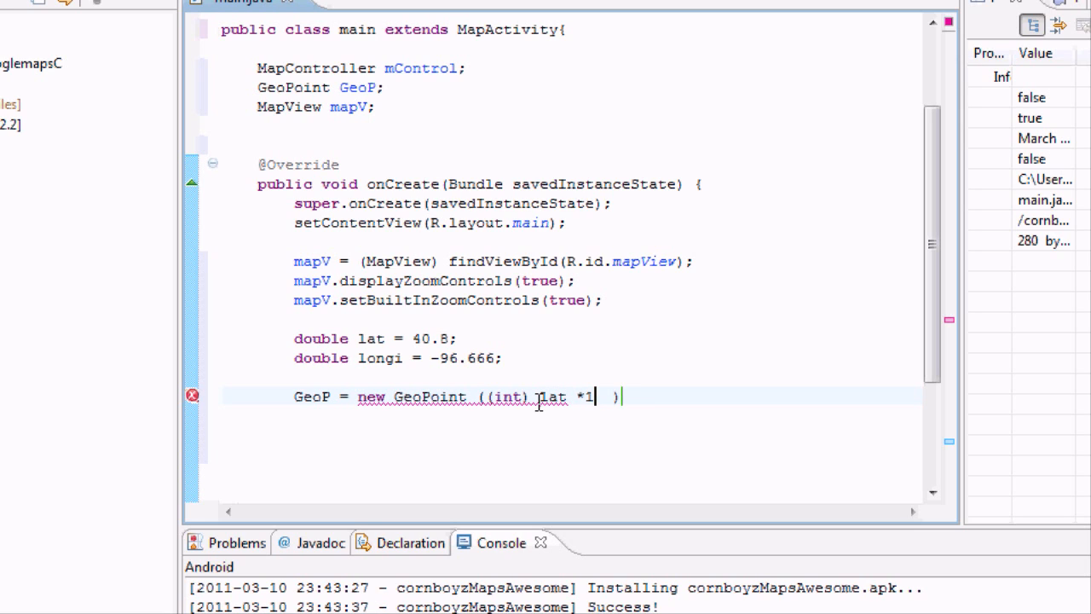
text(E6,)
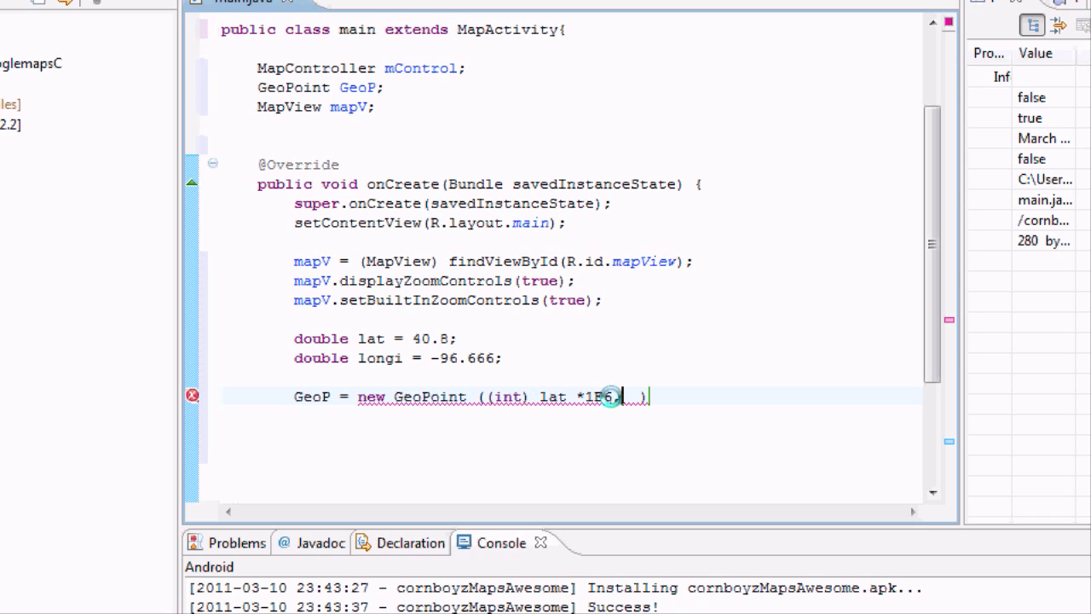
mouse_move(432, 339)
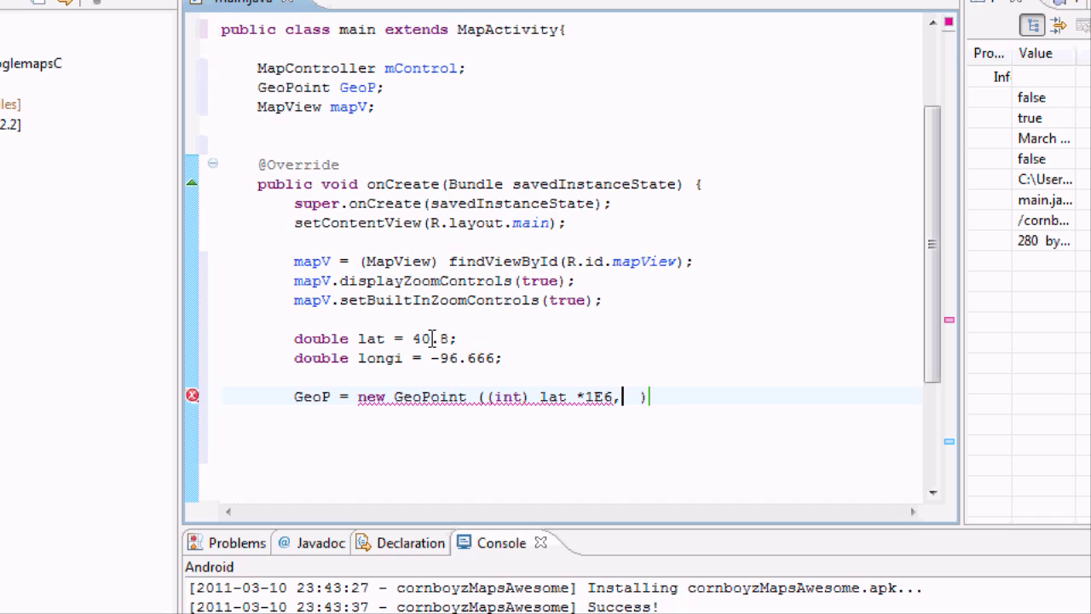
mouse_move(476, 378)
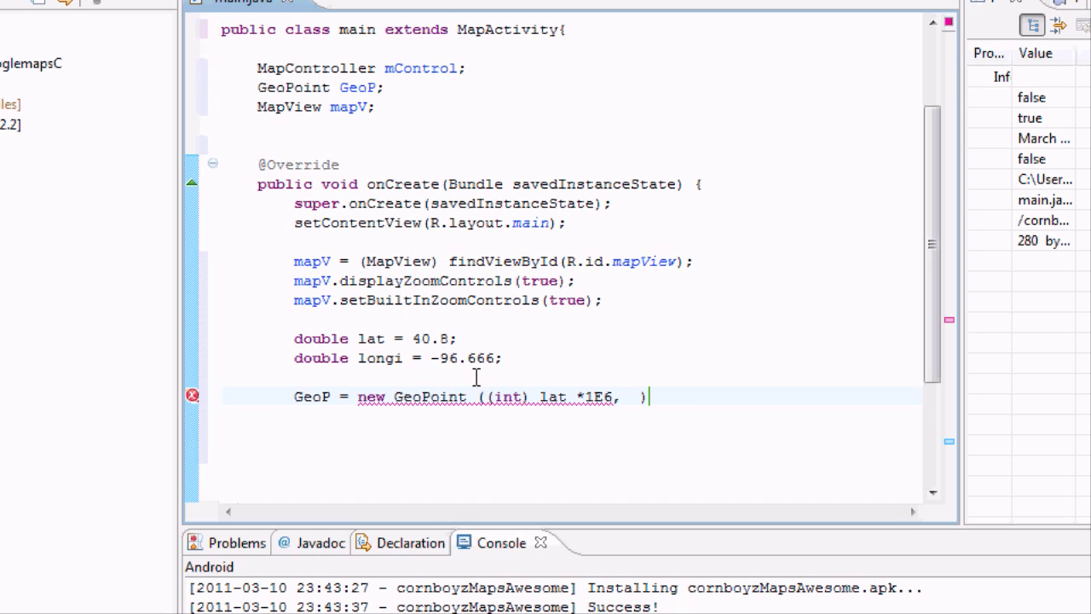
mouse_move(471, 347)
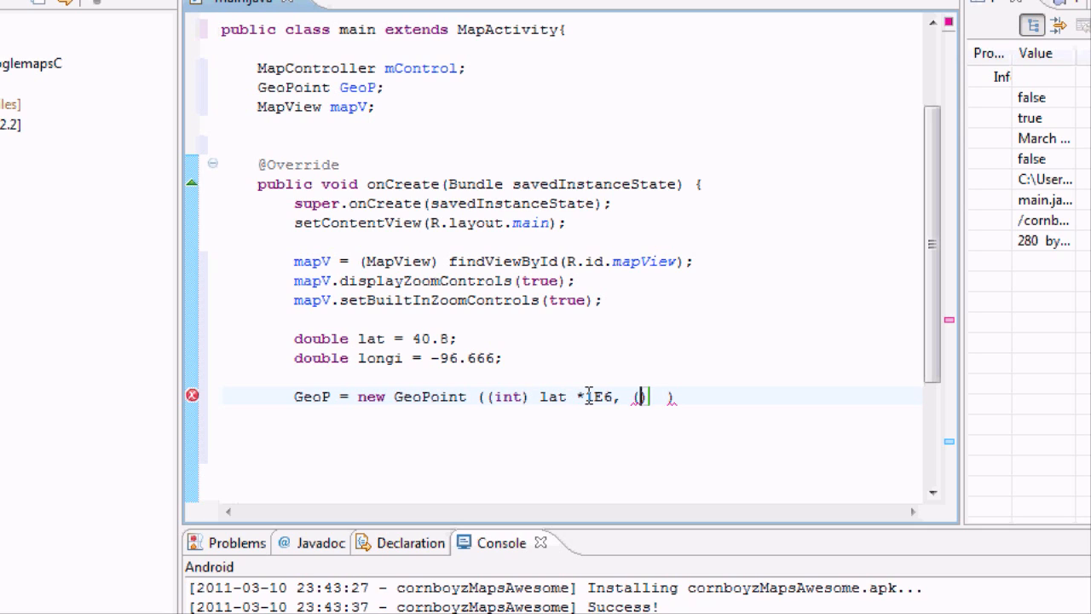
text(int)
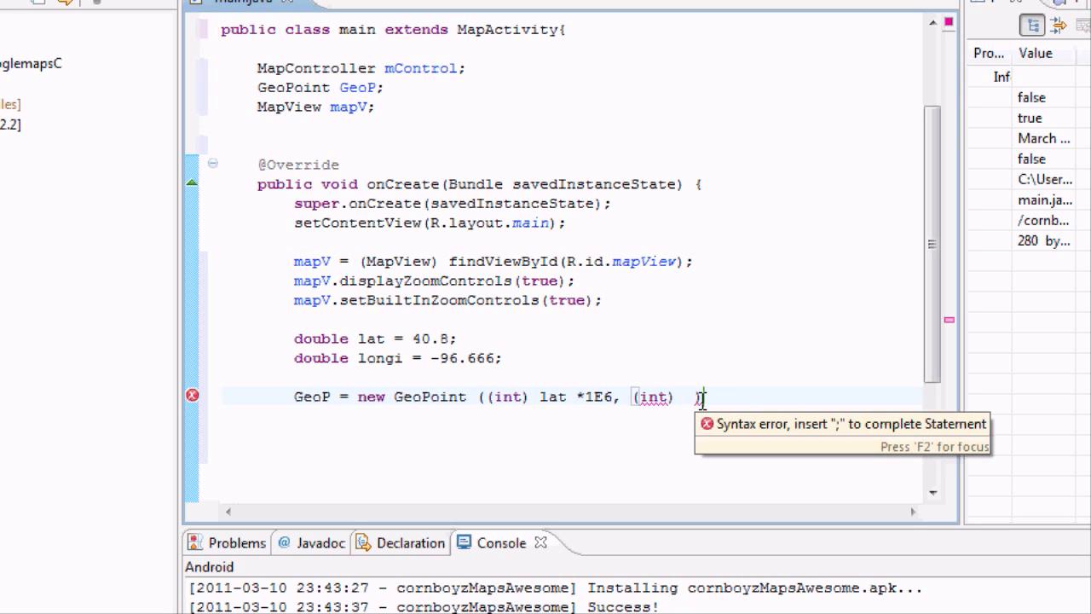
text(longi)
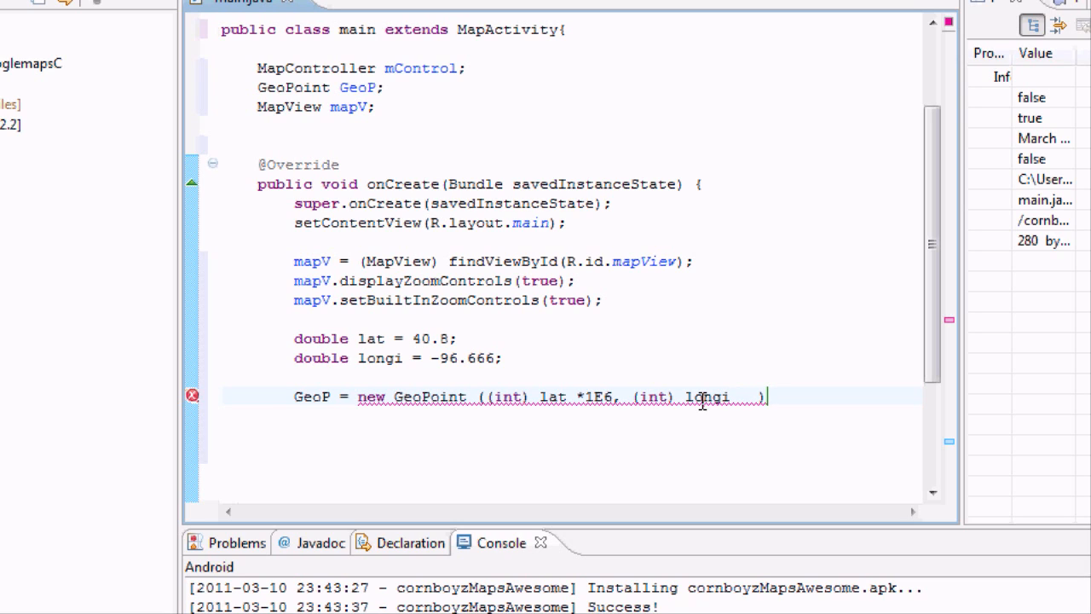
text(* 1)
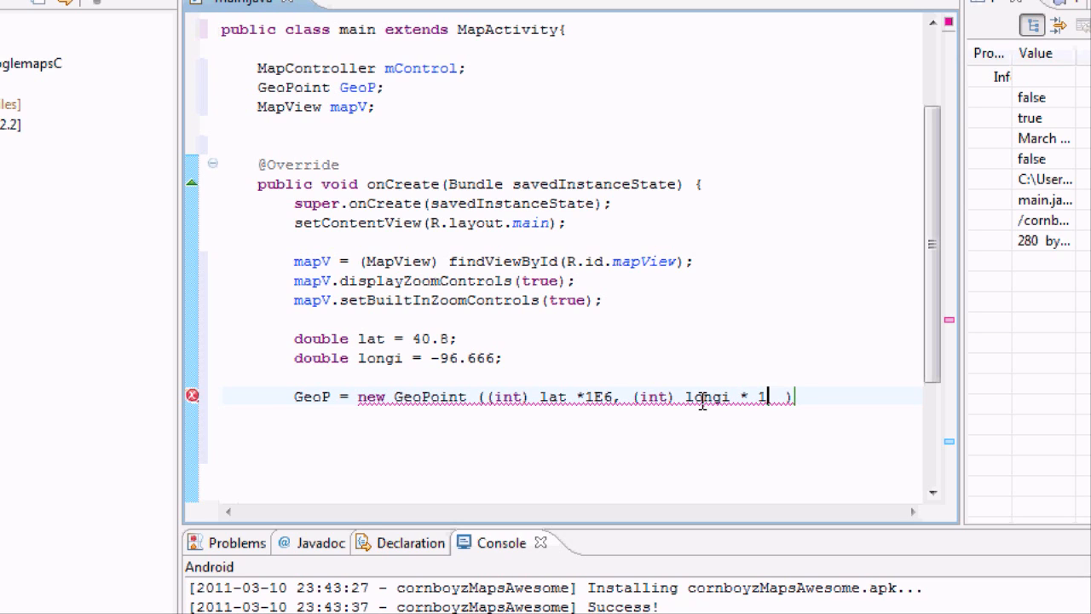
text(E6)
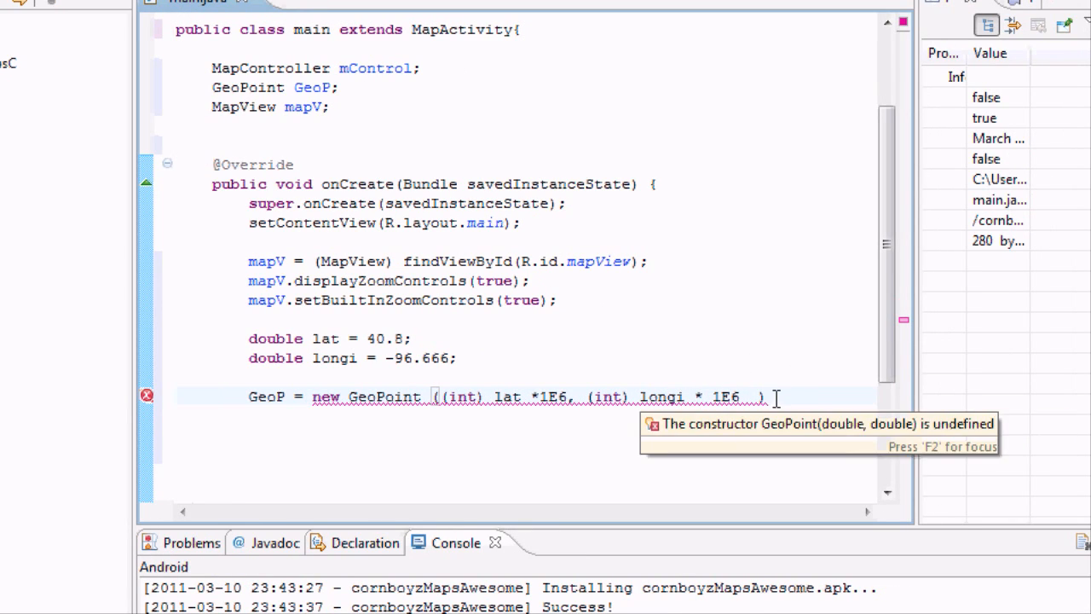
text())
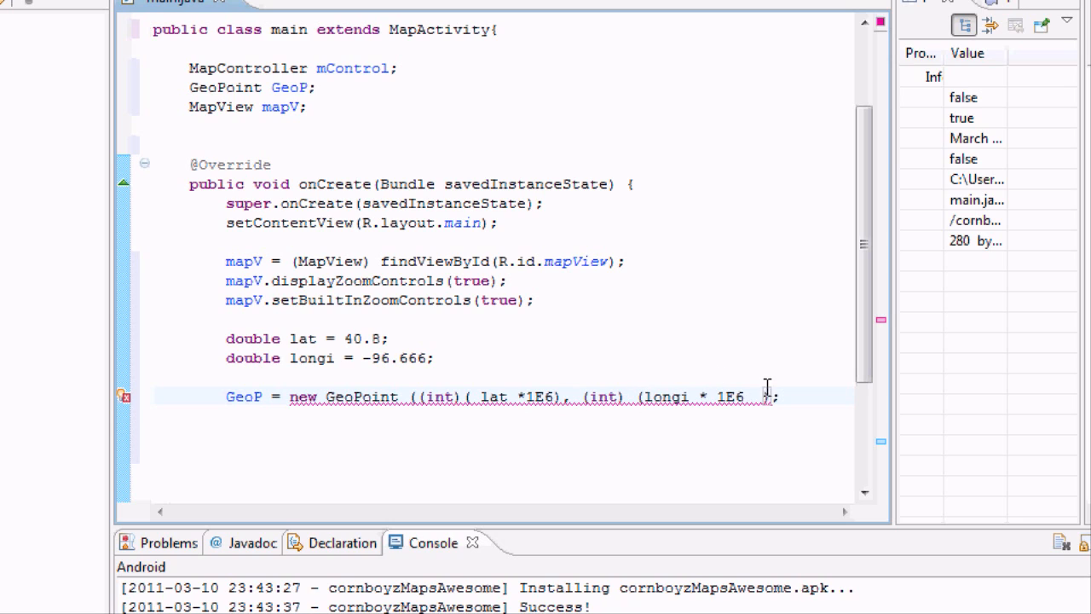
Step: Add the missing closing parenthesis to the GeoPoint statement and open a new line
double_click(663, 396)
text( ))
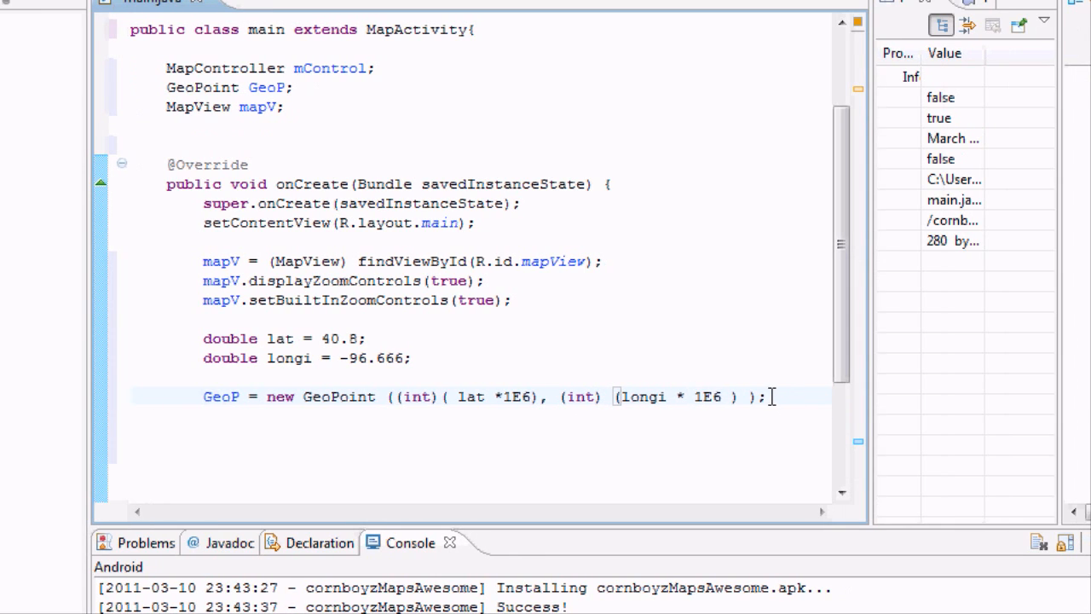
click(767, 396)
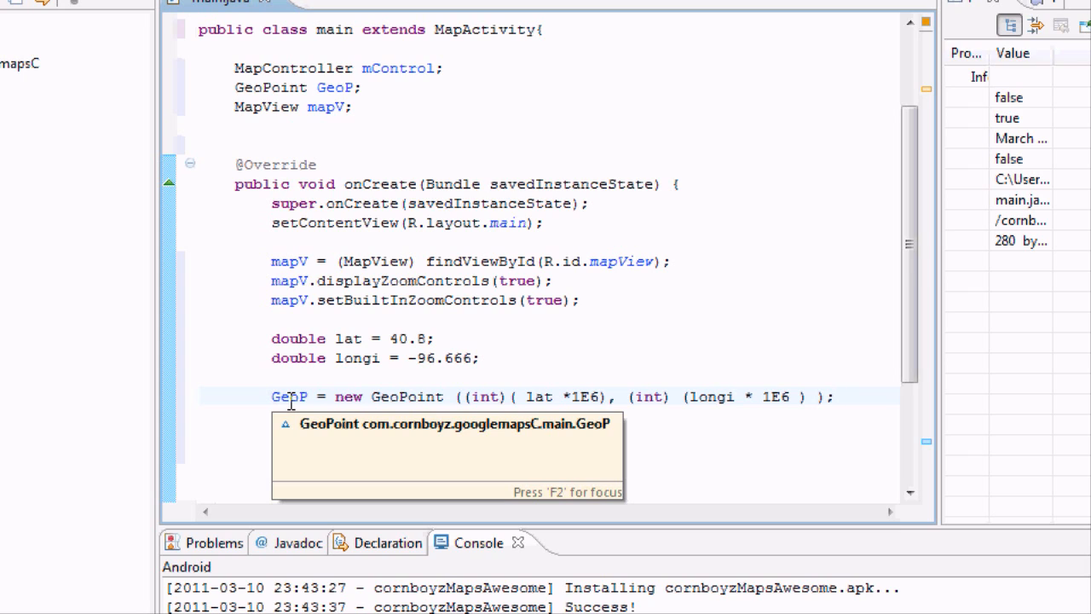
mouse_move(727, 392)
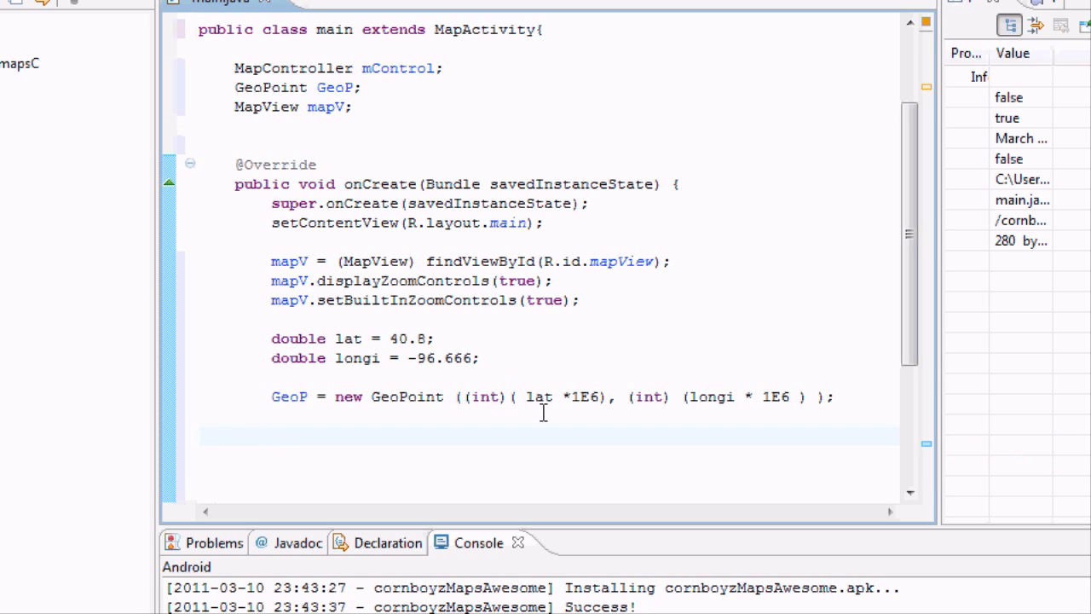
scroll(down, 3)
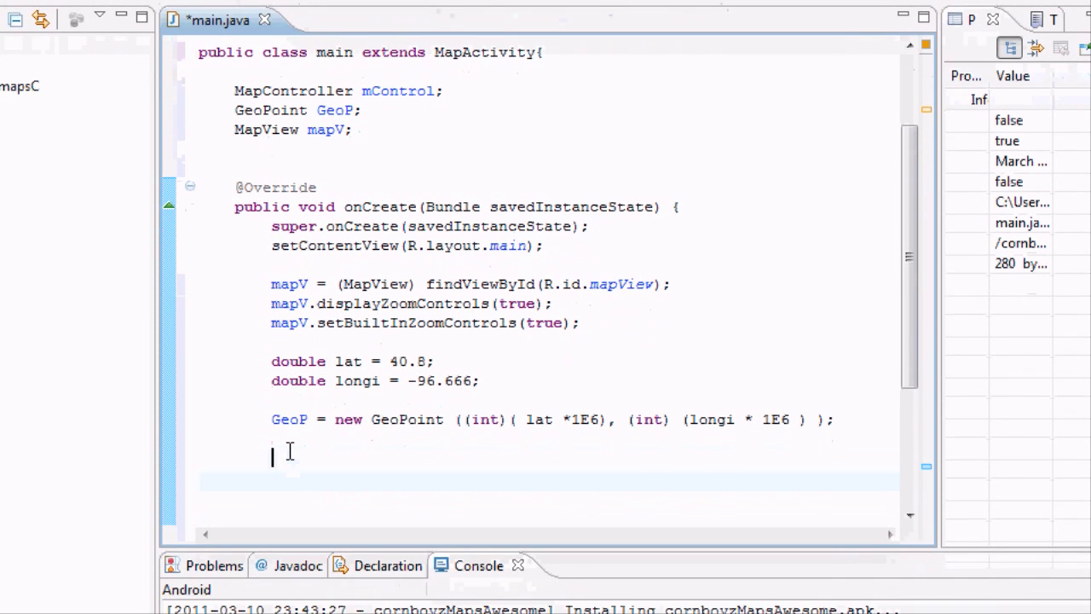
Step: Call mControl.animateTo(GeoP); via code completion
text(mCont)
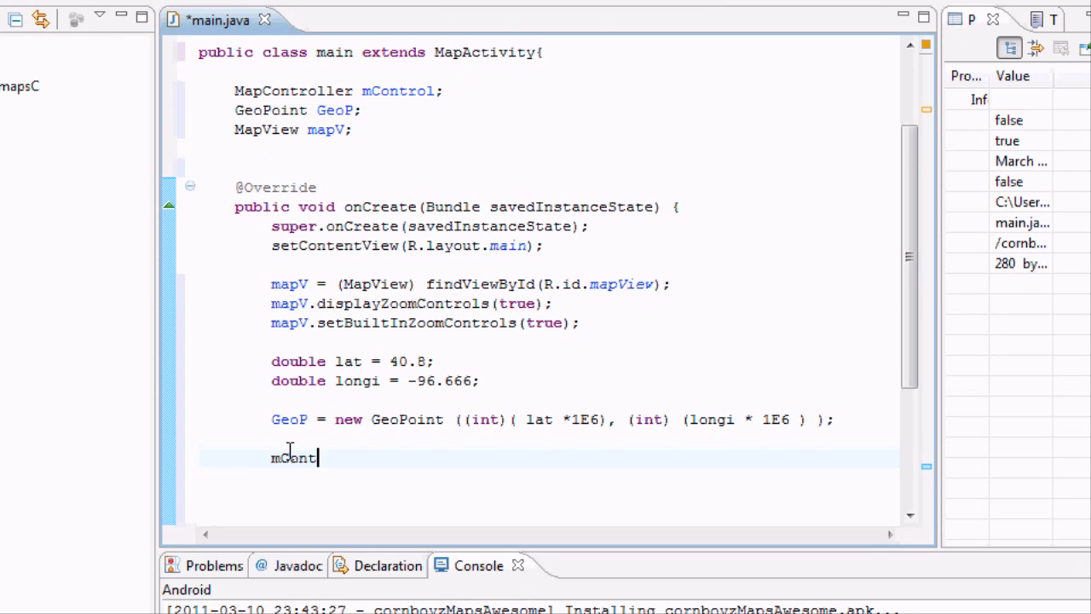
text(rol.)
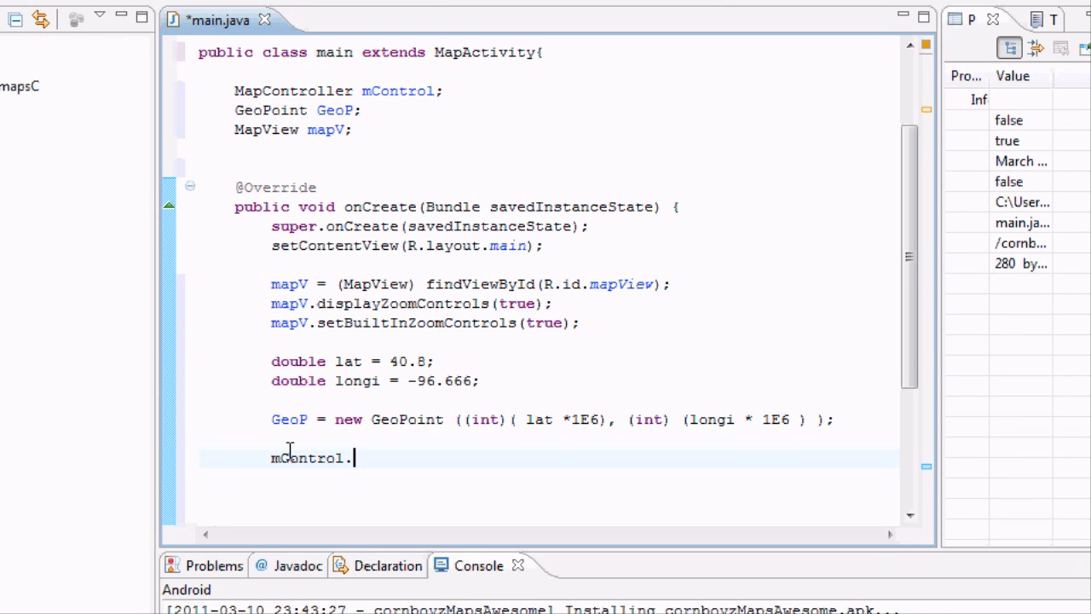
text(.)
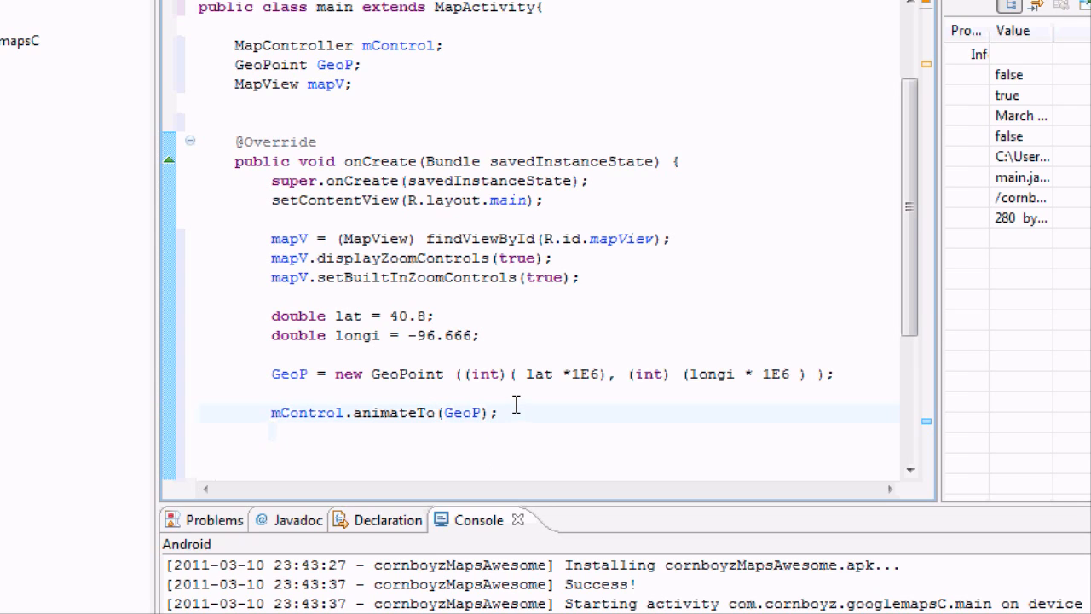
Step: Add mControl.setZoom(13); and save main.java
text(m)
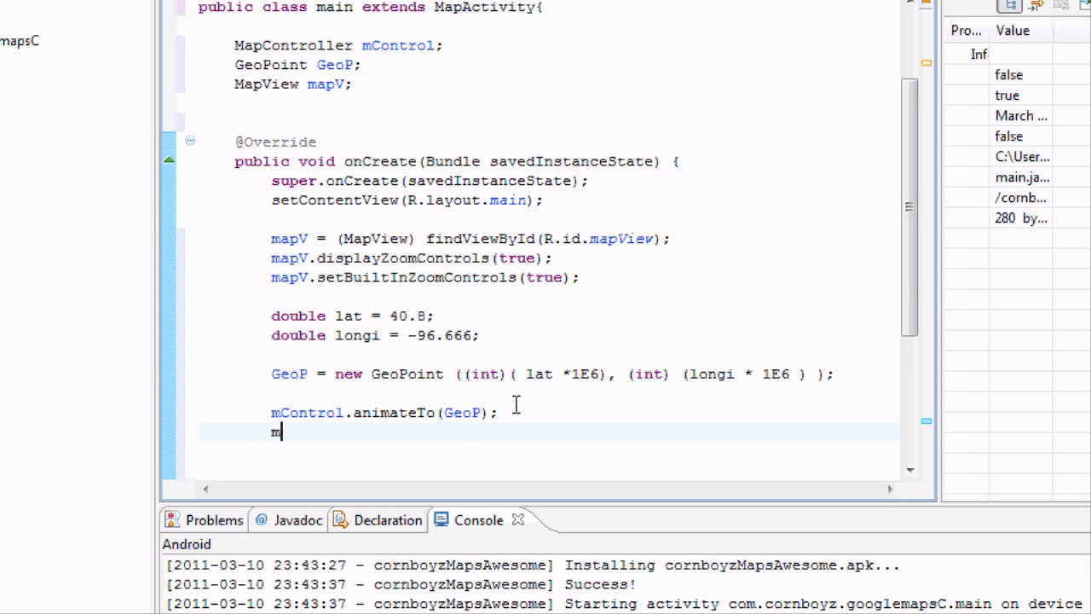
text(Cot)
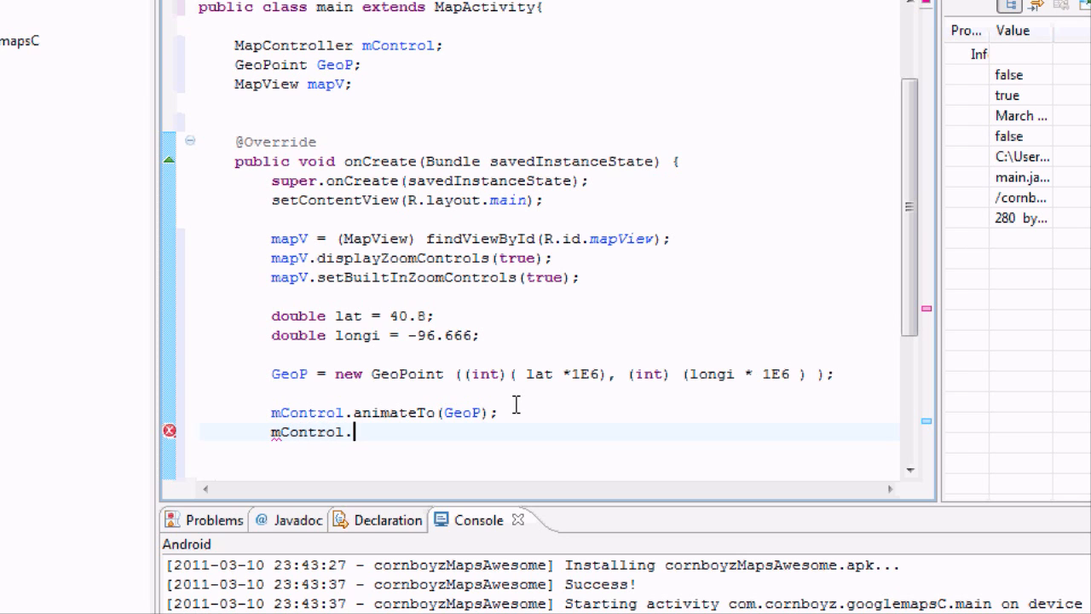
text(.)
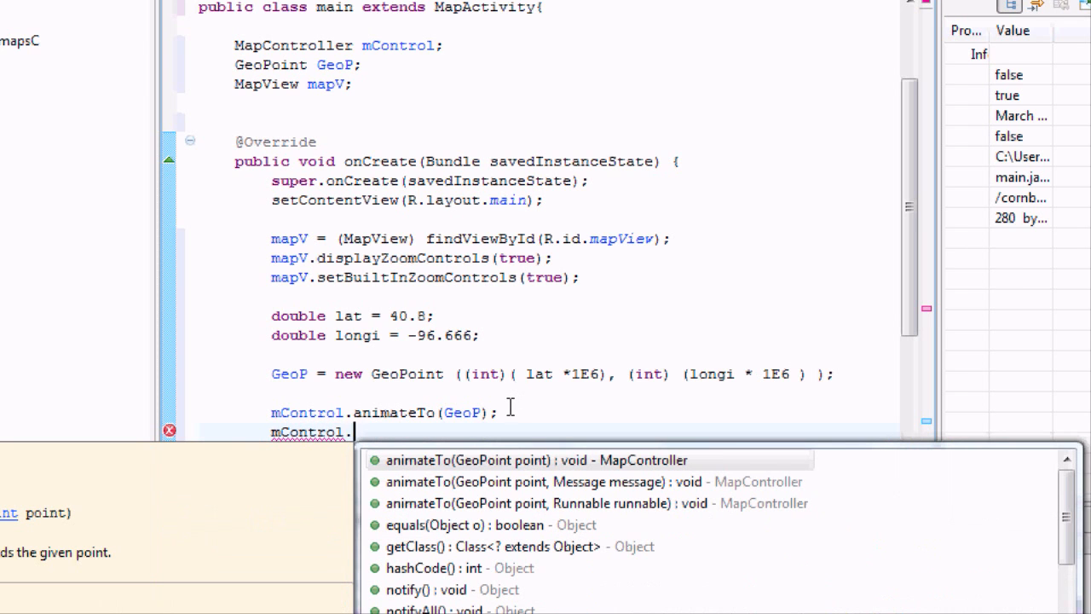
text(setZoom(zoomLevel)
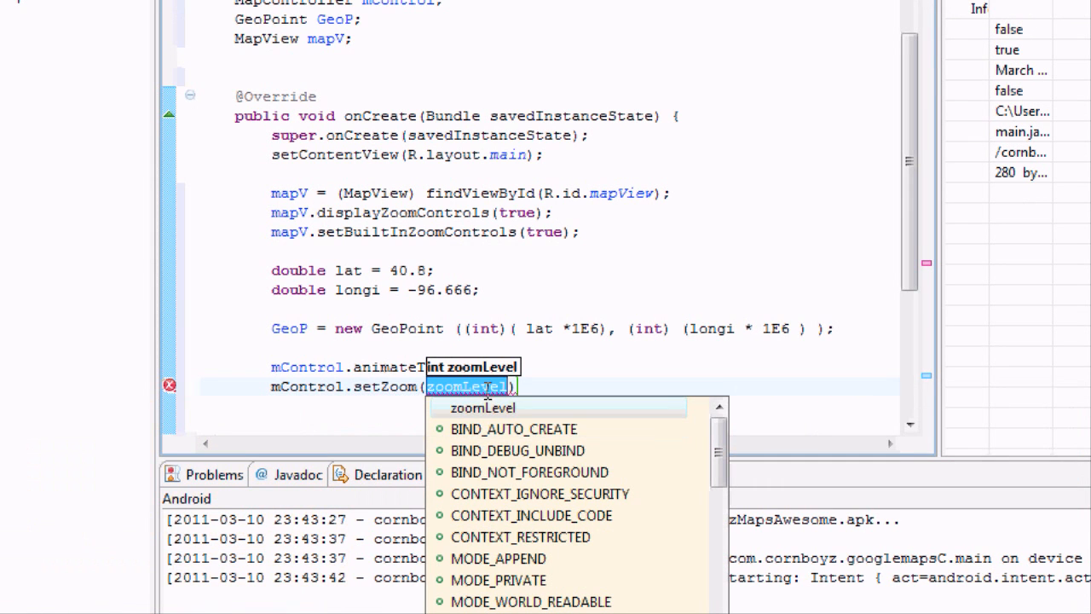
text(13)
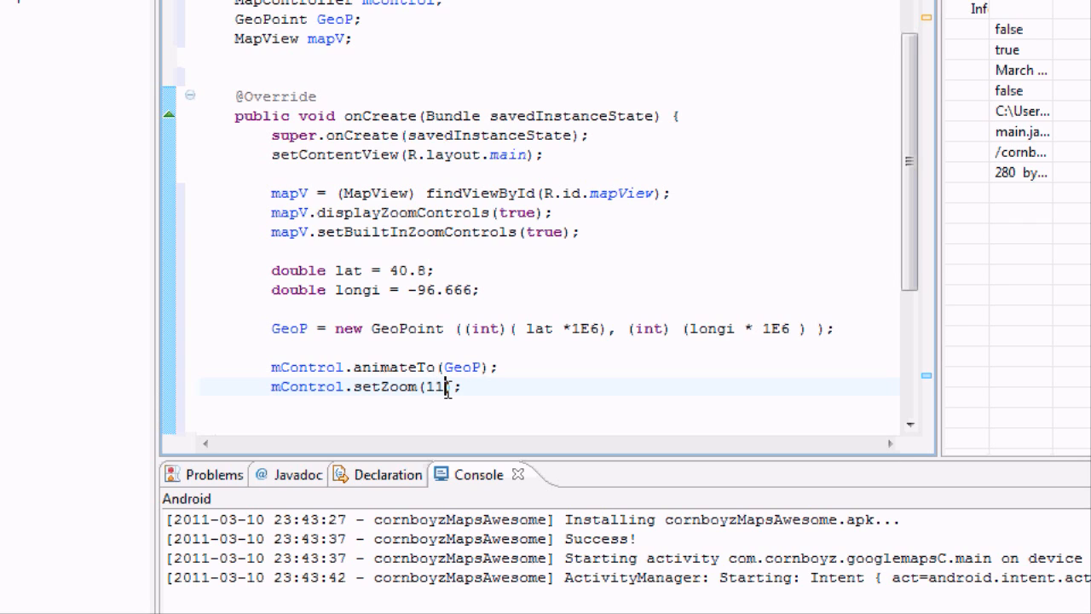
key(BackSpace)
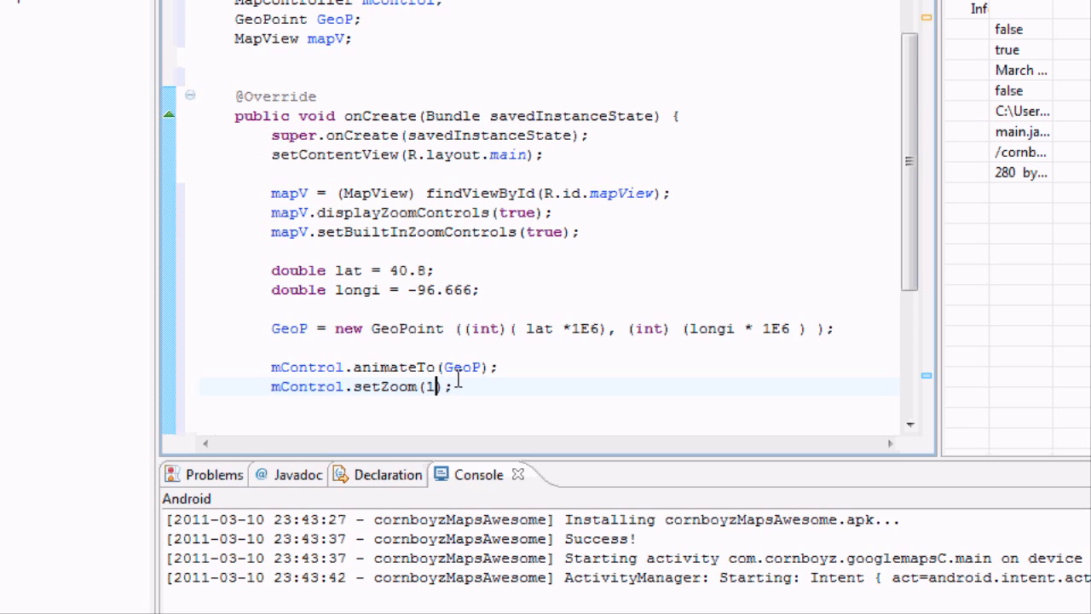
text(3)
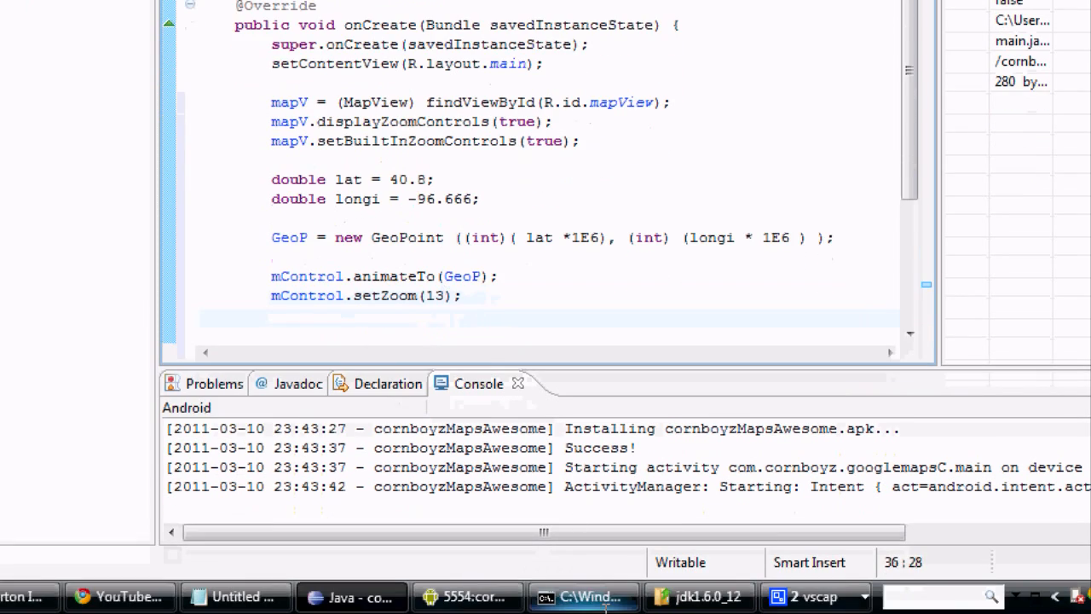
click(467, 596)
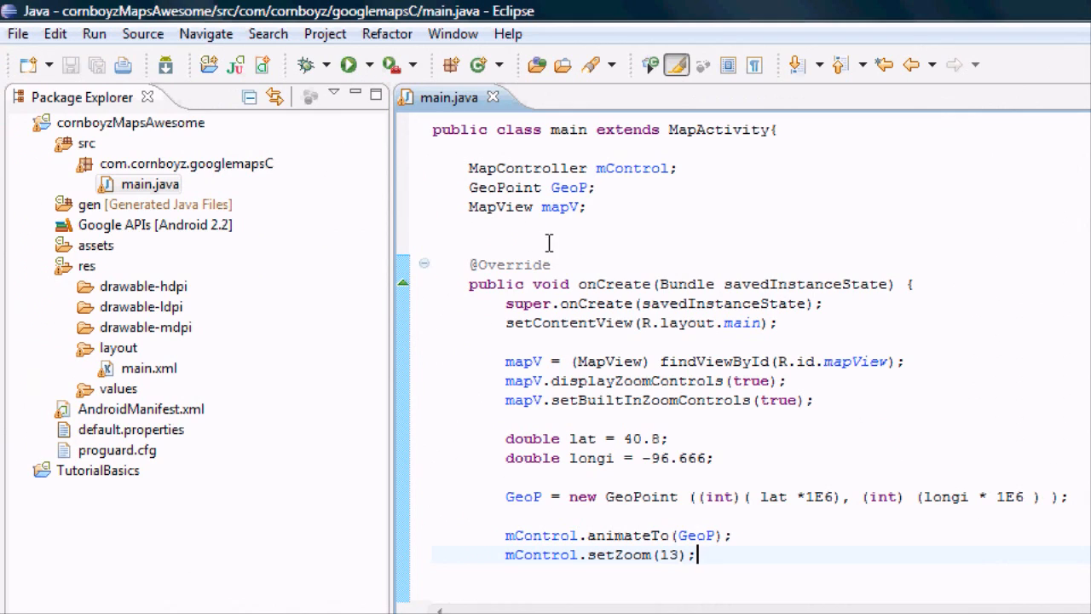
Step: Run the project as an Android application, then force-close the crashed Cornboyz Maps app
right_click(149, 184)
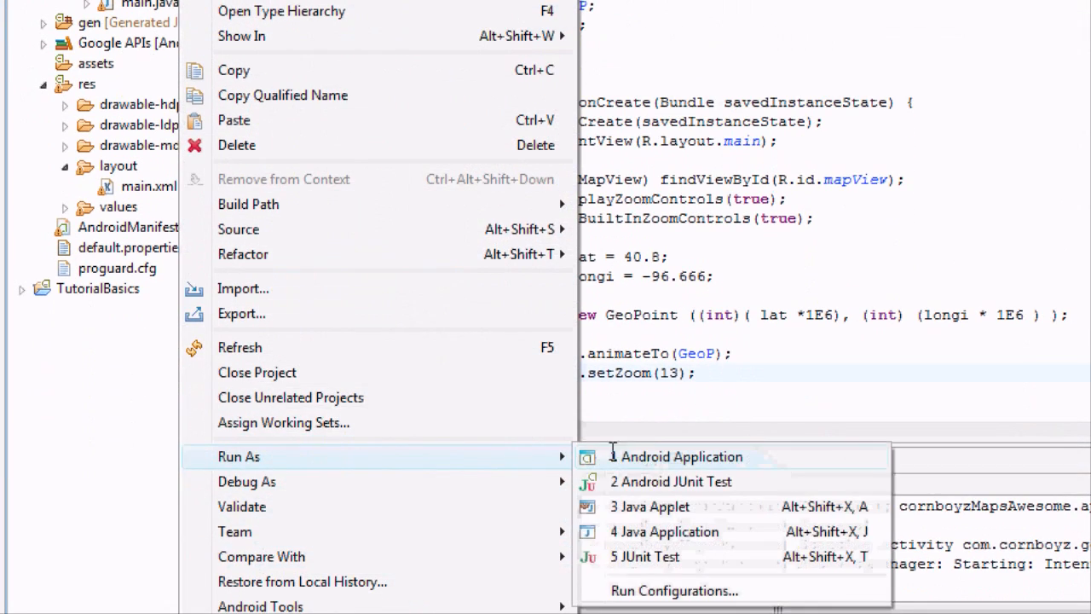
click(683, 456)
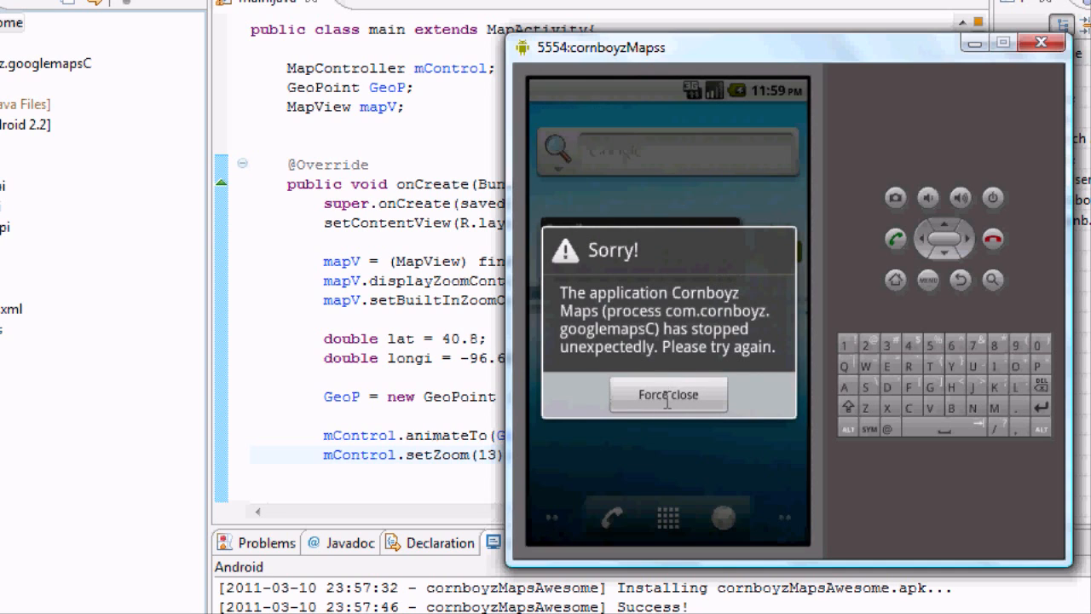
click(668, 395)
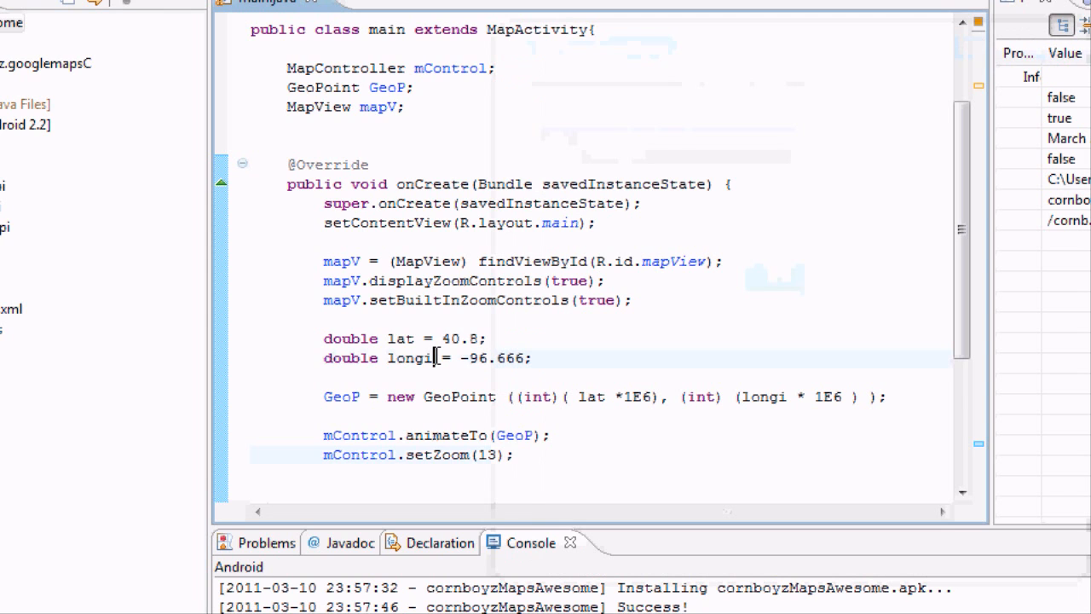
Step: Add mControl = mapV.getController(); in onCreate before the animateTo call
double_click(410, 357)
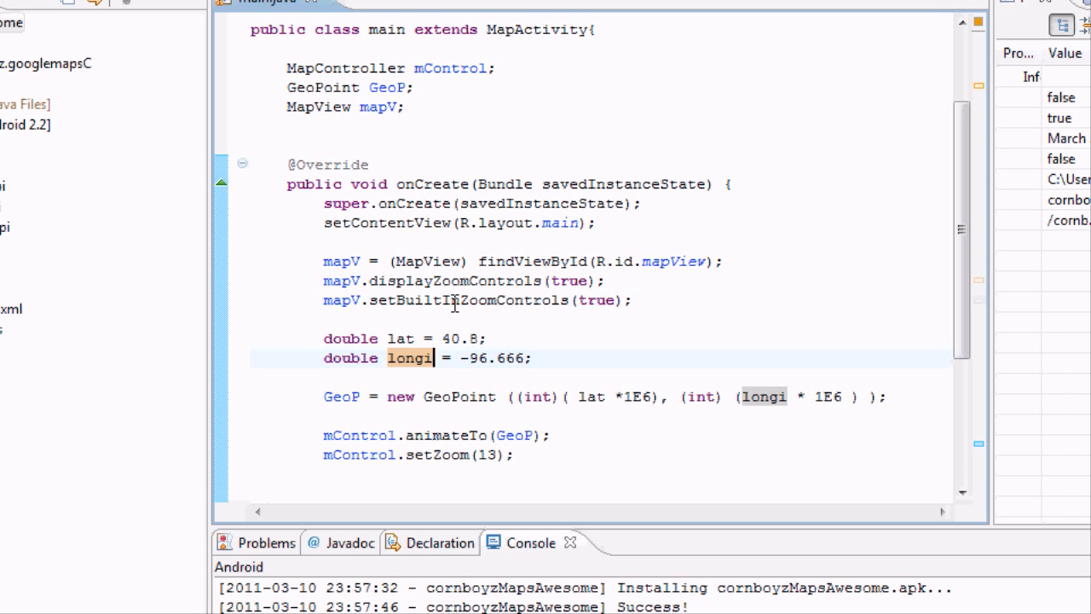
mouse_move(474, 300)
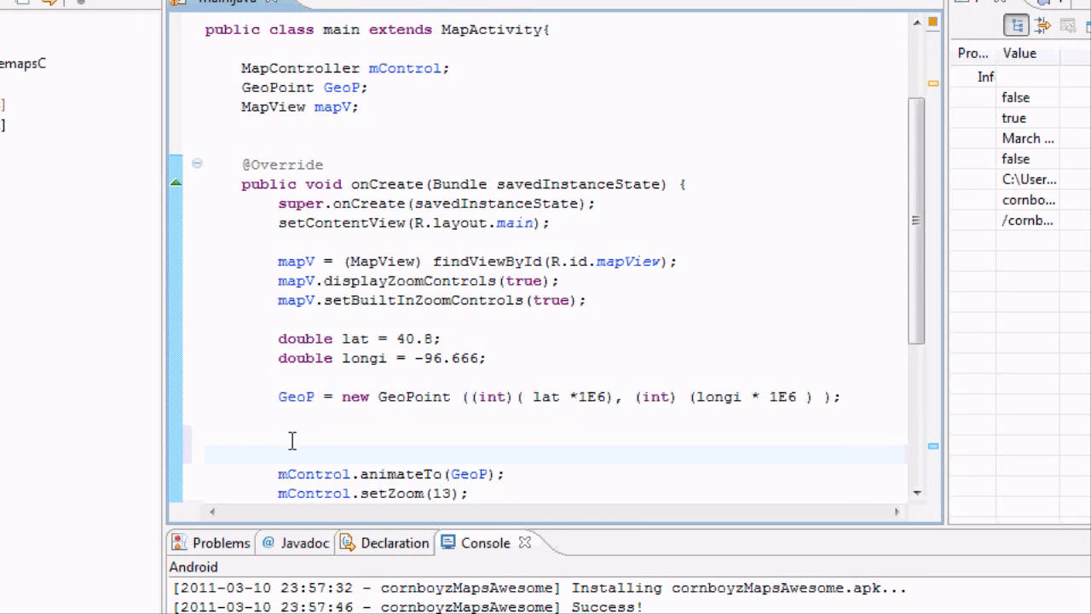
text(mCo)
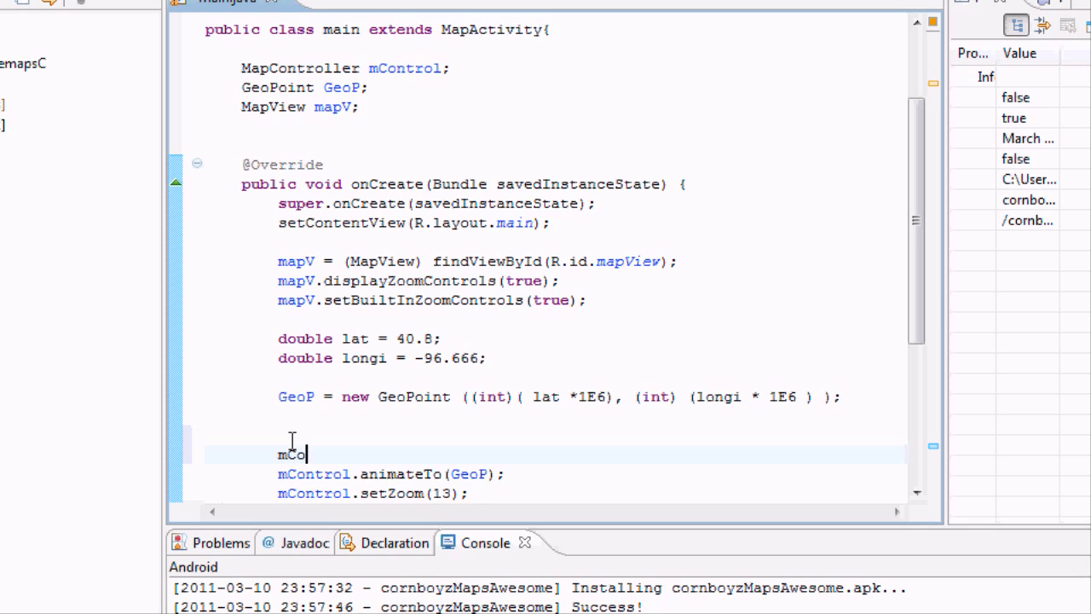
text(ntrol =)
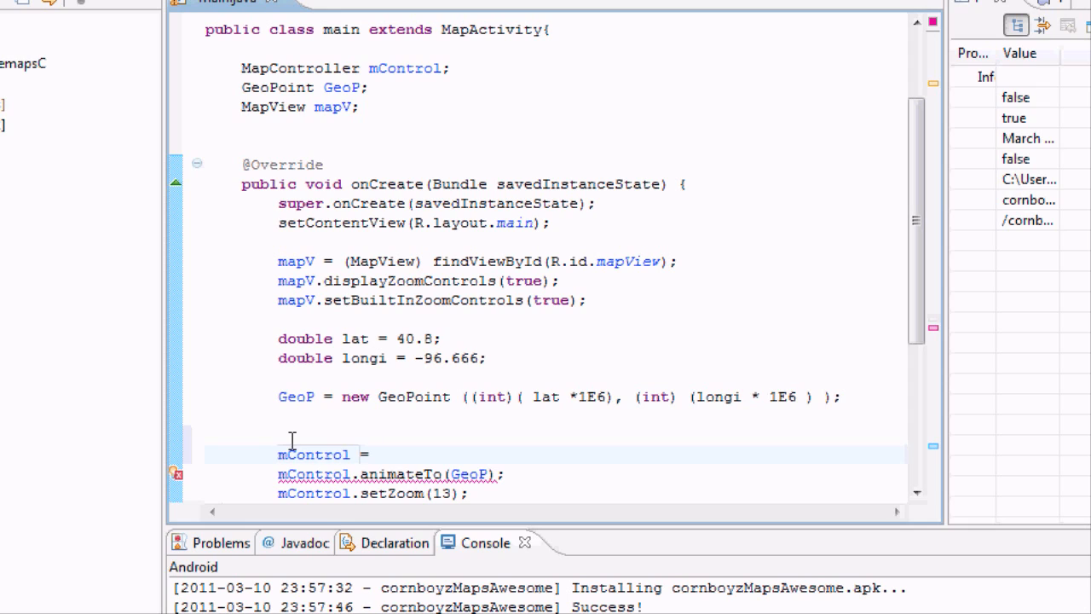
text(m)
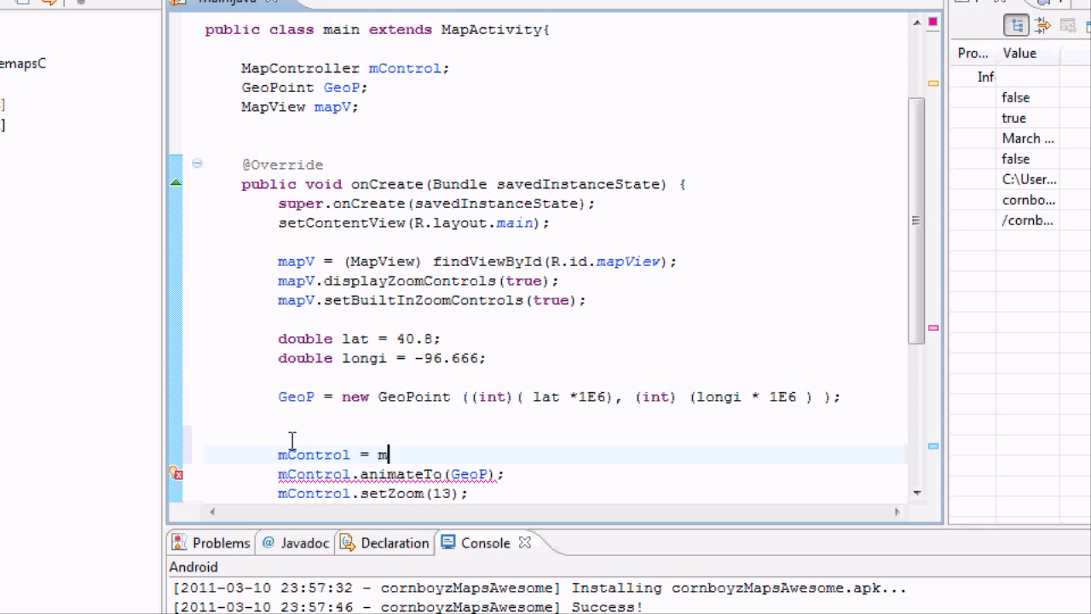
text(apV.g)
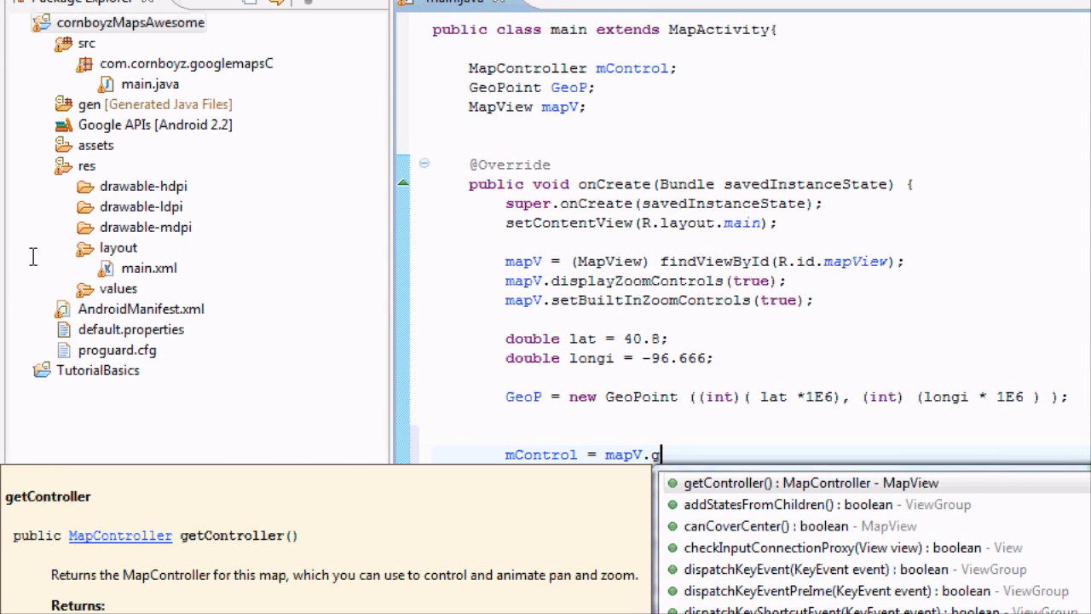
text(etController();)
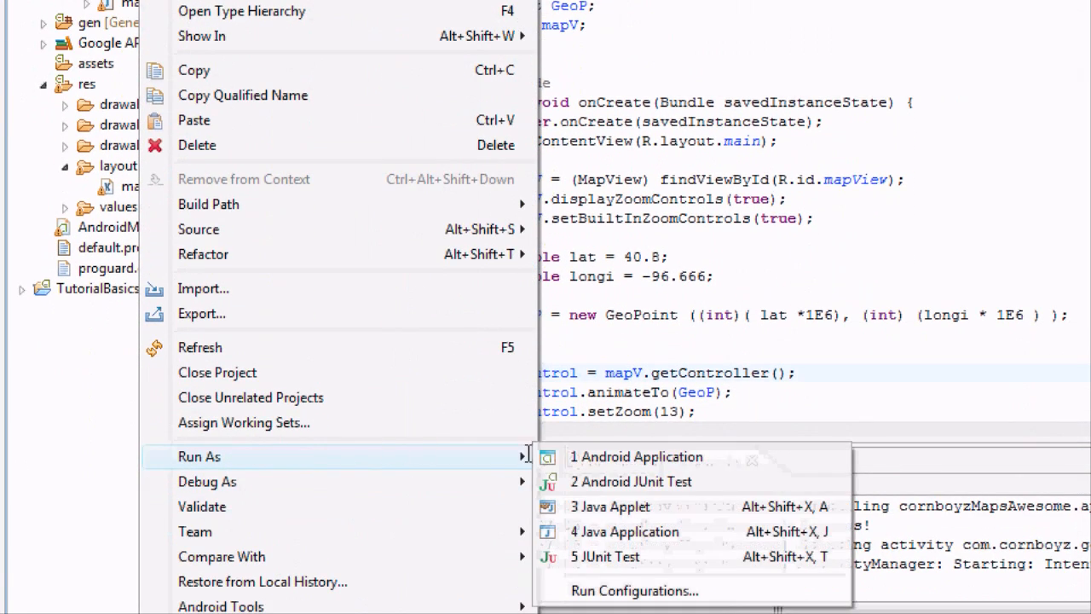
Step: Run the project as an Android application to relaunch Cornboyz Maps in the emulator
click(636, 456)
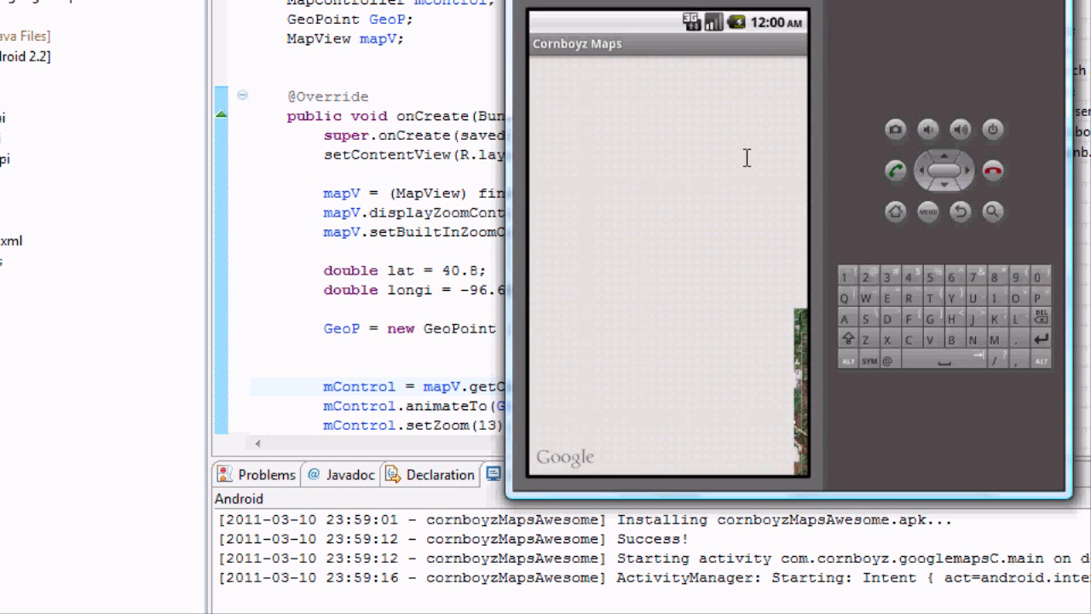
mouse_move(737, 267)
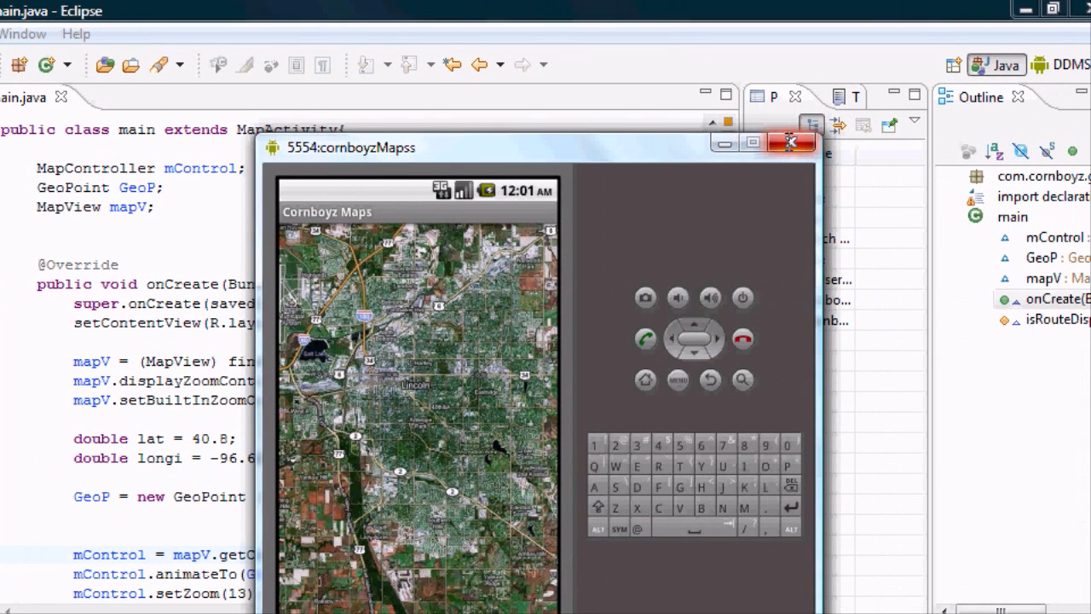
mouse_move(790, 141)
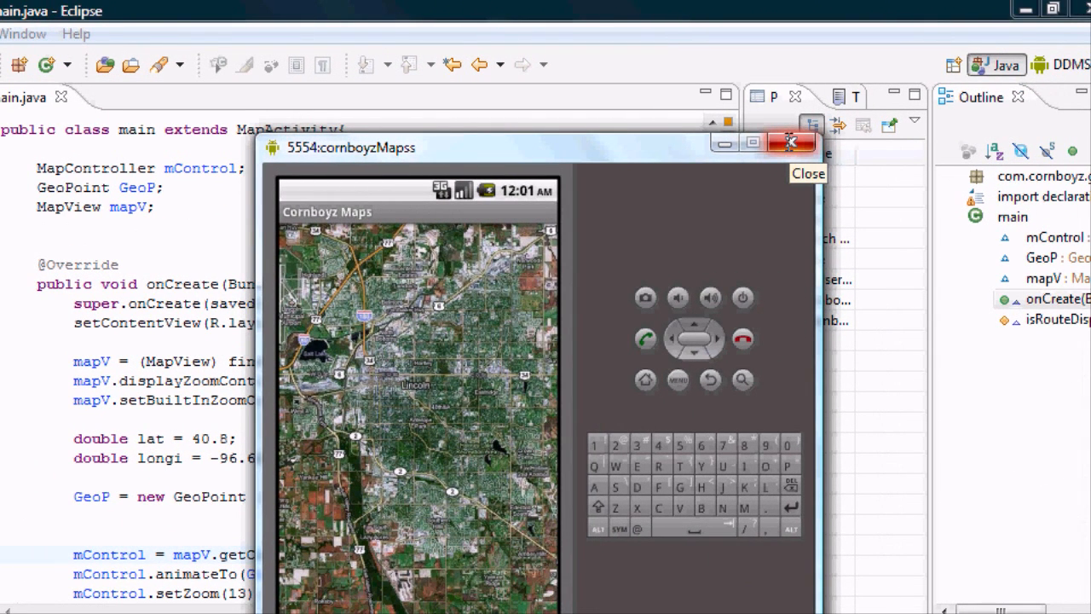